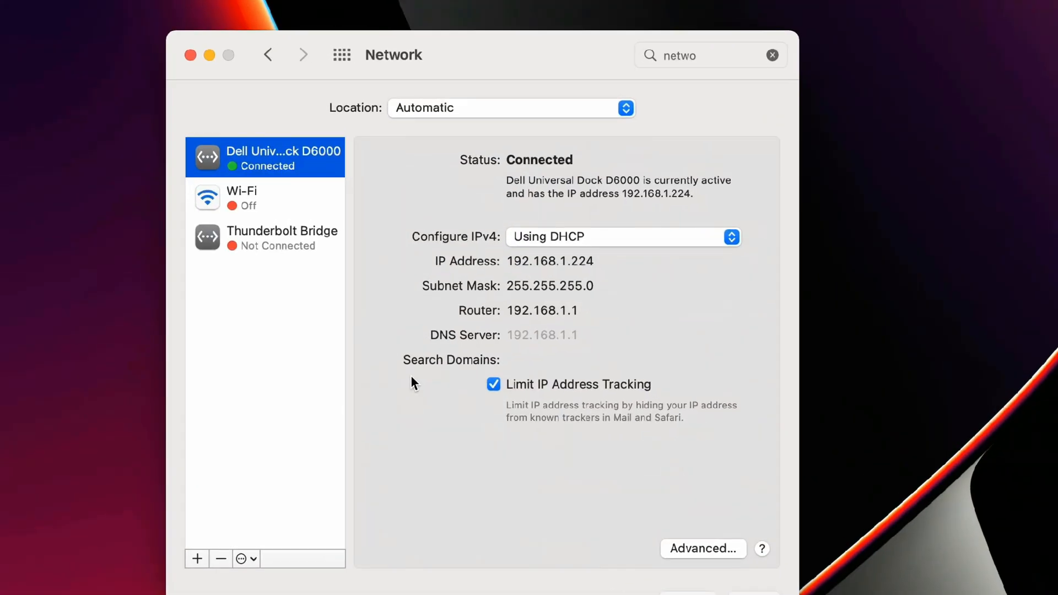
mouse_move(633, 279)
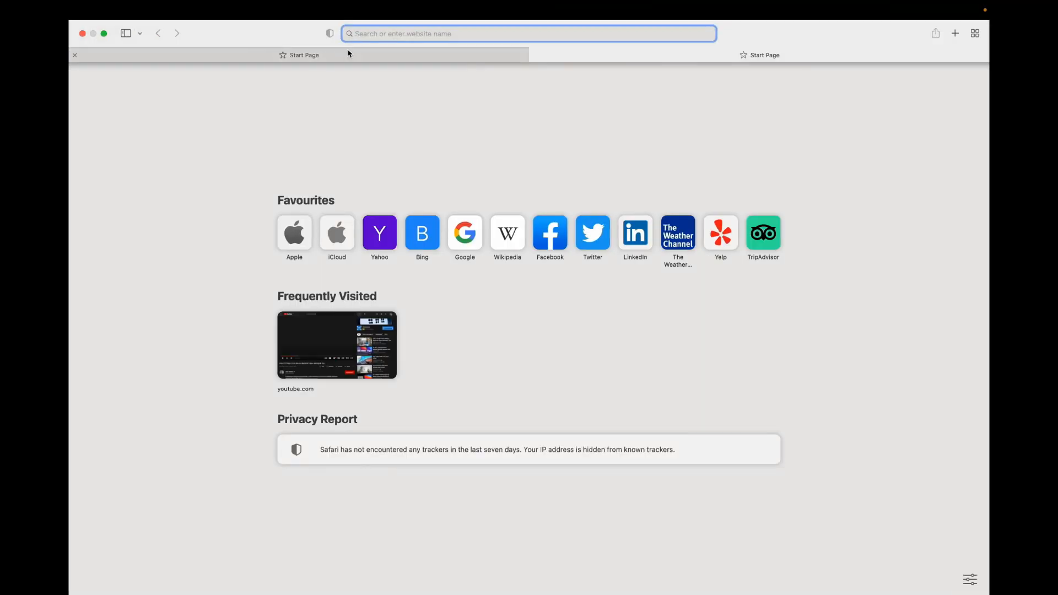
type("https://192.168.1.1:4434")
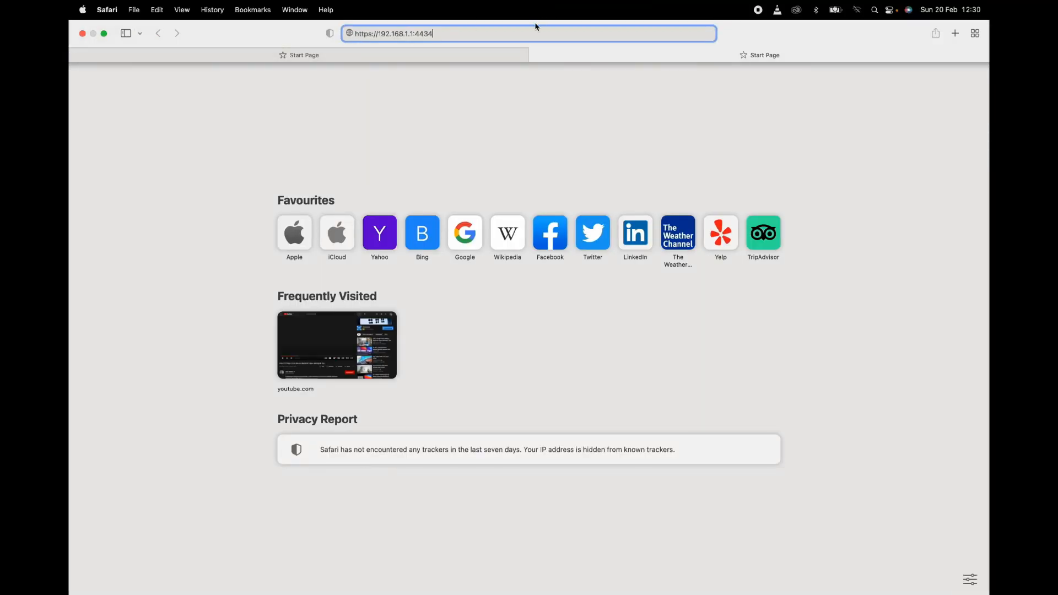
key("Return")
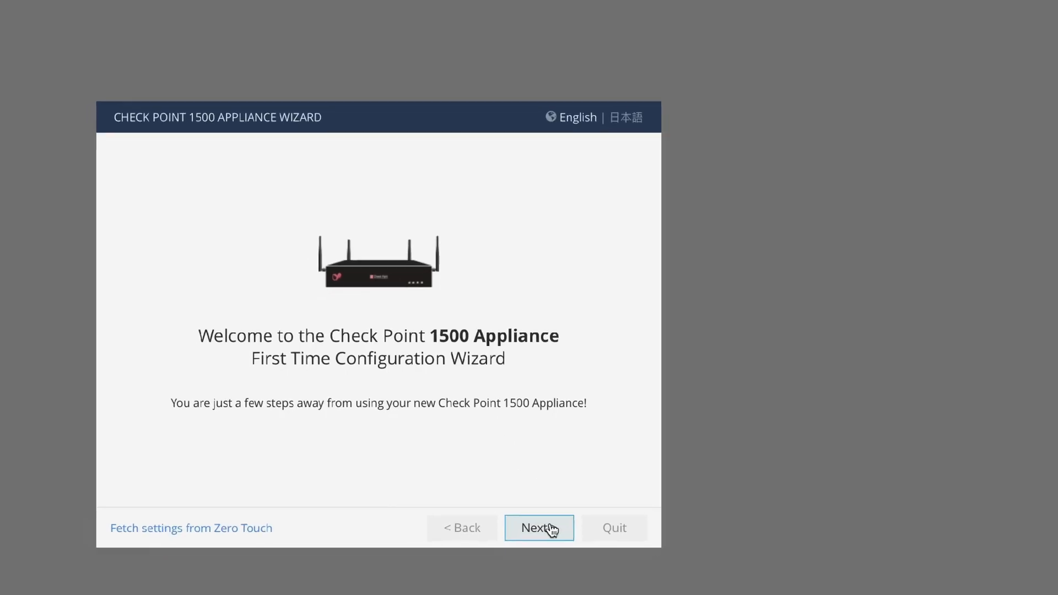
Step: Start setup with administrator name ssharma, a confirmed password, and country Netherlands
left_click(538, 528)
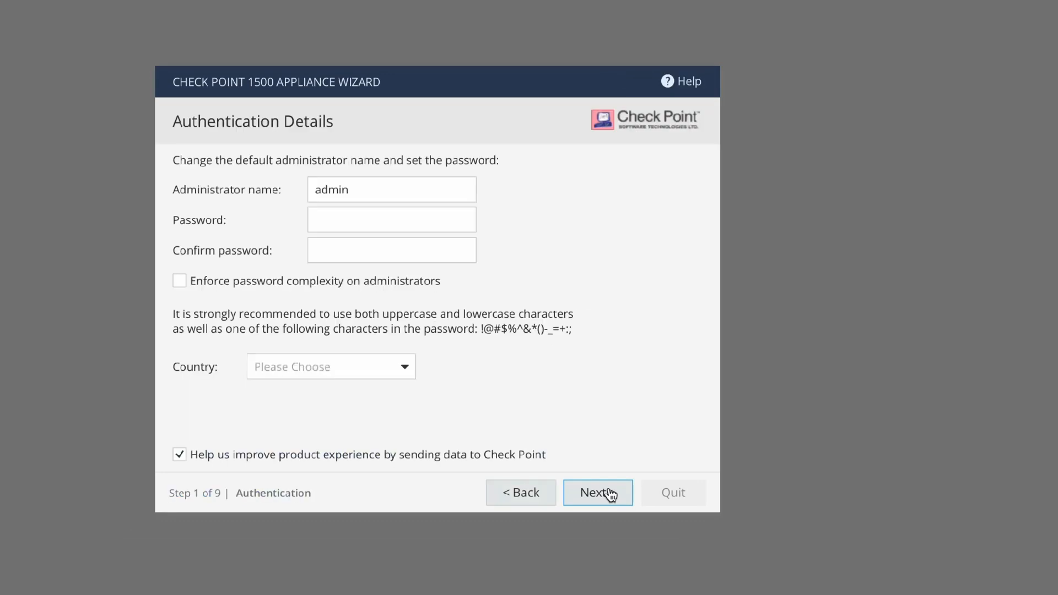
left_click(391, 189)
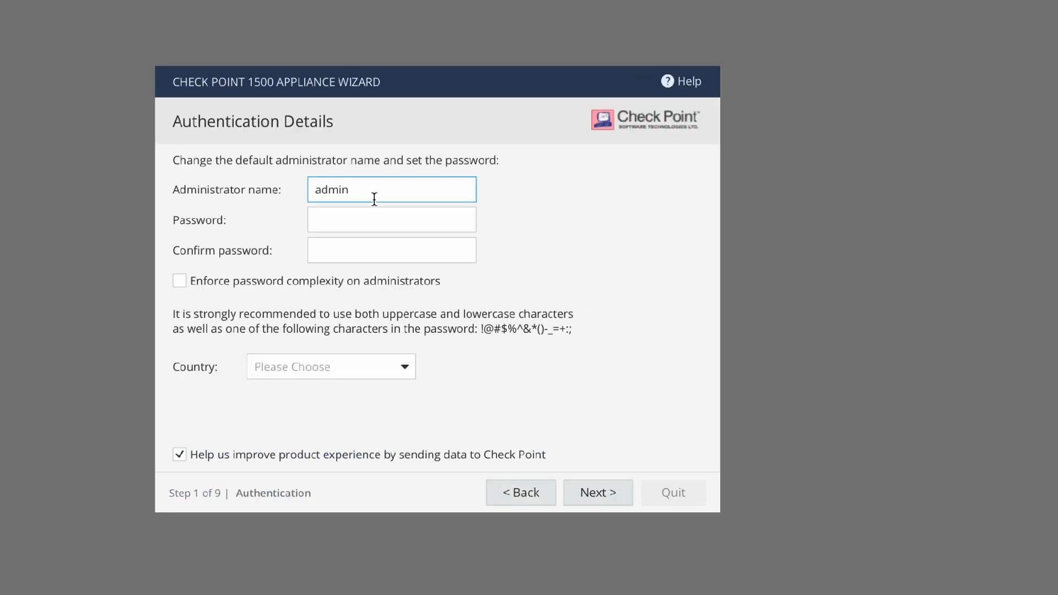
double_click(331, 190)
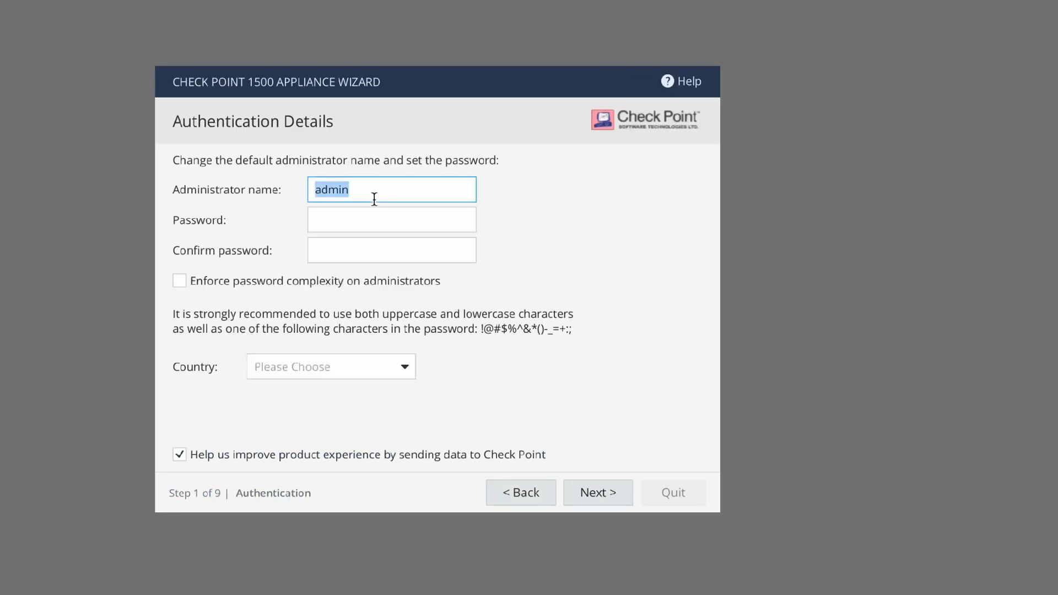
type("ssharma")
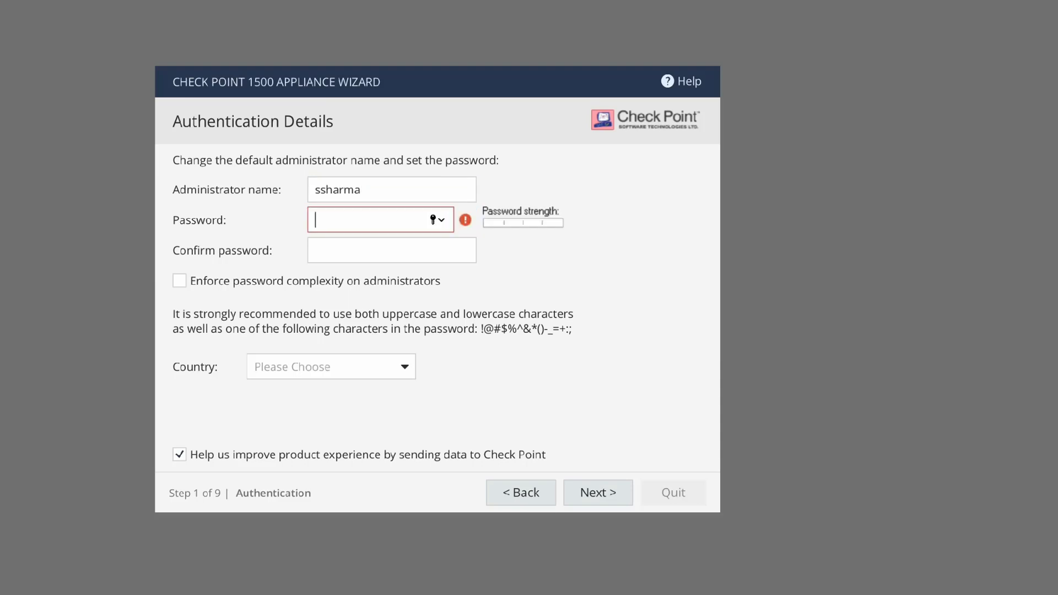
type("password")
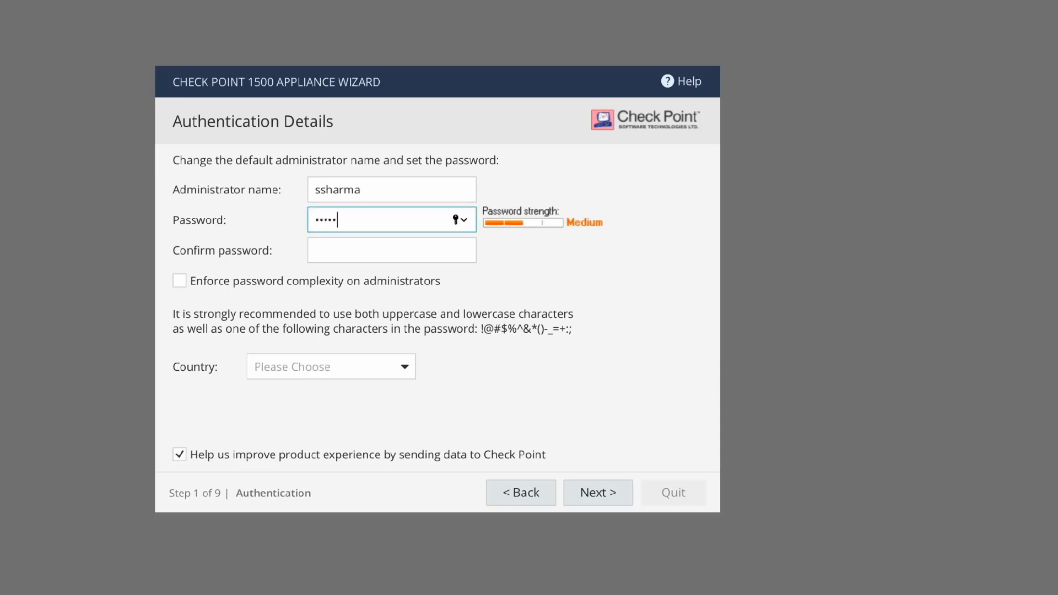
type("n")
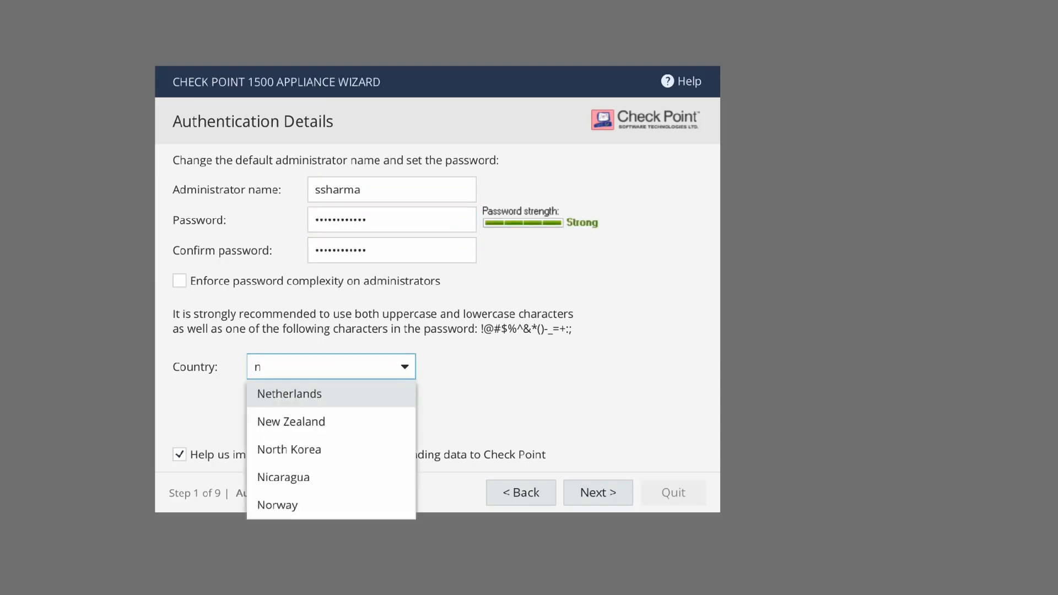
left_click(288, 394)
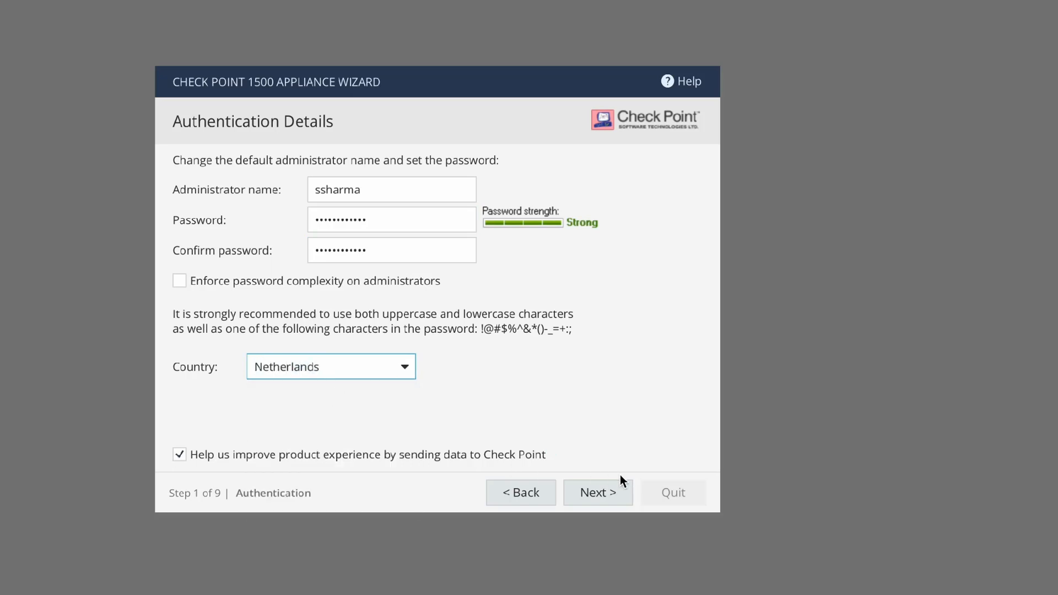
Step: Advance to Date and Time, keeping manual time Sunday, February 20, 2022, 12:30 PM
left_click(596, 492)
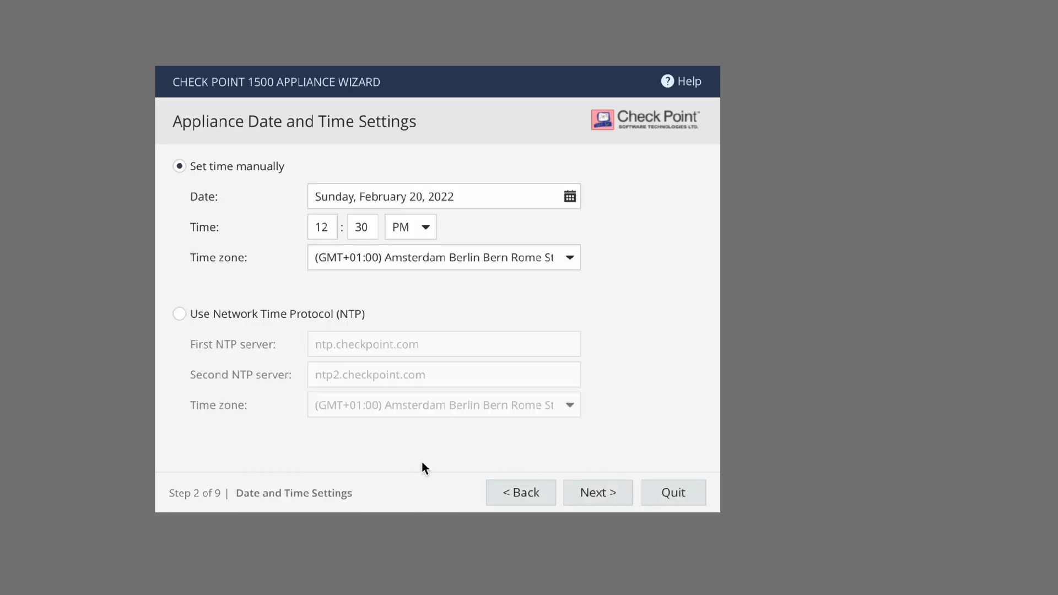
mouse_move(605, 197)
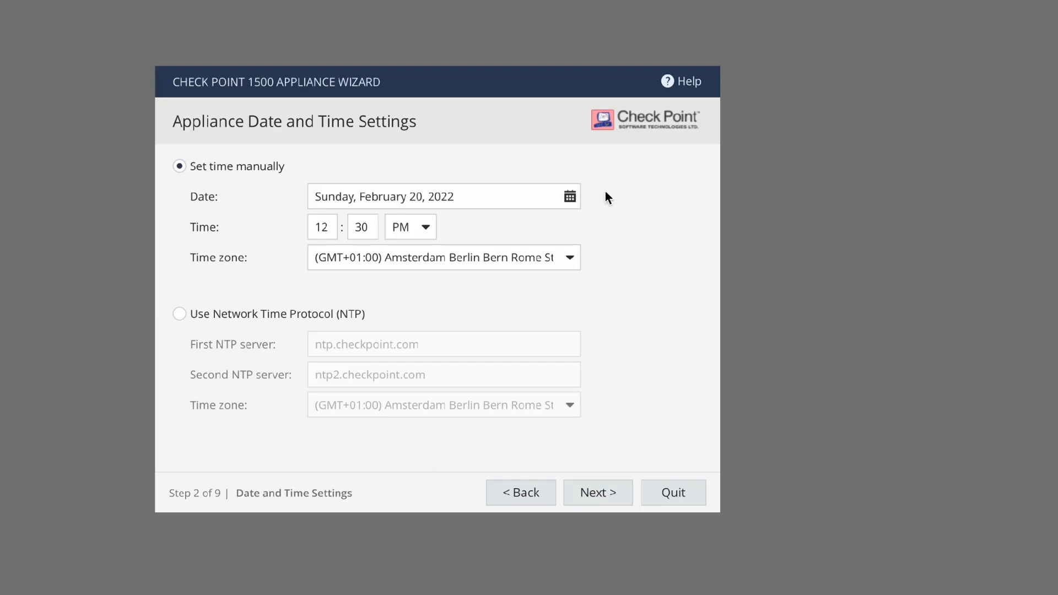
mouse_move(570, 199)
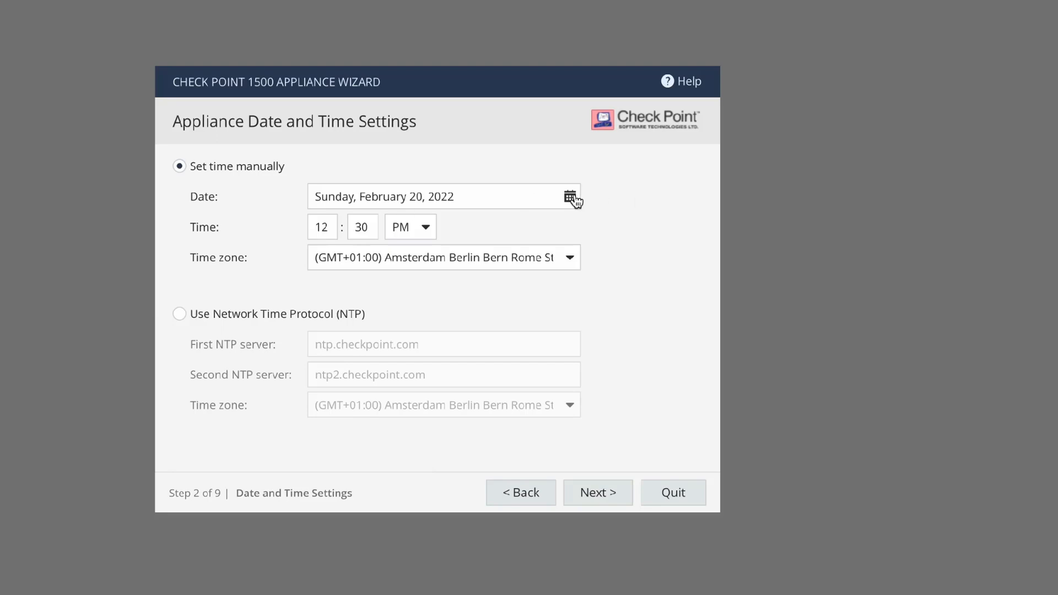
mouse_move(433, 247)
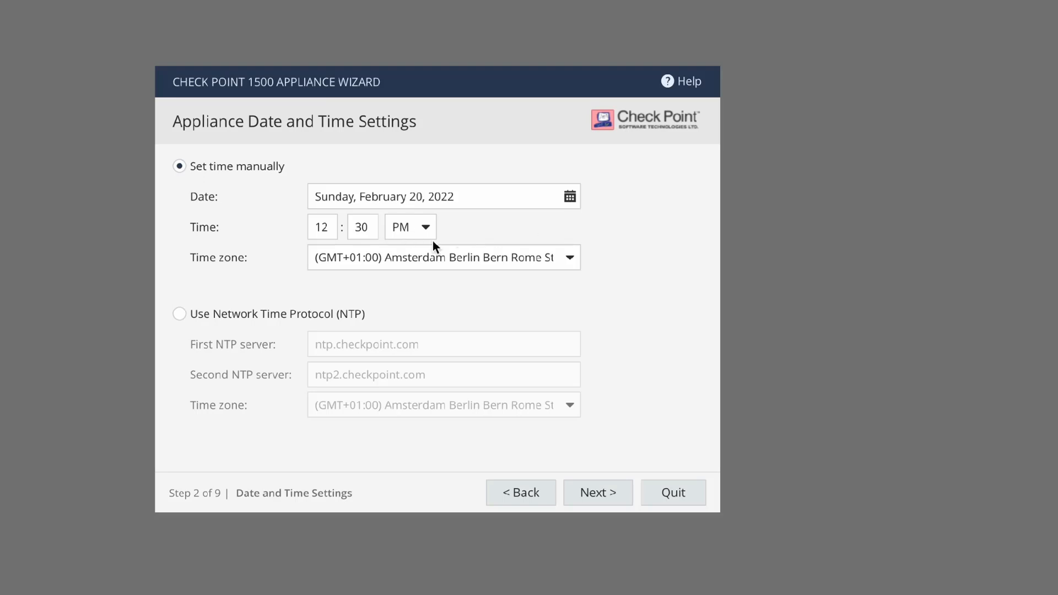
Step: Name the appliance nlfwl with domain tekguru and continue to Security Policy Management
left_click(596, 492)
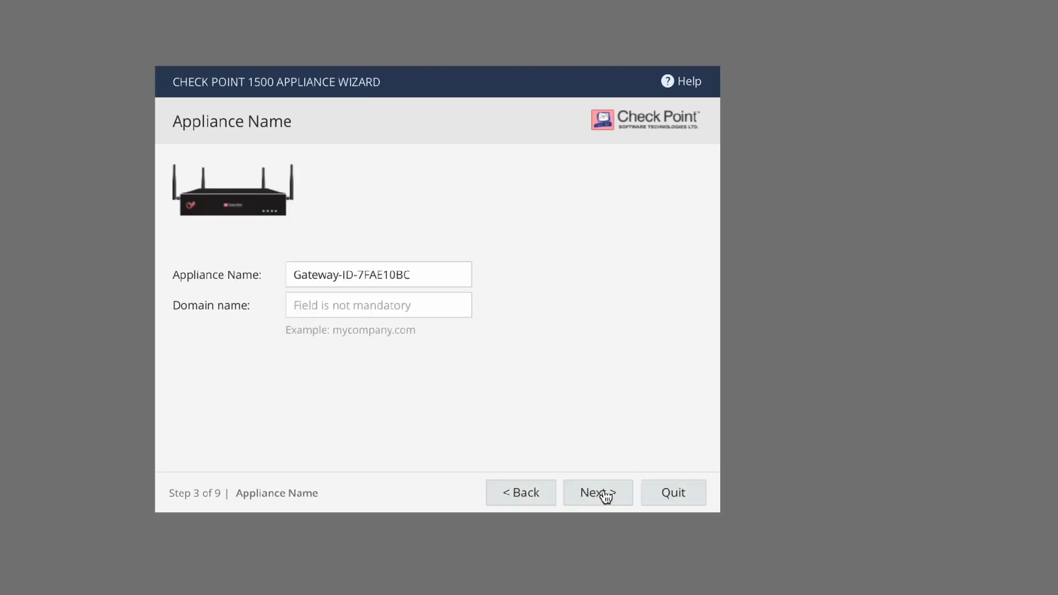
left_click(378, 274)
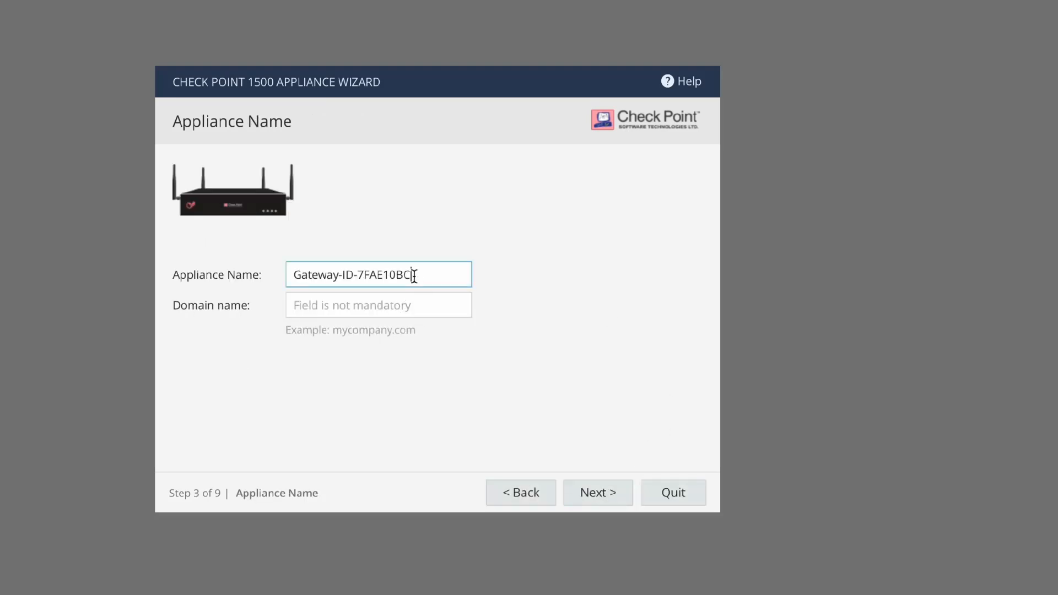
type("n")
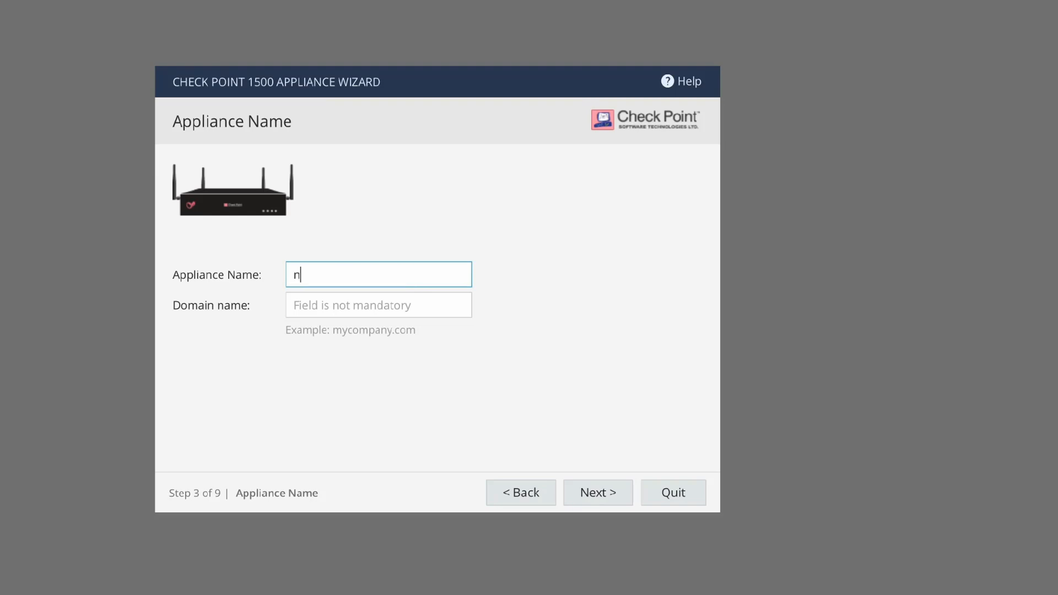
type("lfwl")
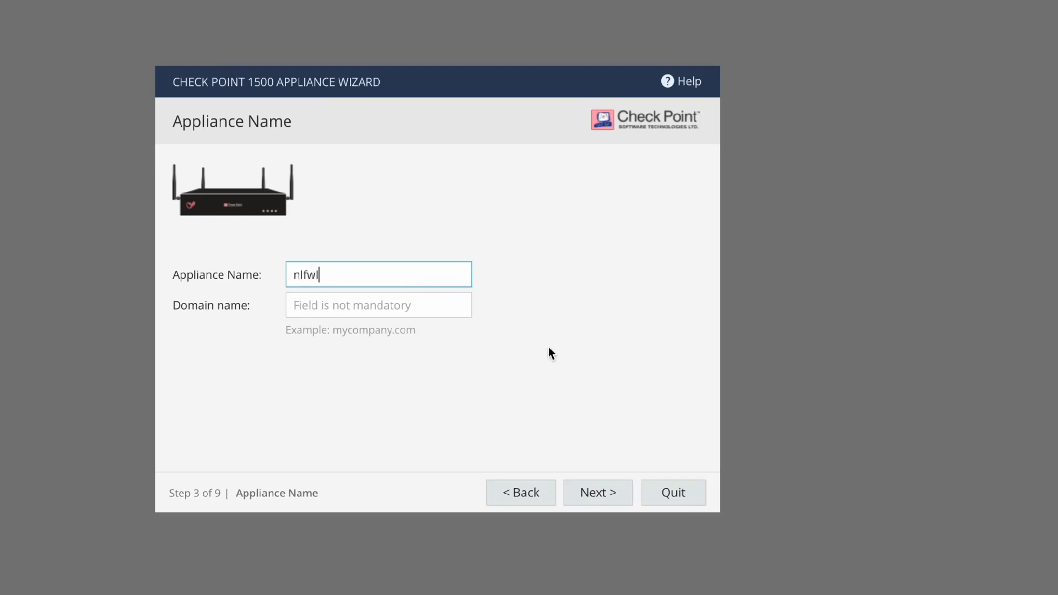
left_click(378, 304)
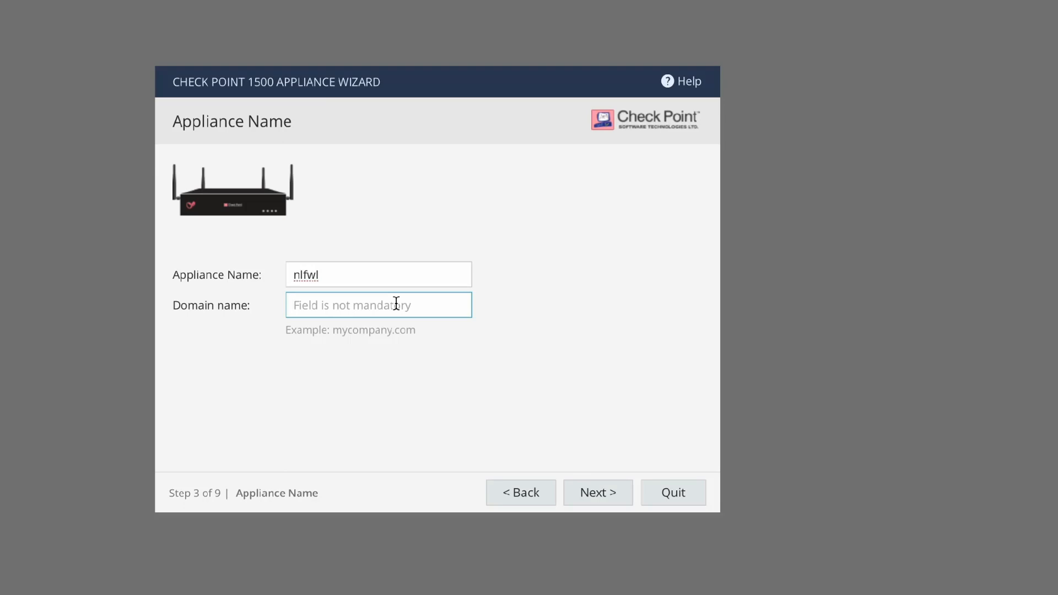
type("tekguru")
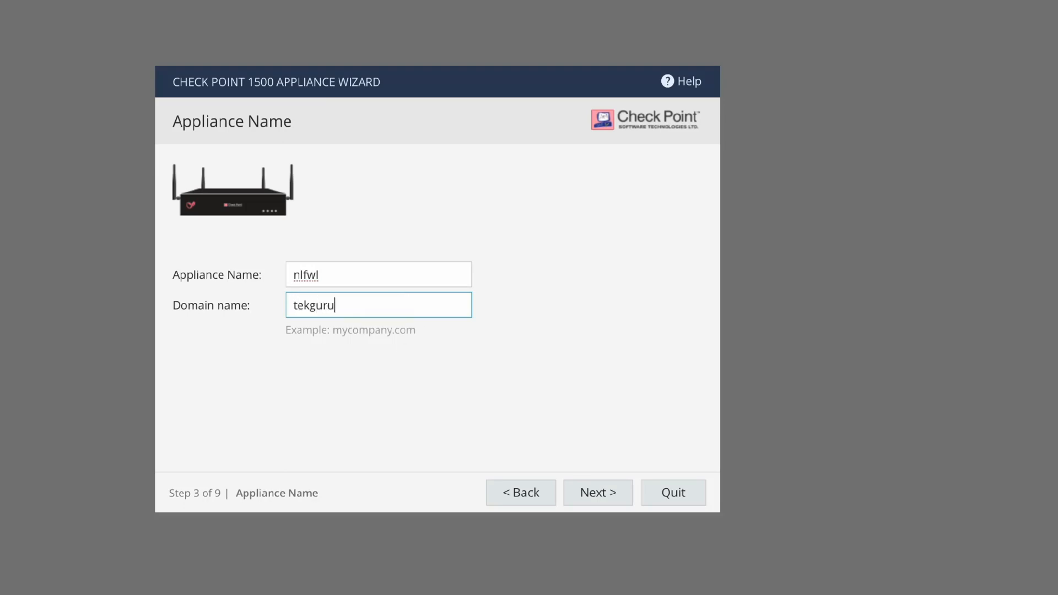
left_click(596, 492)
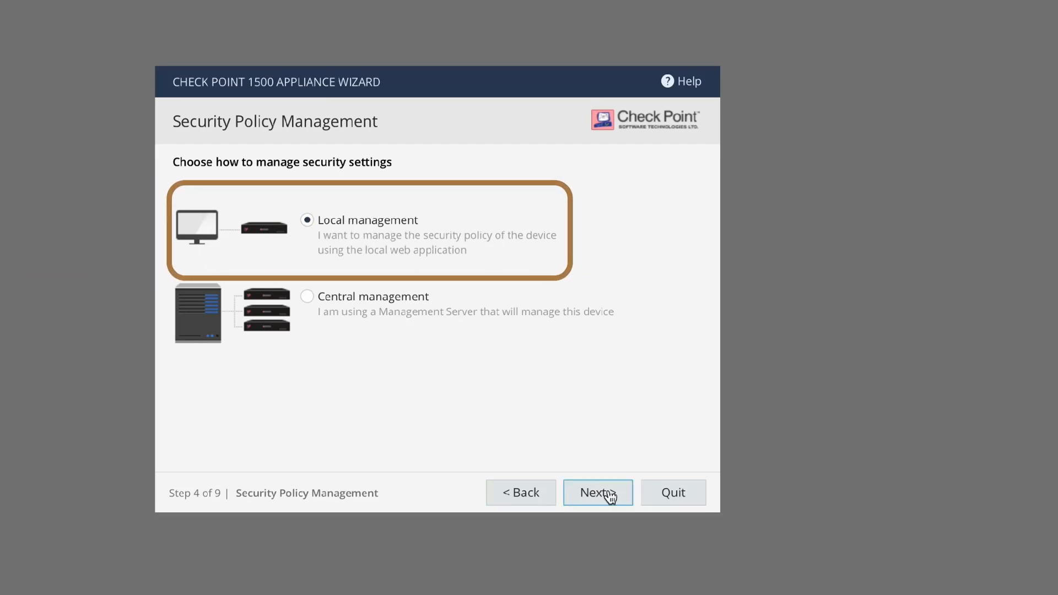
Step: Keep local management and connect WAN via static IP 192.168.178.11, gateway 192.168.178.1, DNS 8.8.8.8
left_click(596, 493)
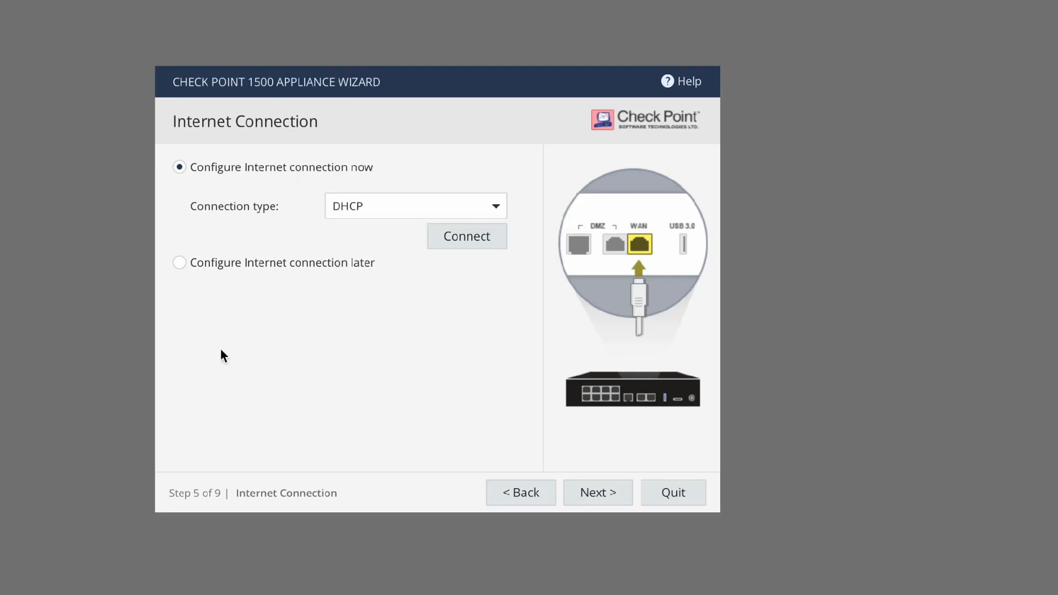
mouse_move(395, 241)
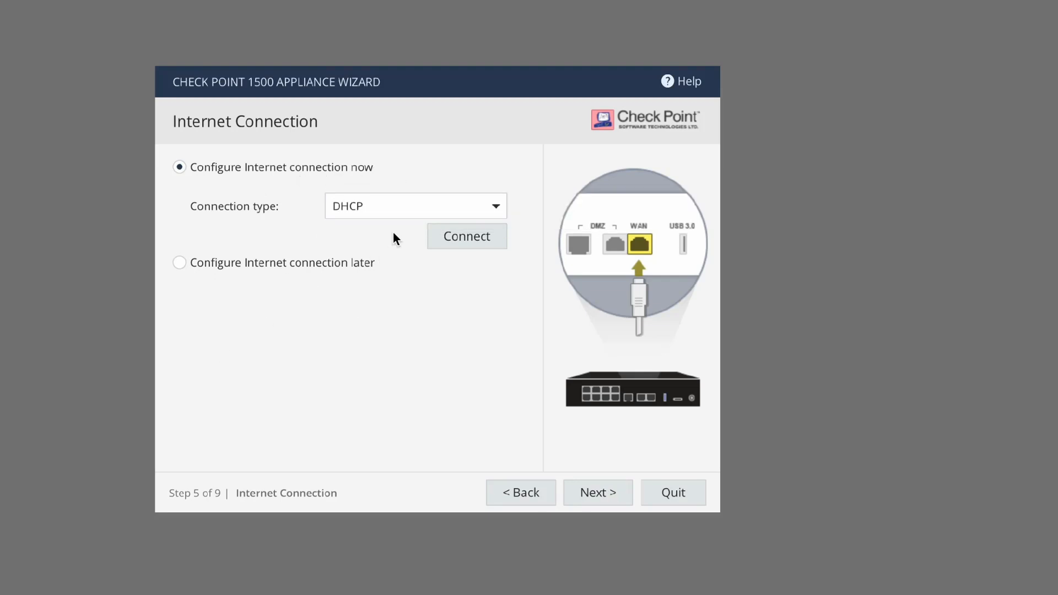
left_click(415, 205)
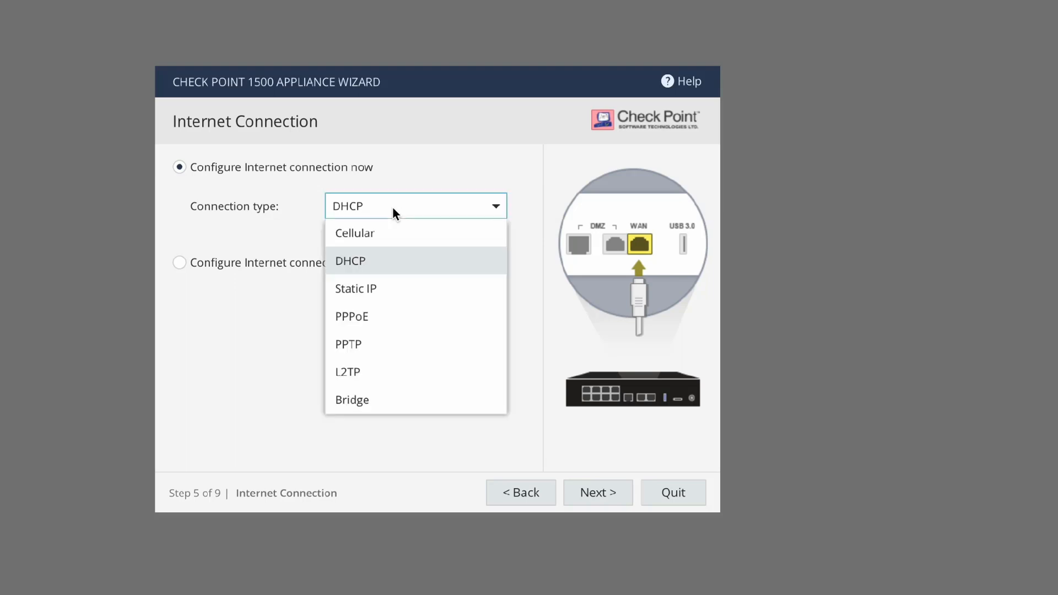
left_click(355, 288)
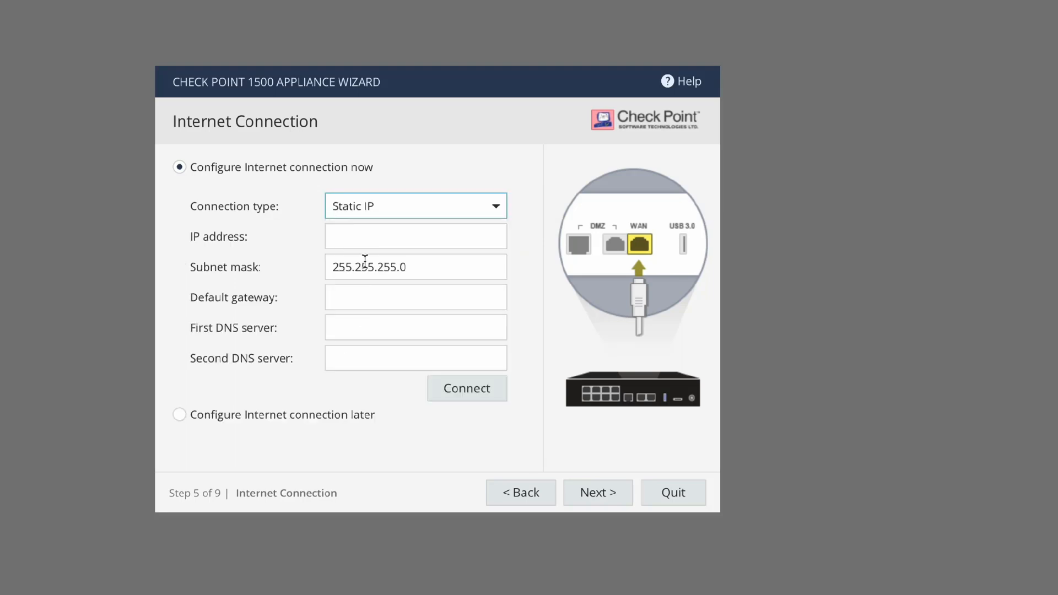
type("192.168.178.")
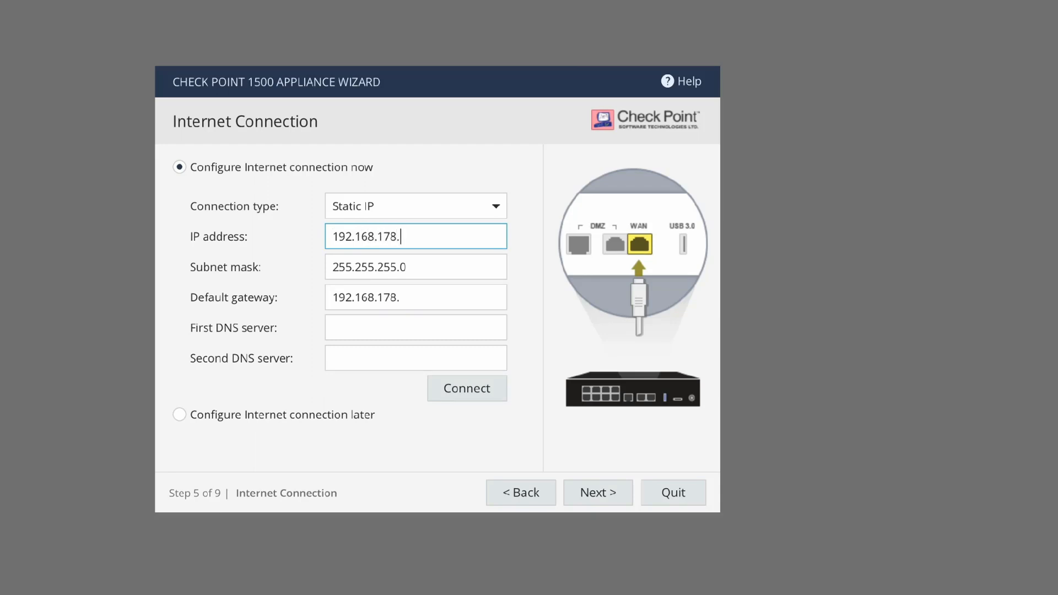
type("11")
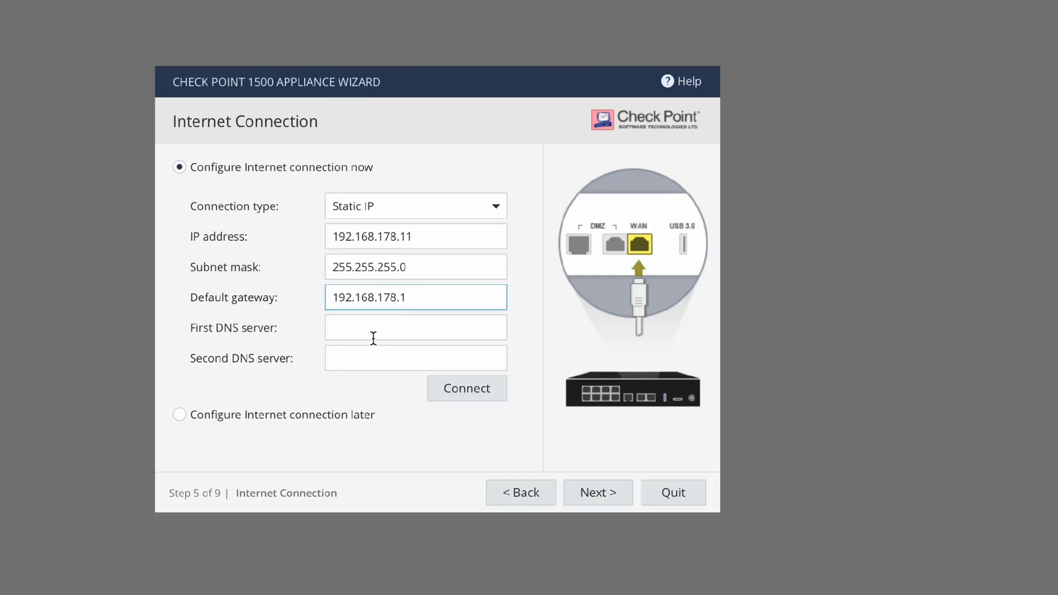
type("8.8.8.8")
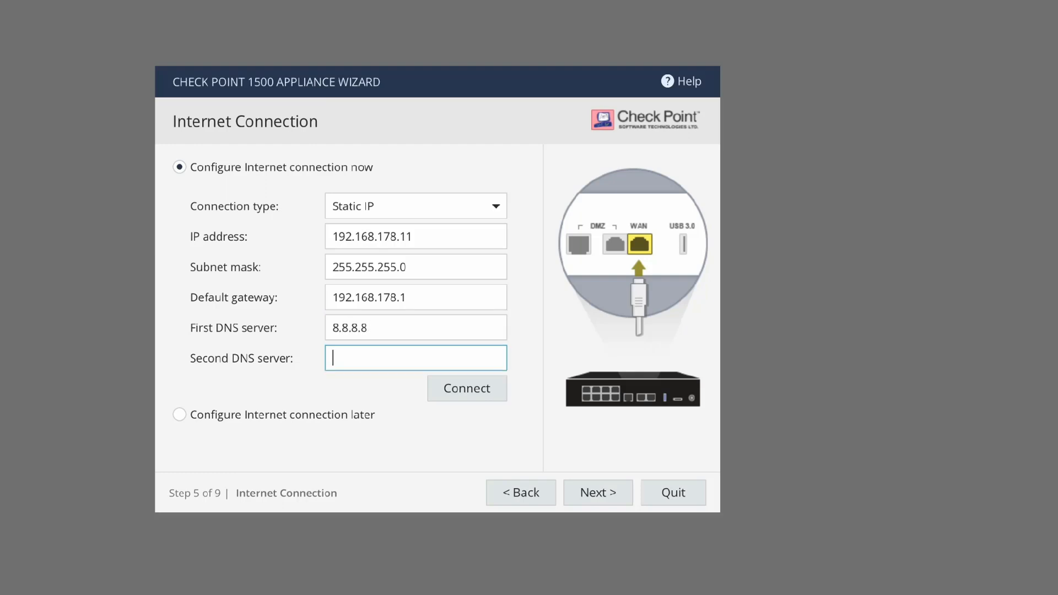
left_click(466, 388)
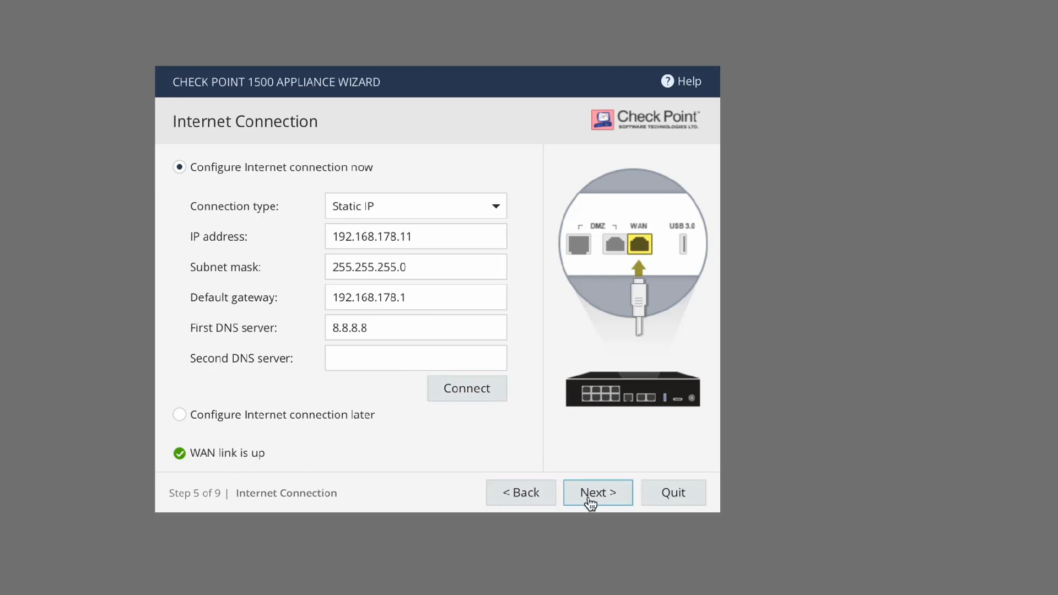
left_click(596, 492)
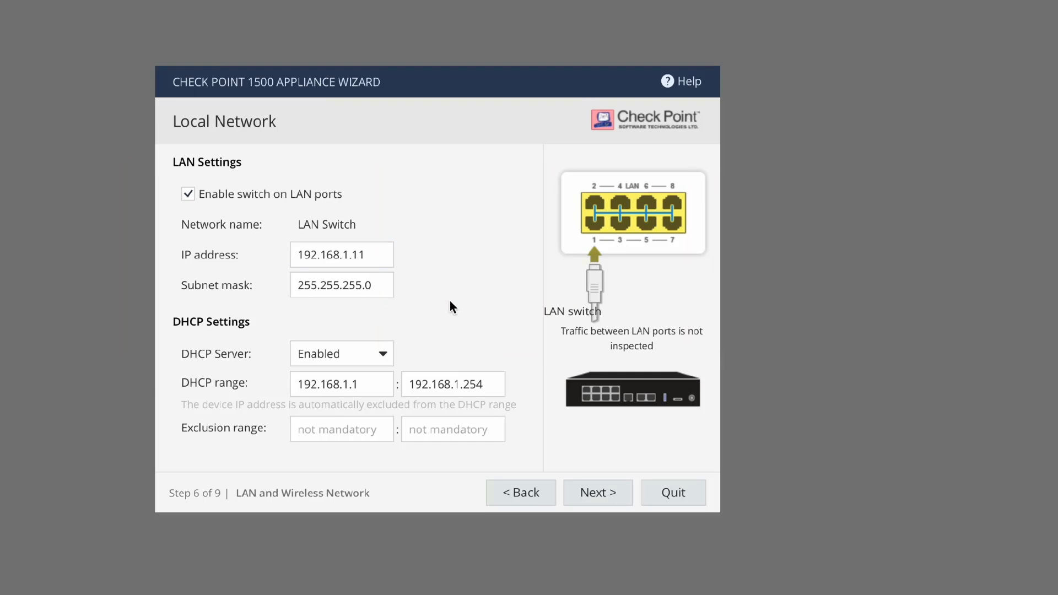
mouse_move(279, 398)
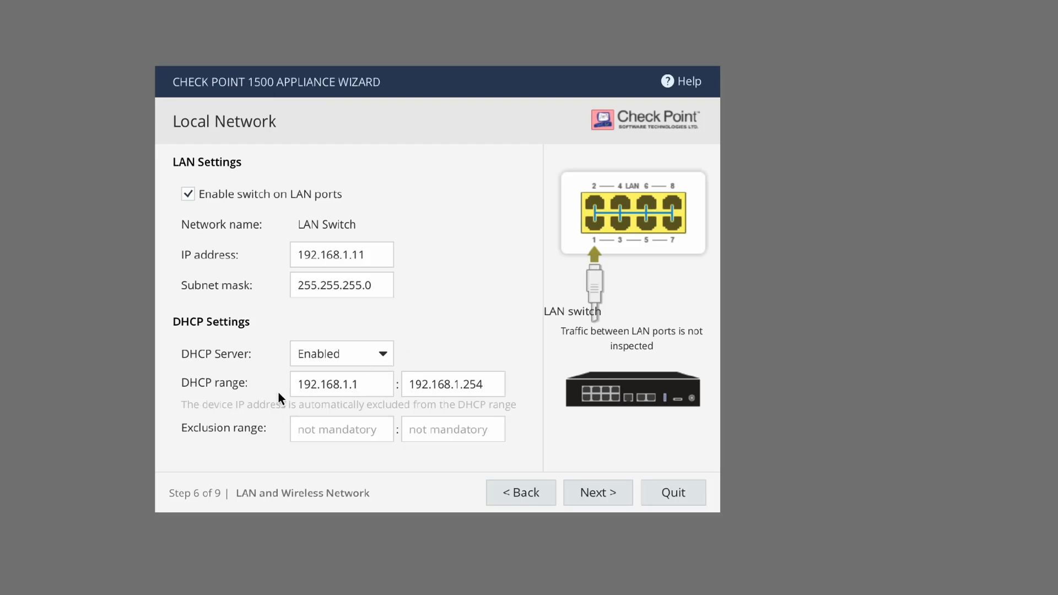
Step: Accept local network defaults, then set wireless SSID cp-wifi with a password on 5GHz
left_click(340, 384)
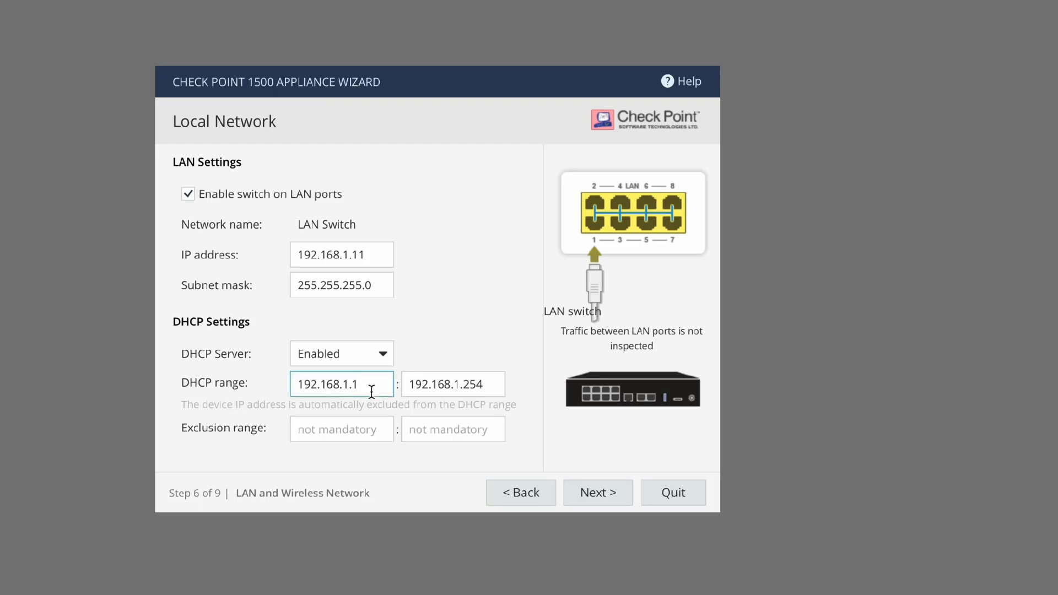
left_click(597, 492)
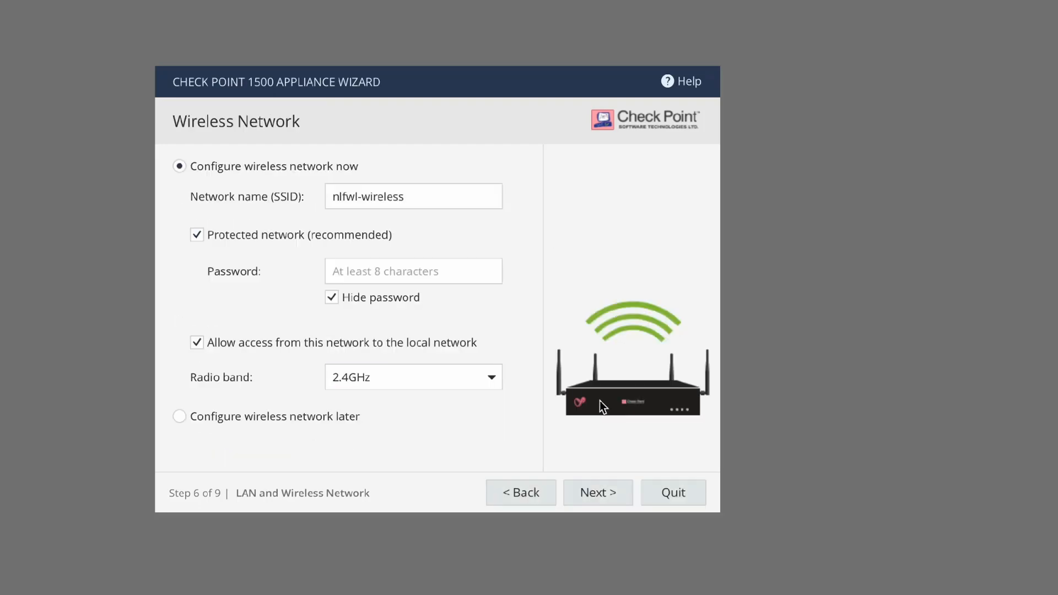
mouse_move(341, 218)
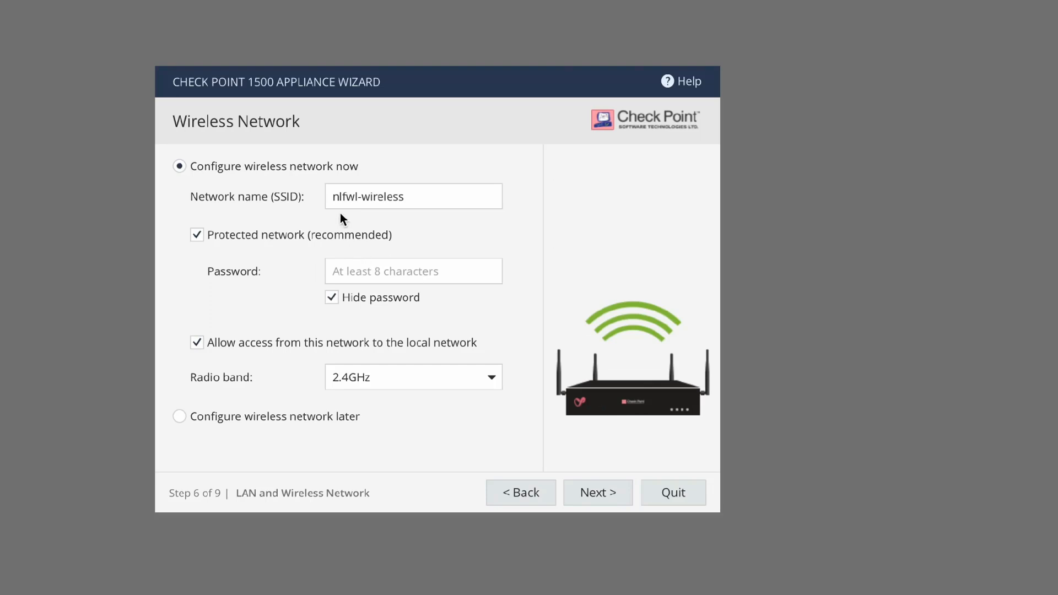
mouse_move(423, 204)
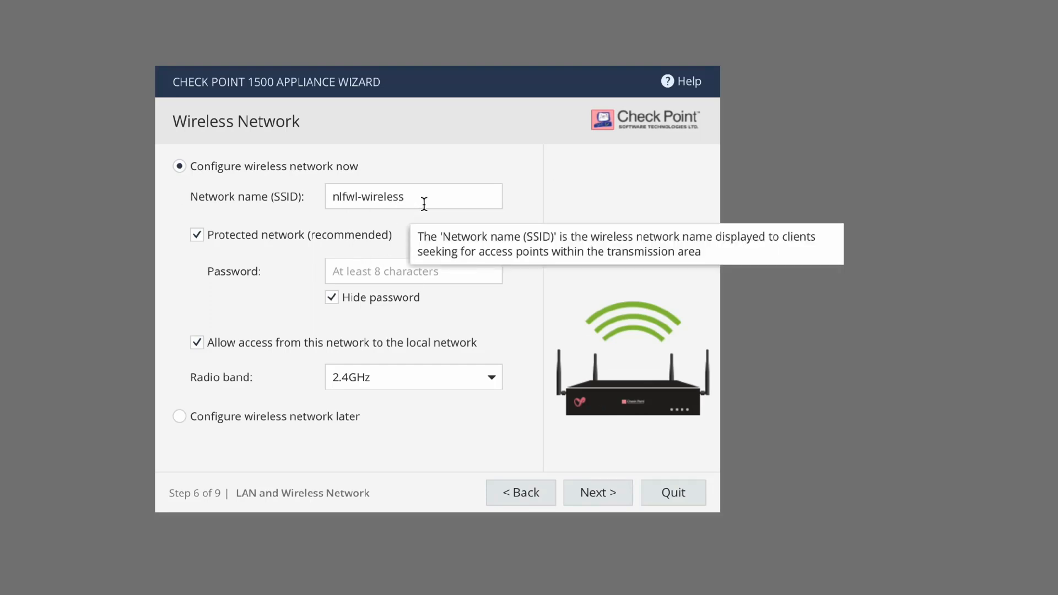
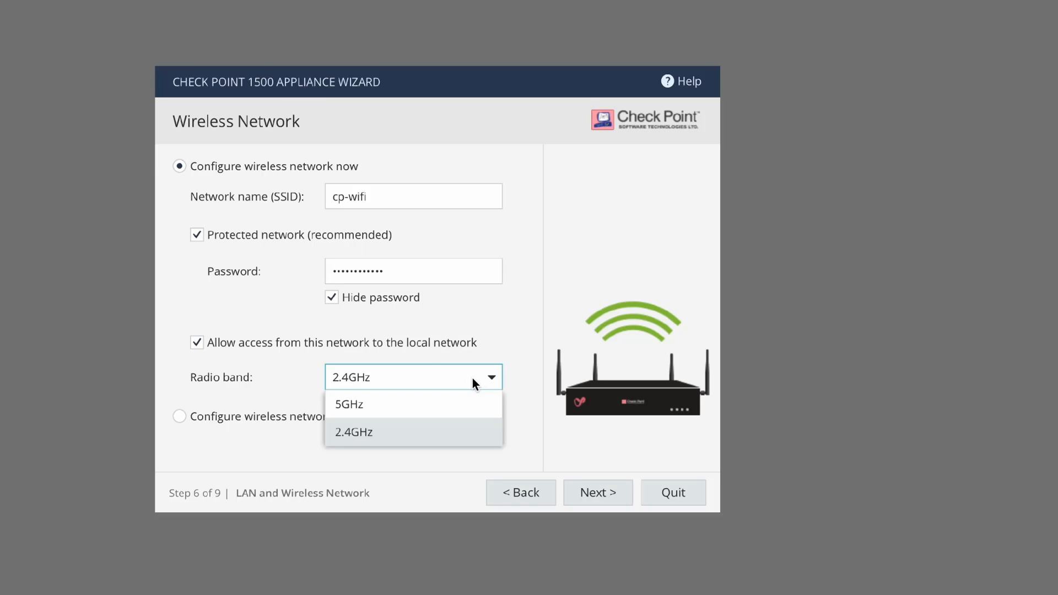
left_click(350, 403)
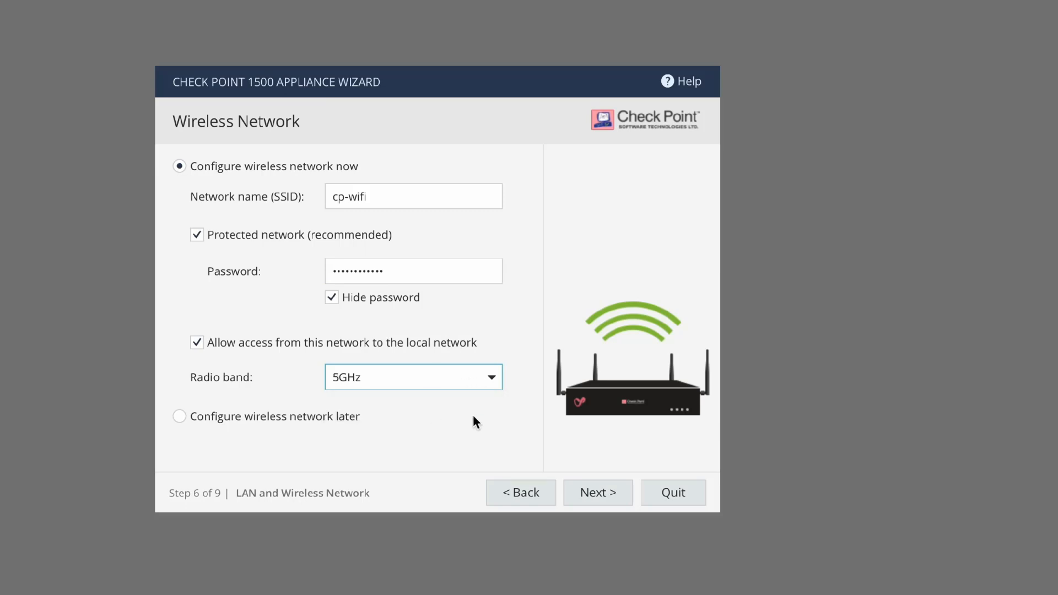
mouse_move(597, 492)
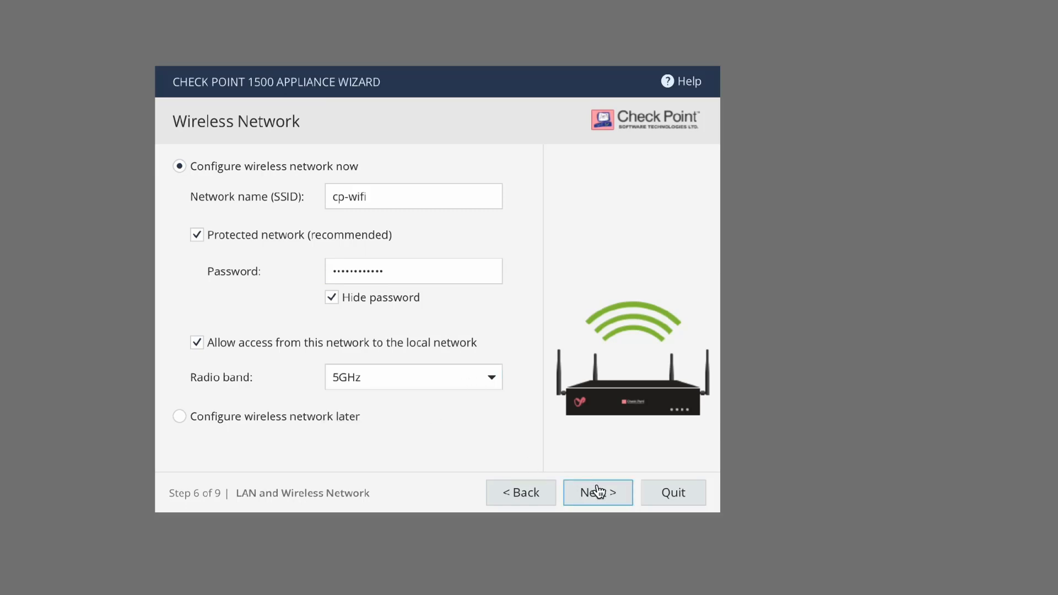
Step: Limit administrator access to LAN and trusted wireless sources, from any IP address
left_click(597, 491)
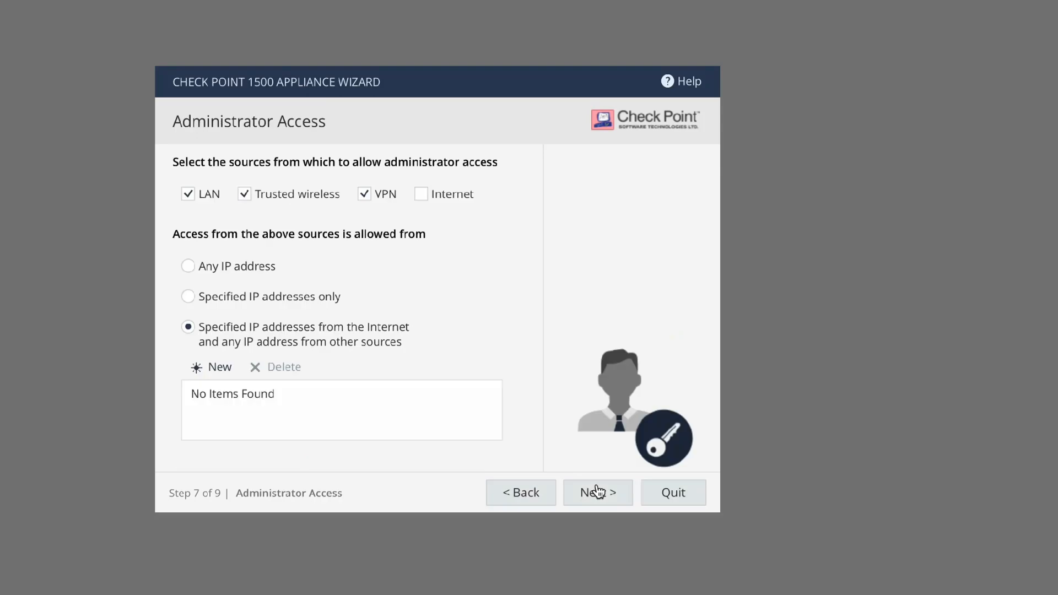
mouse_move(243, 176)
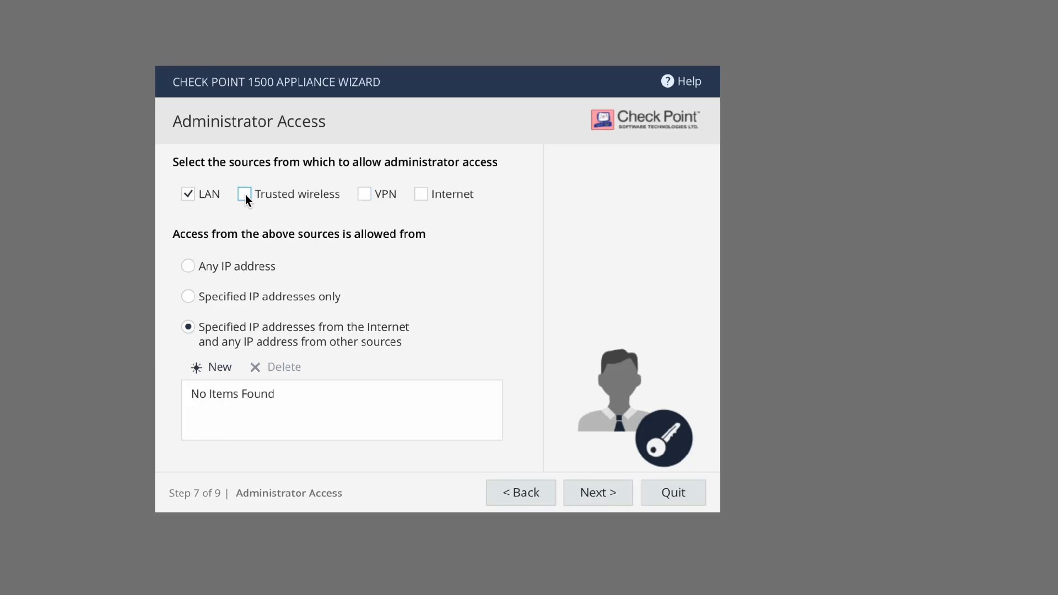
left_click(245, 195)
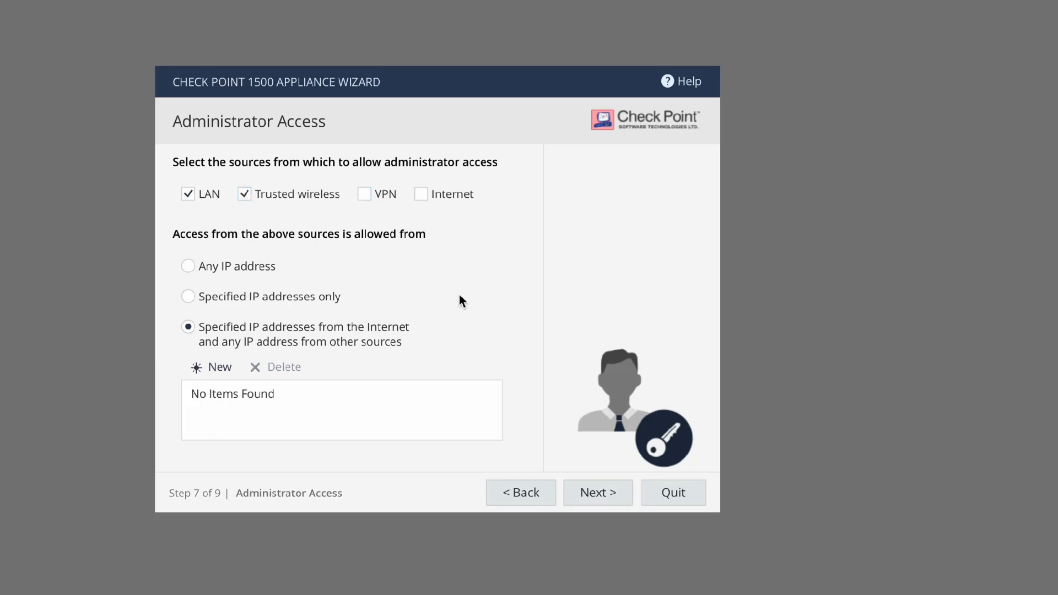
mouse_move(412, 311)
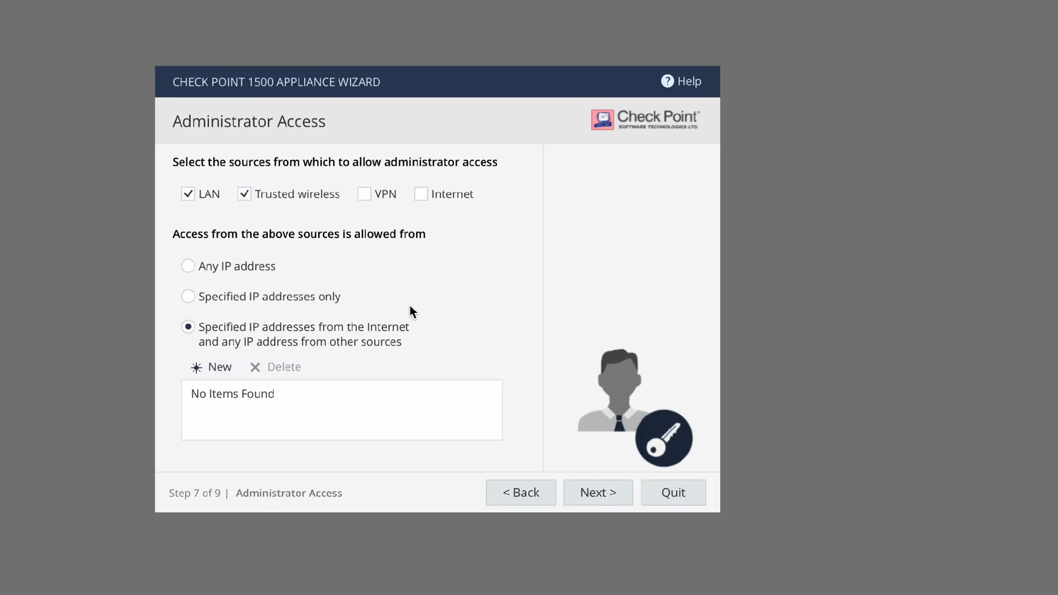
left_click(189, 266)
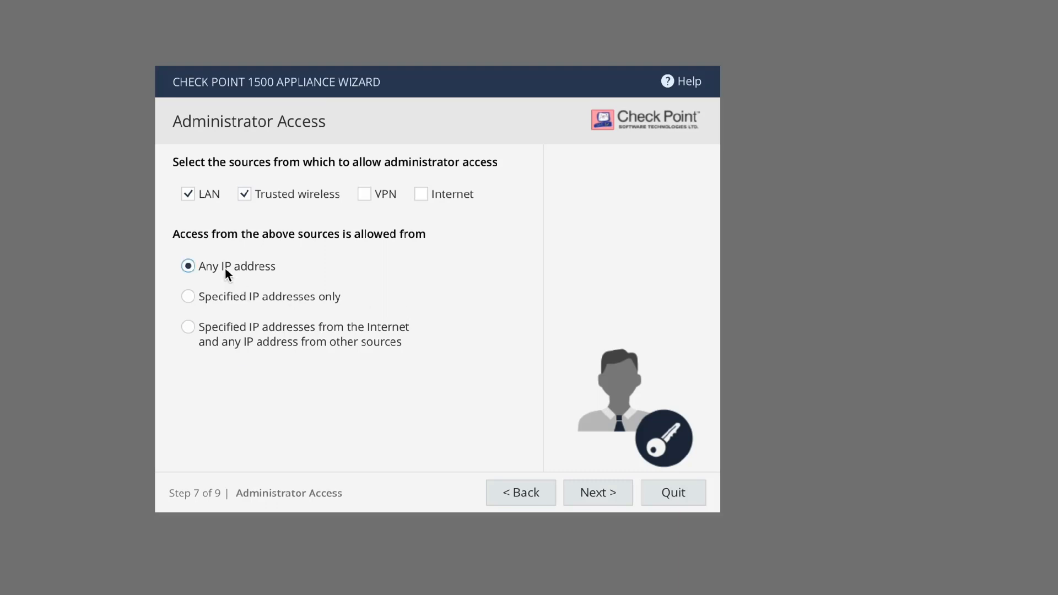
mouse_move(597, 492)
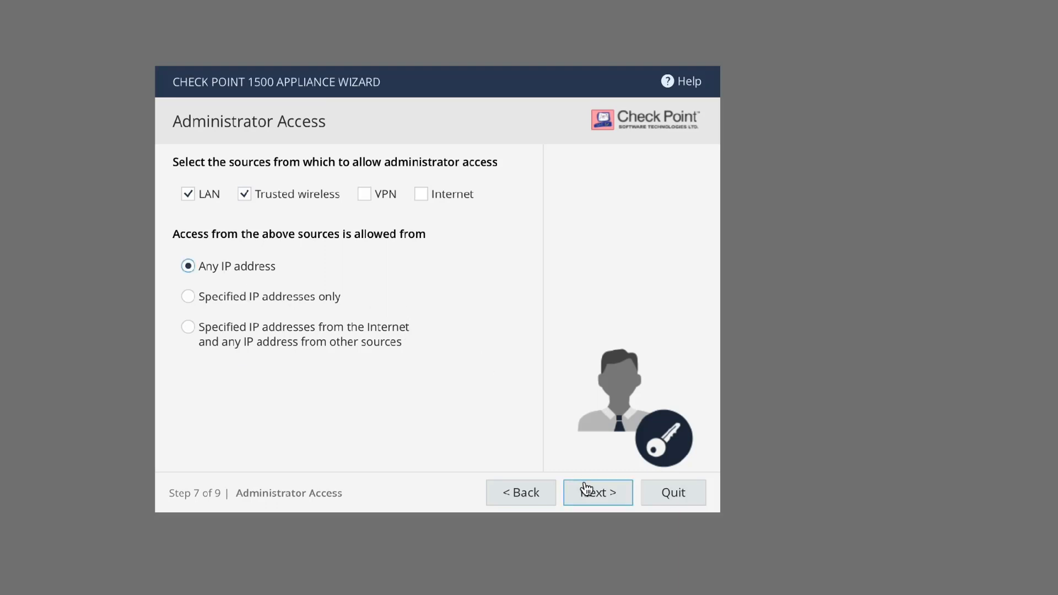
Step: Reach Software Blades Activation and activate all blades with their defaults
left_click(596, 492)
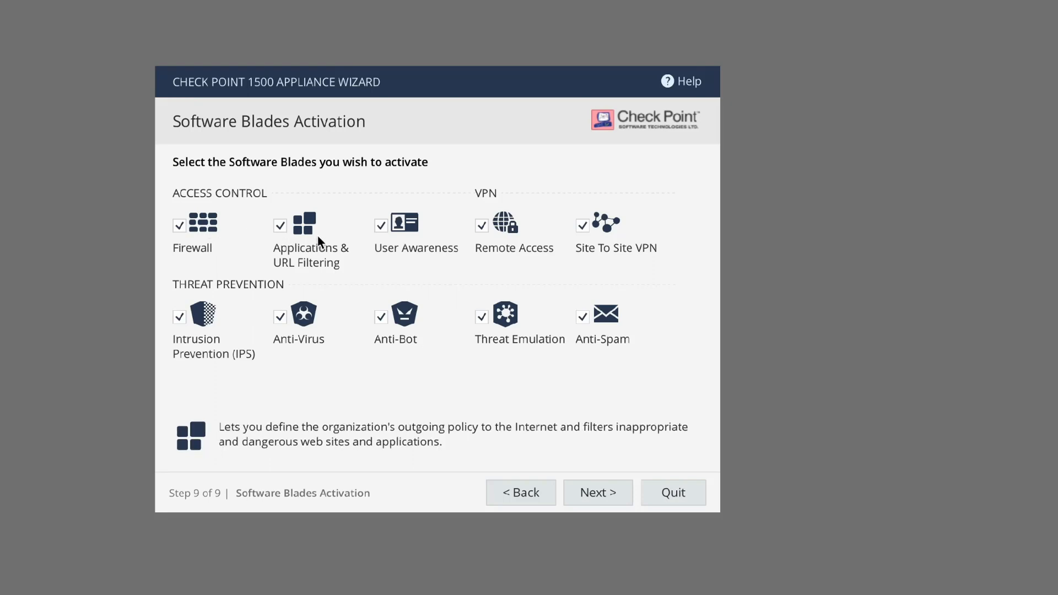
mouse_move(514, 248)
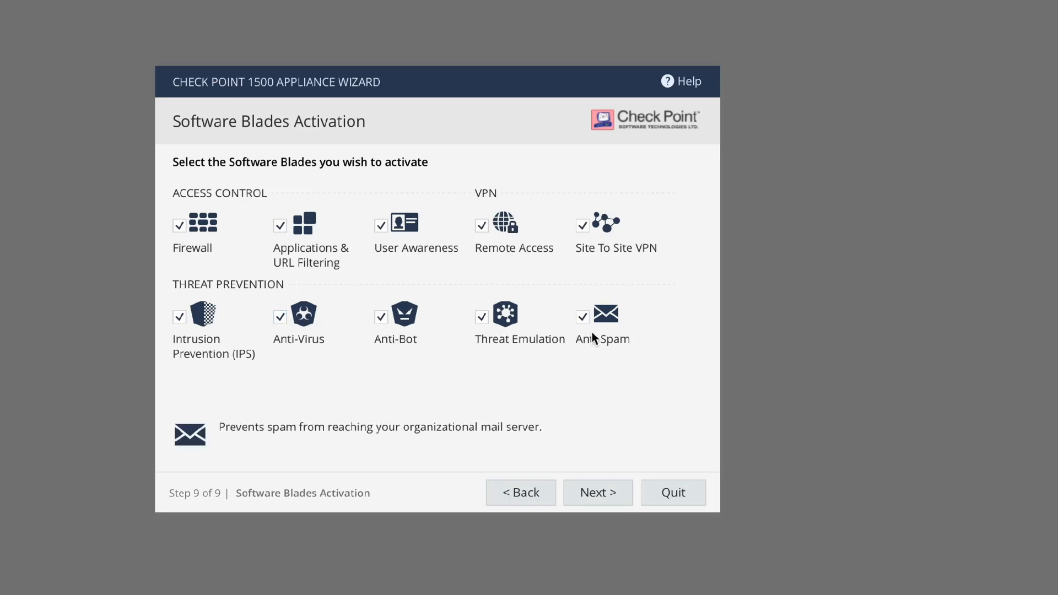
mouse_move(608, 435)
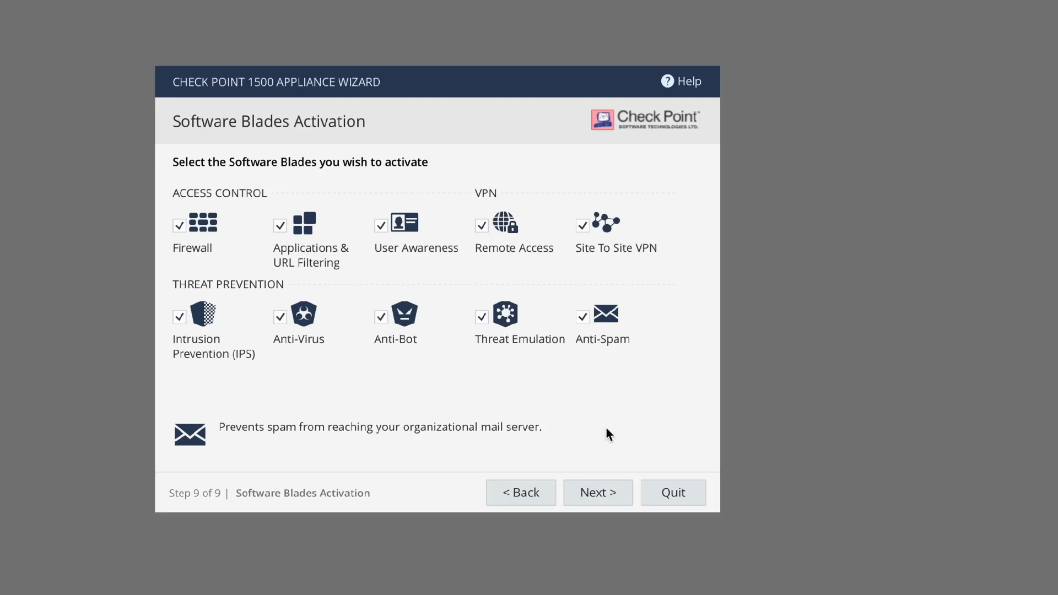
mouse_move(604, 458)
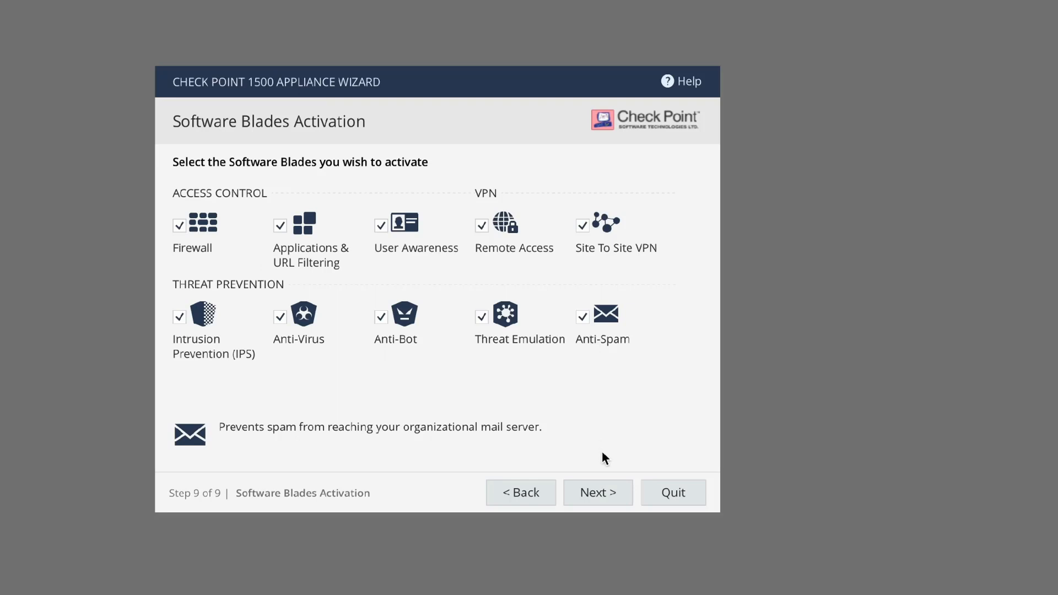
mouse_move(599, 478)
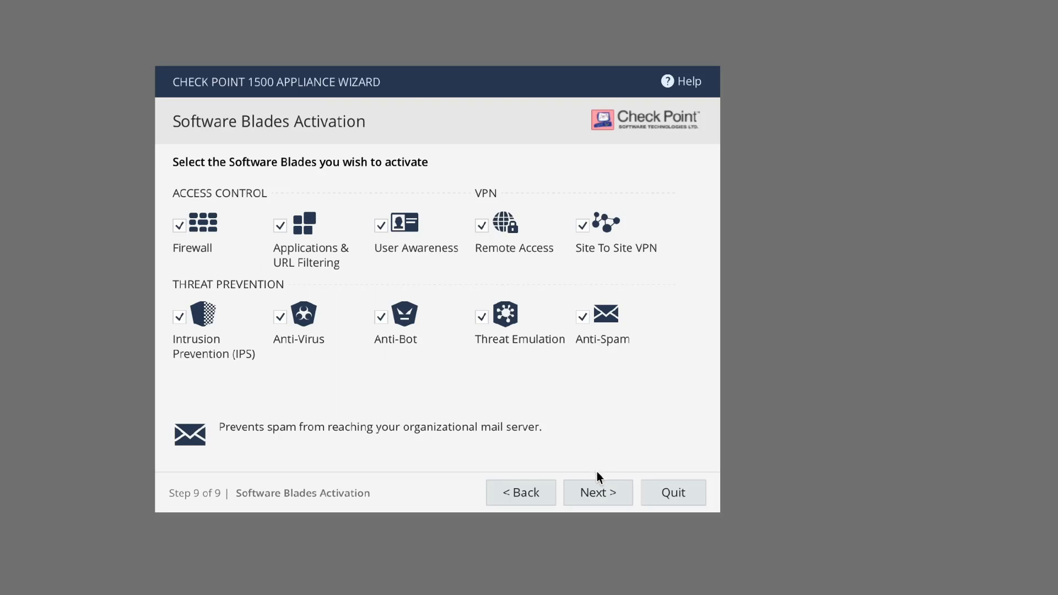
left_click(596, 493)
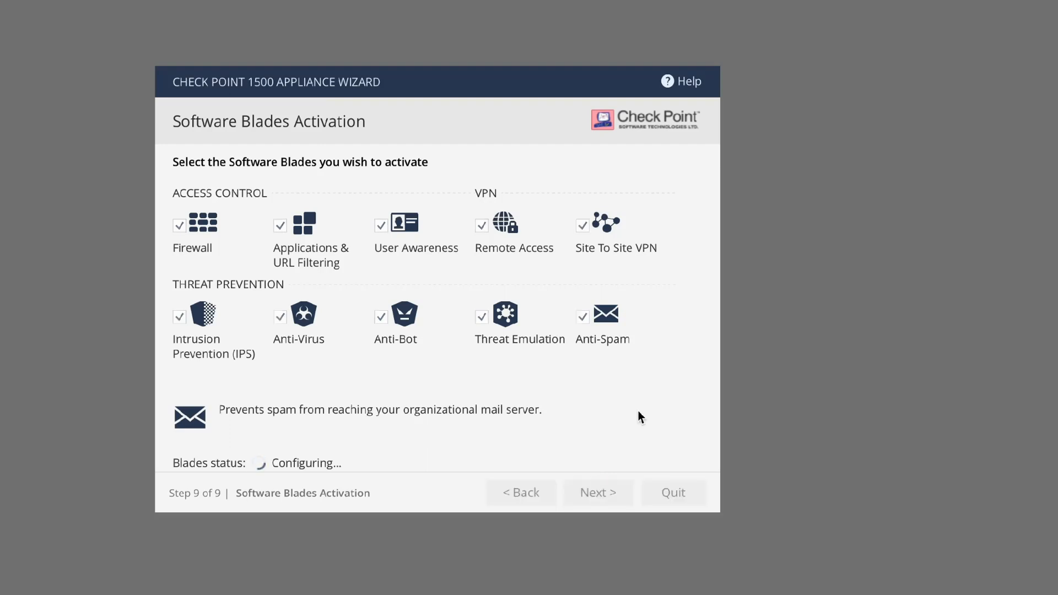
Step: Review the summary showing internet connected and license obtained, then finish the wizard
left_click(596, 492)
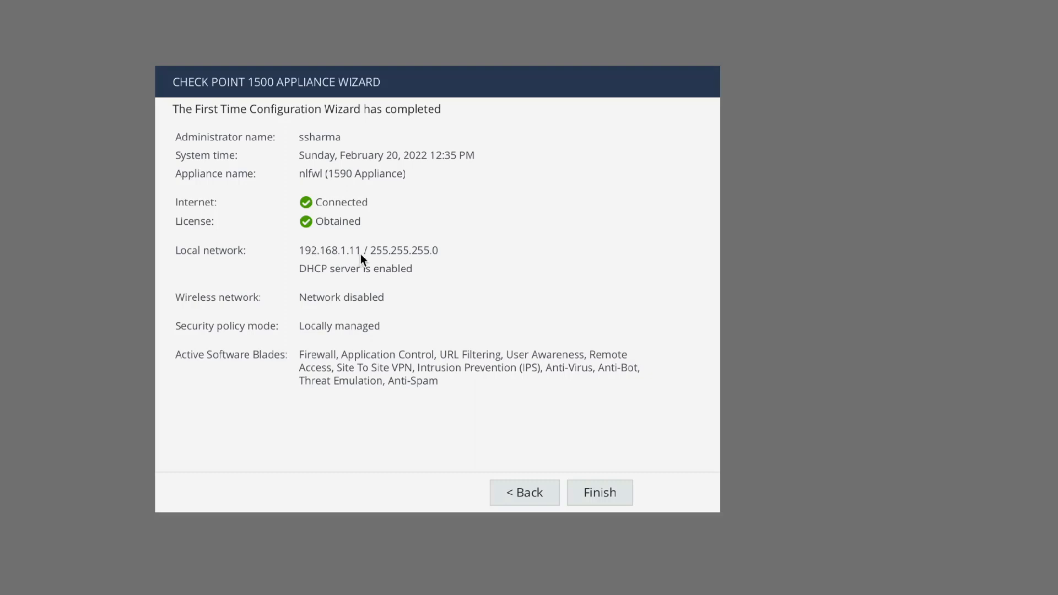
mouse_move(599, 492)
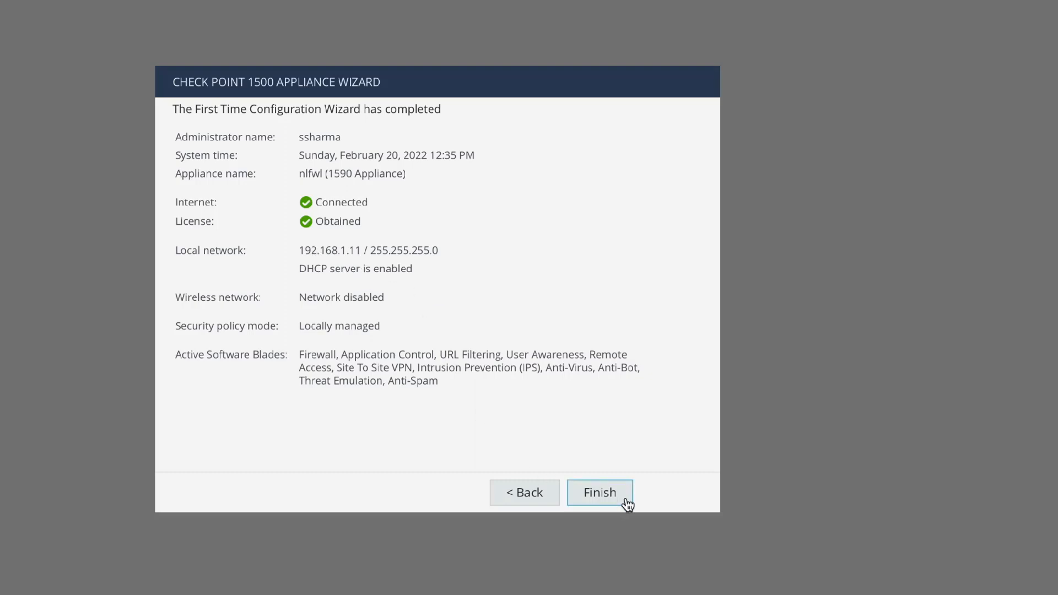
left_click(598, 492)
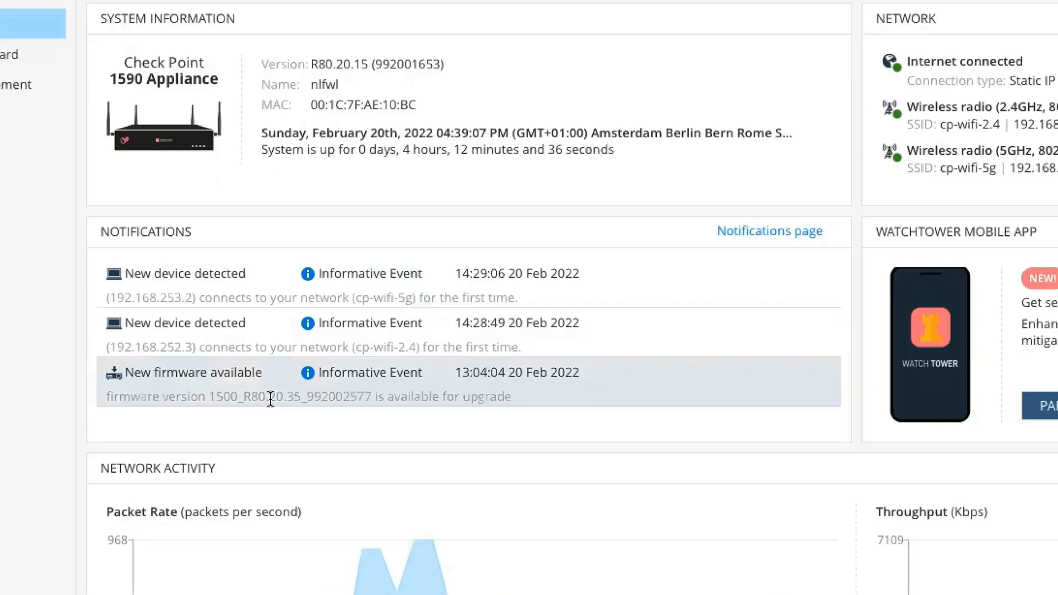
Step: Scroll the System overview to review appliance information, notifications and network activity
scroll("down", 3)
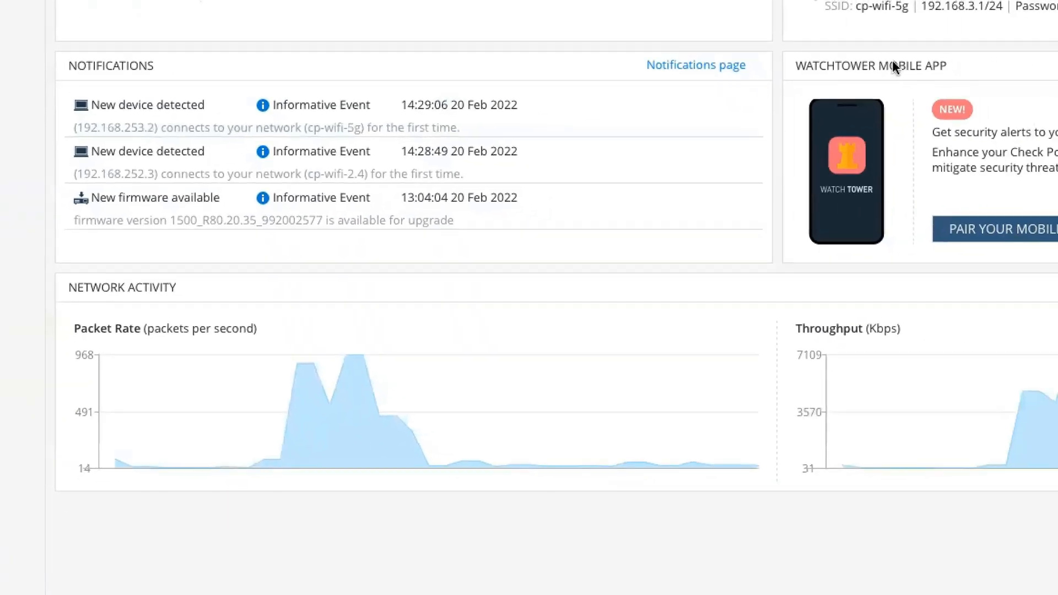
scroll("down", 3)
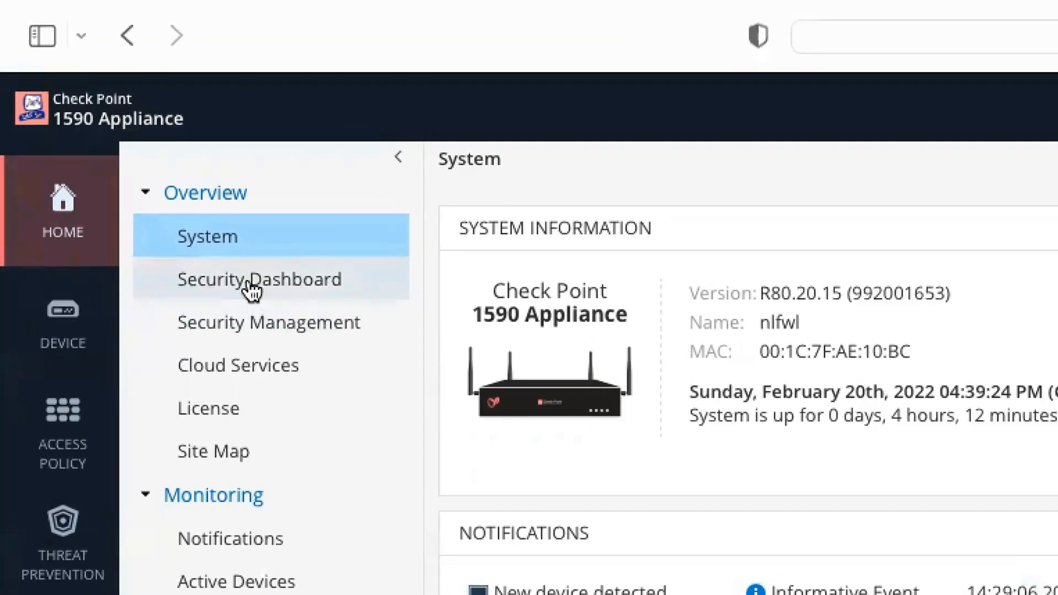
Step: Review the blade on/off toggles on the Security Dashboard, then view the License page
left_click(258, 278)
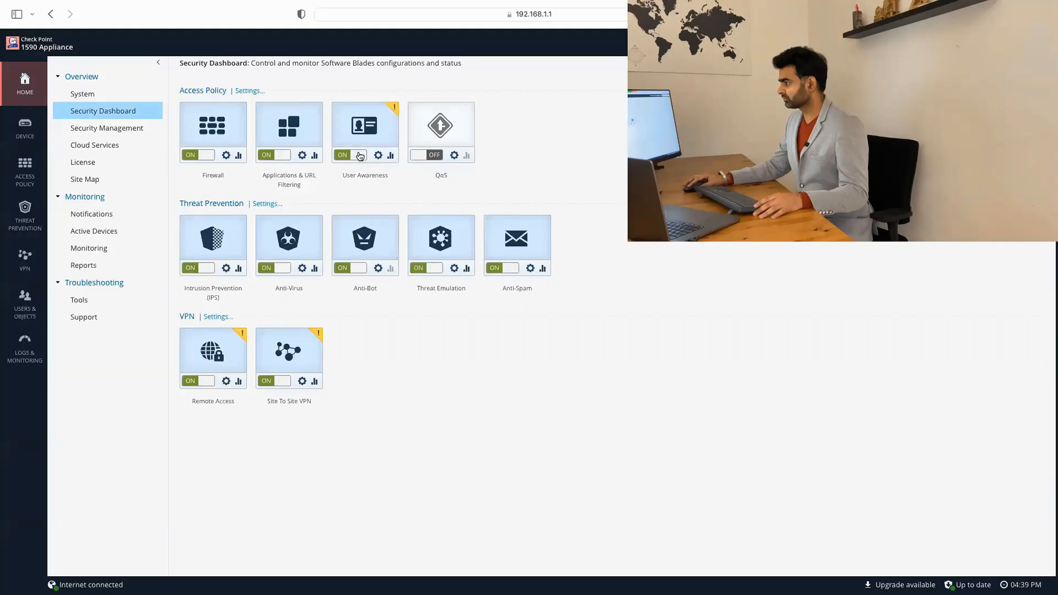
left_click(343, 155)
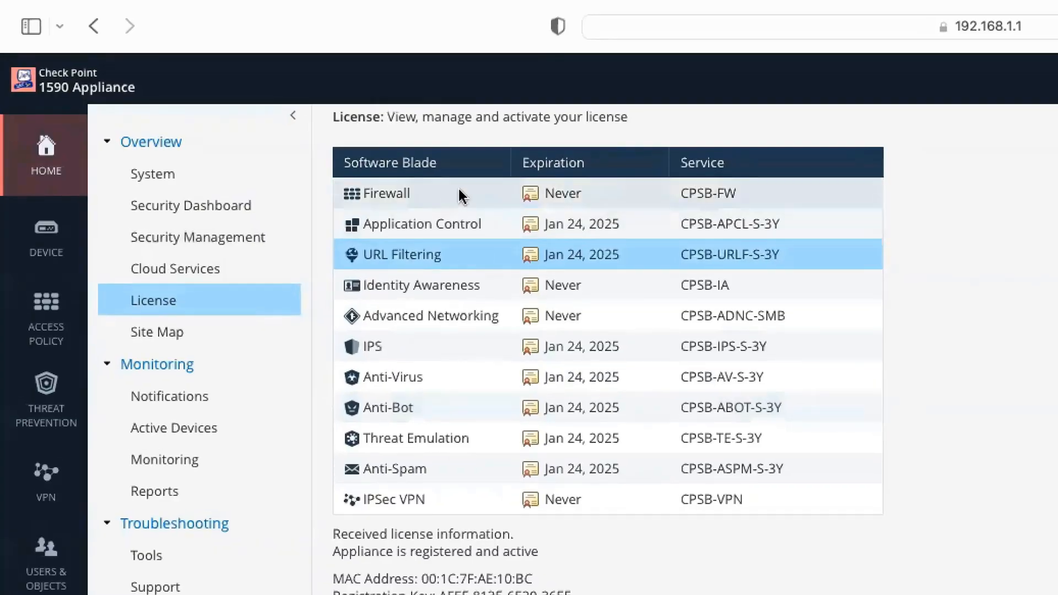
mouse_move(432, 300)
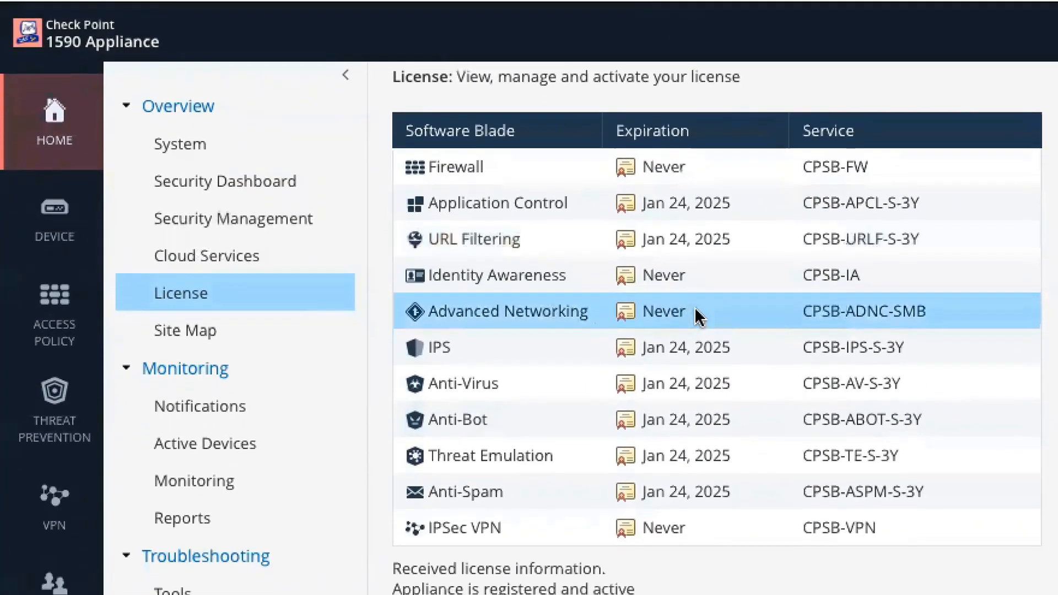
Step: Inspect the URL Filtering license entry, then open Notifications under Monitoring
scroll("down", 3)
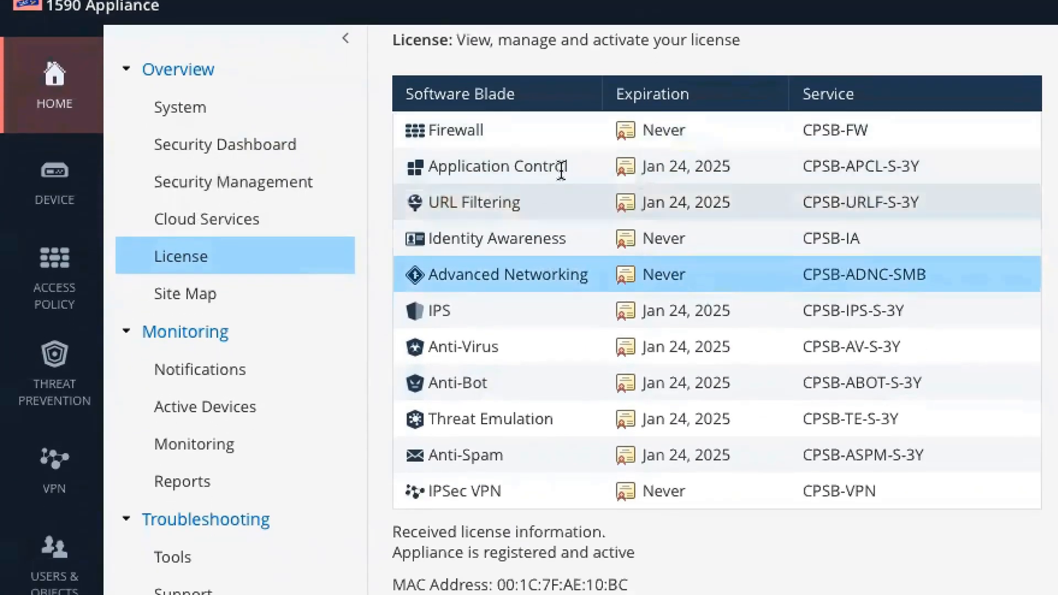
left_click(506, 166)
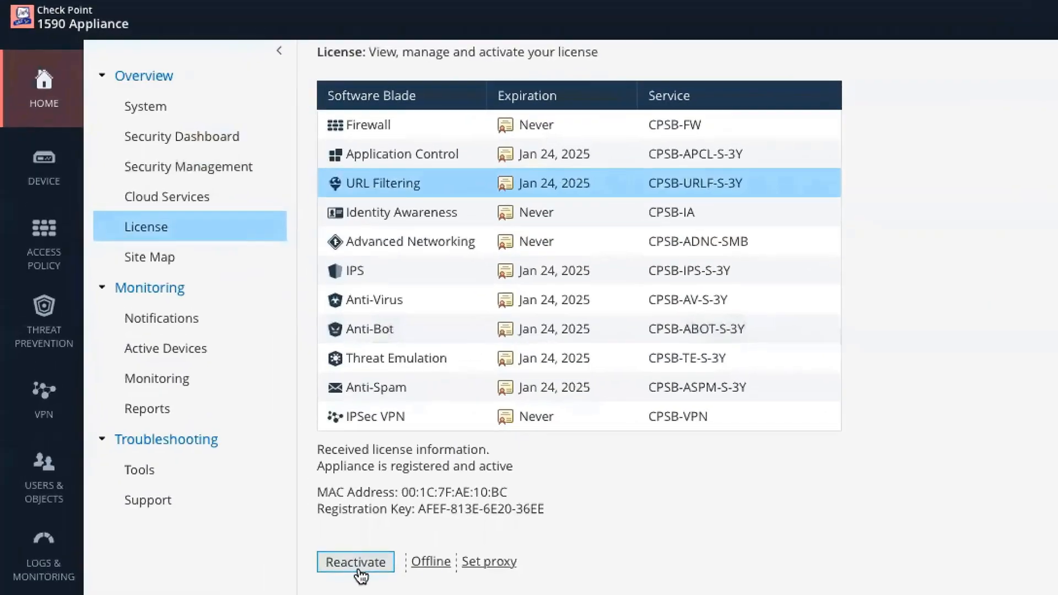
scroll("down", 3)
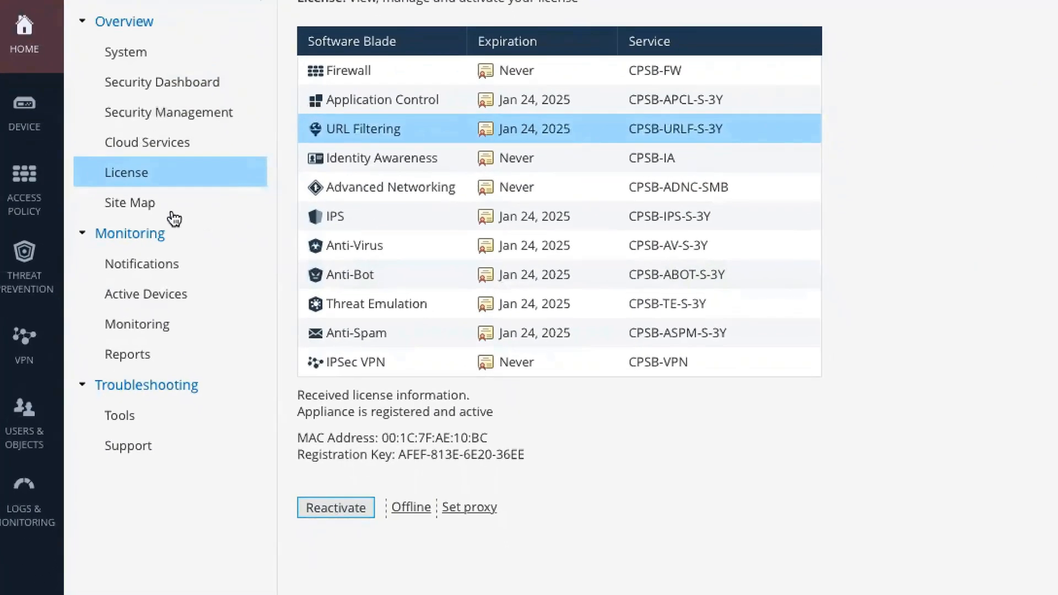
left_click(141, 263)
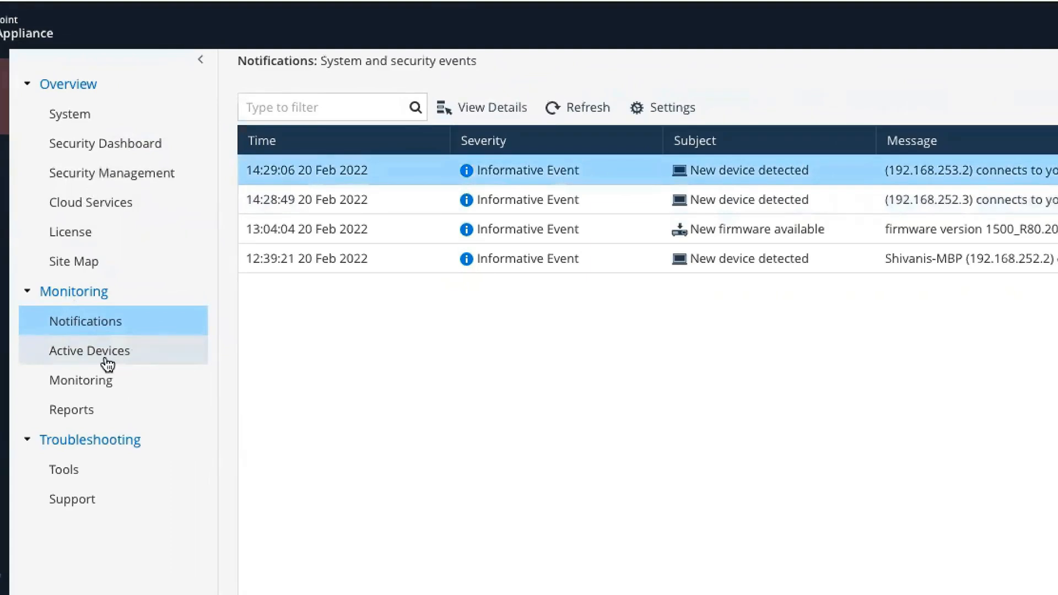
Step: Select the allowed macOS computer in Active Devices, then open the traffic Reports
left_click(90, 350)
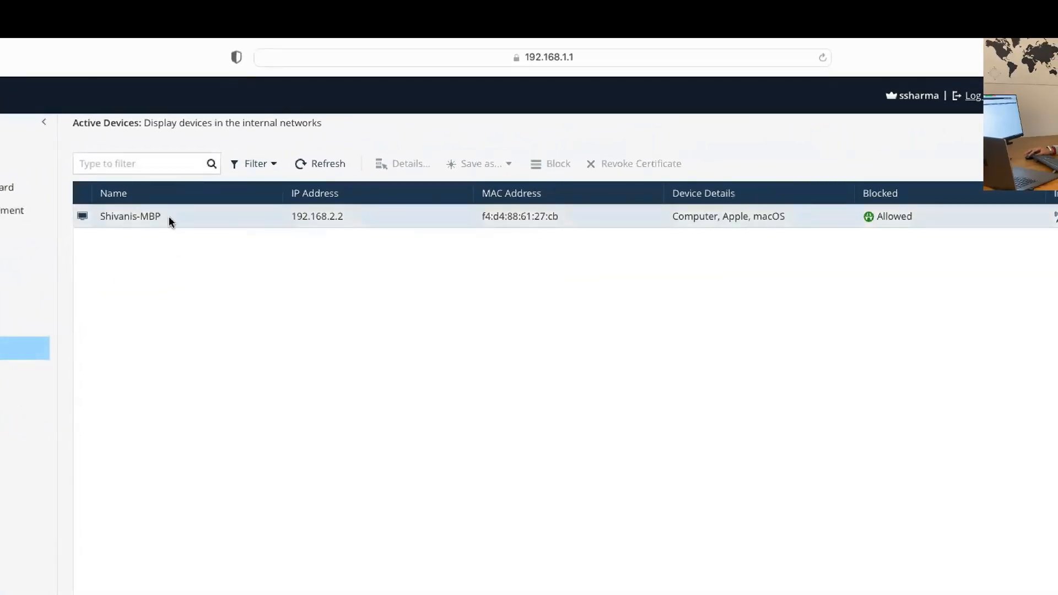
left_click(130, 216)
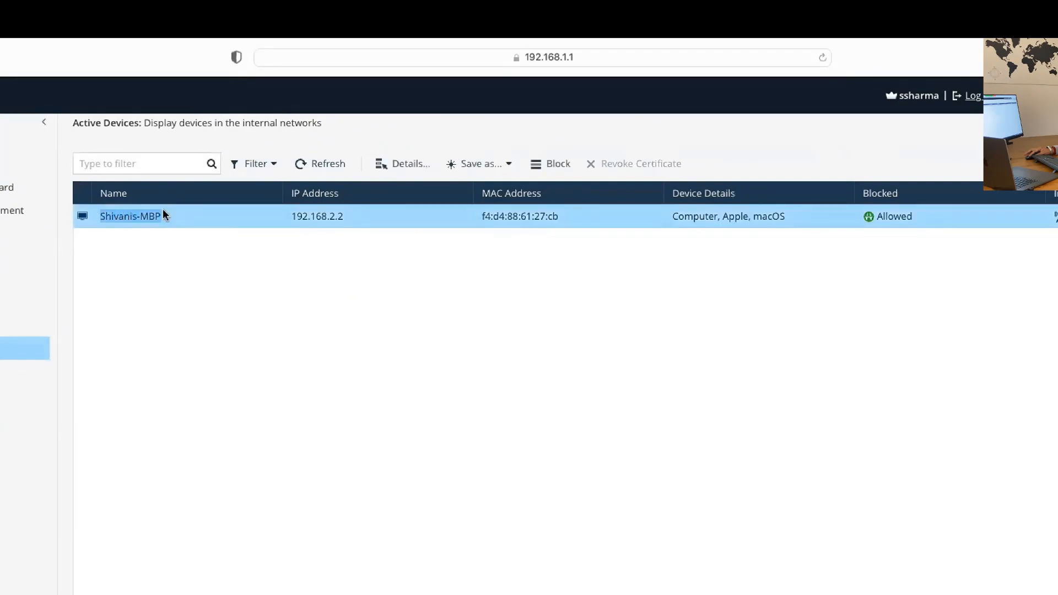
left_click(70, 263)
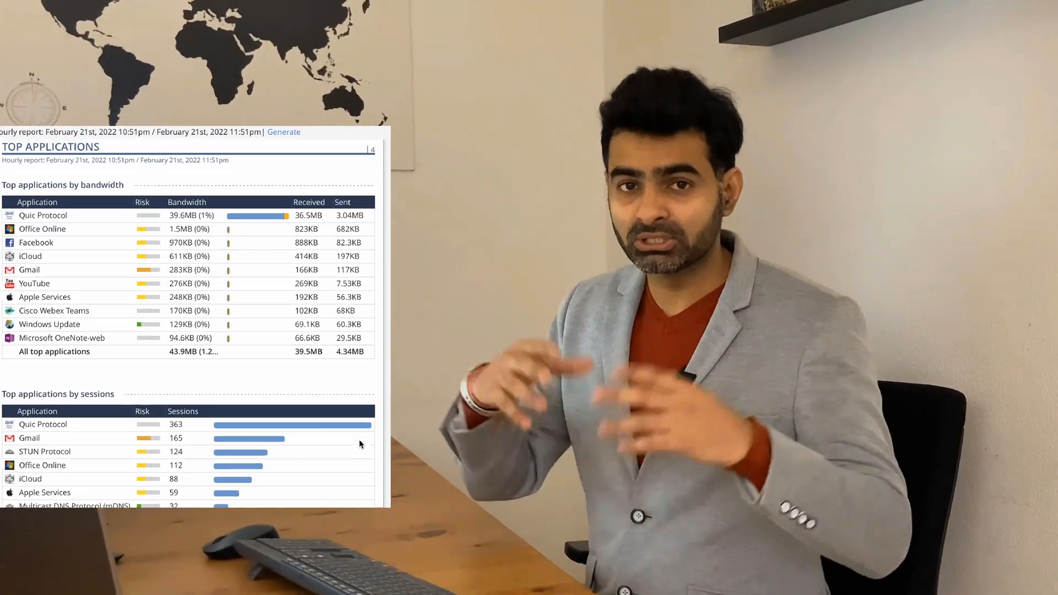
scroll("down", 3)
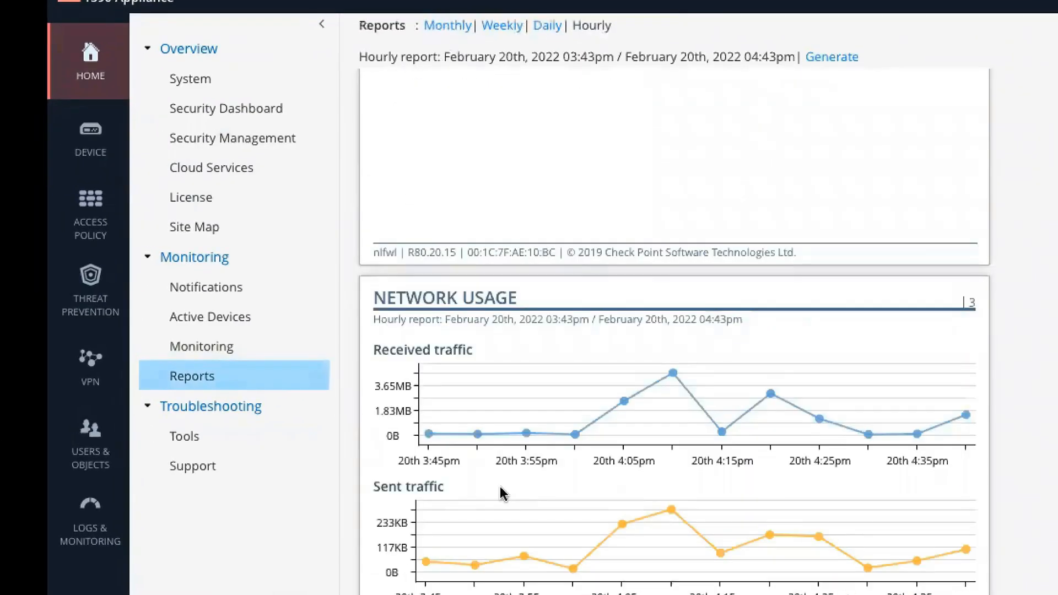
scroll("down", 3)
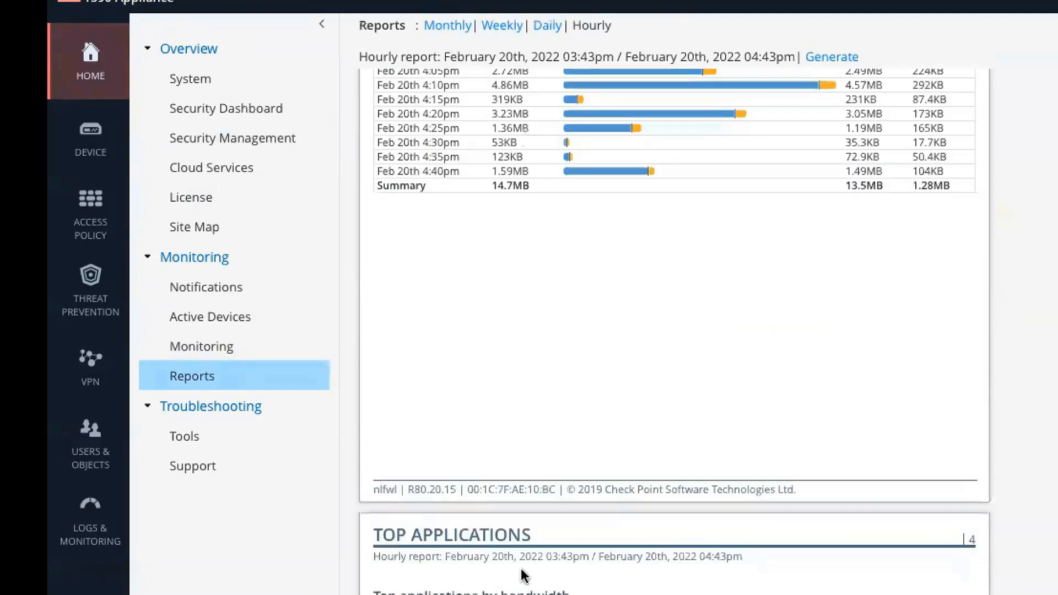
scroll("down", 3)
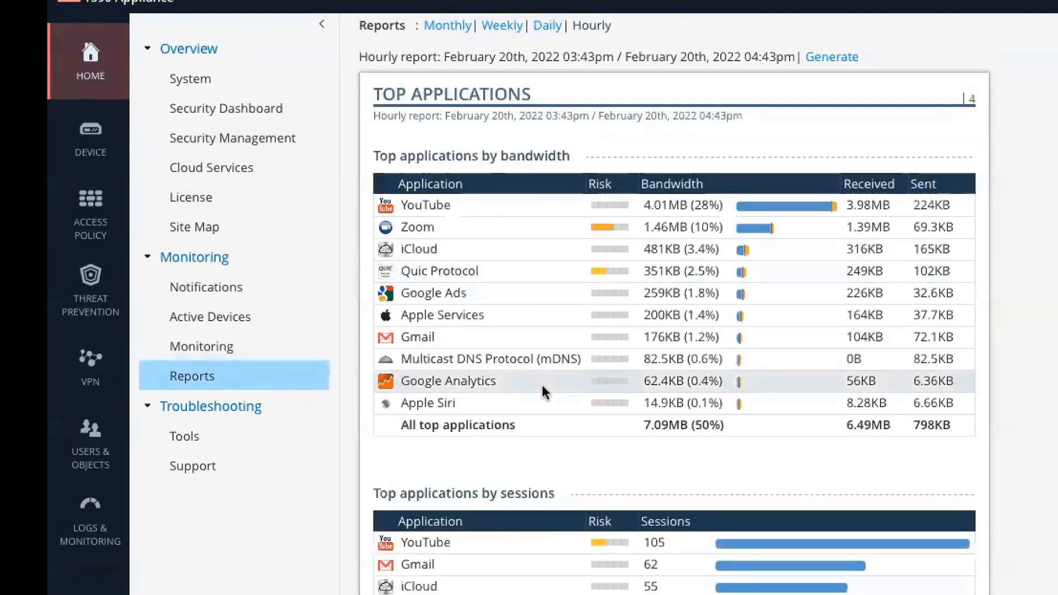
scroll("down", 3)
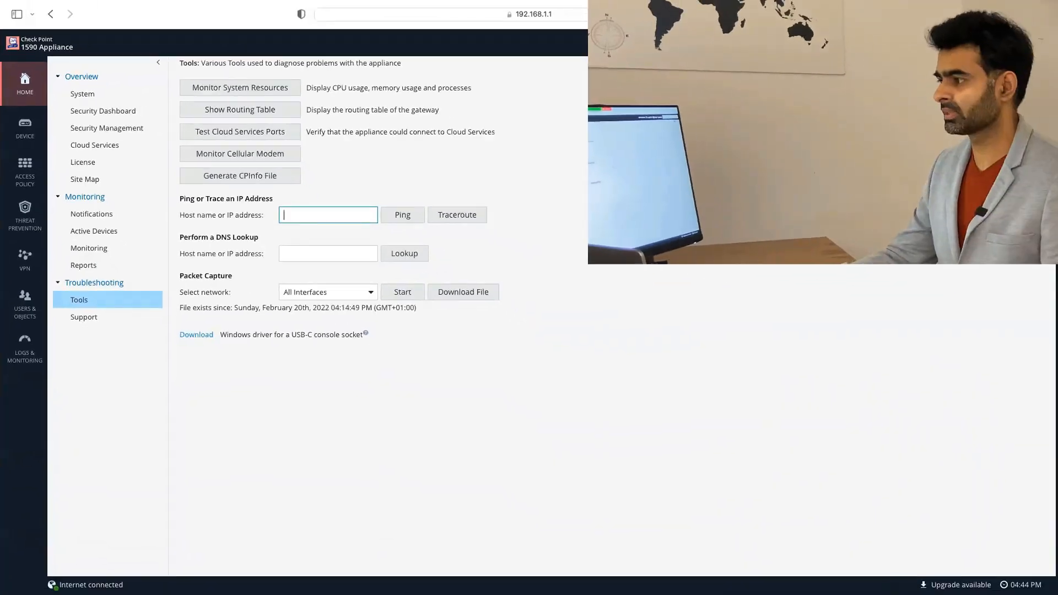
Step: Run a traceroute to 8.8.8.8 and close its output
type("8.8.8.8")
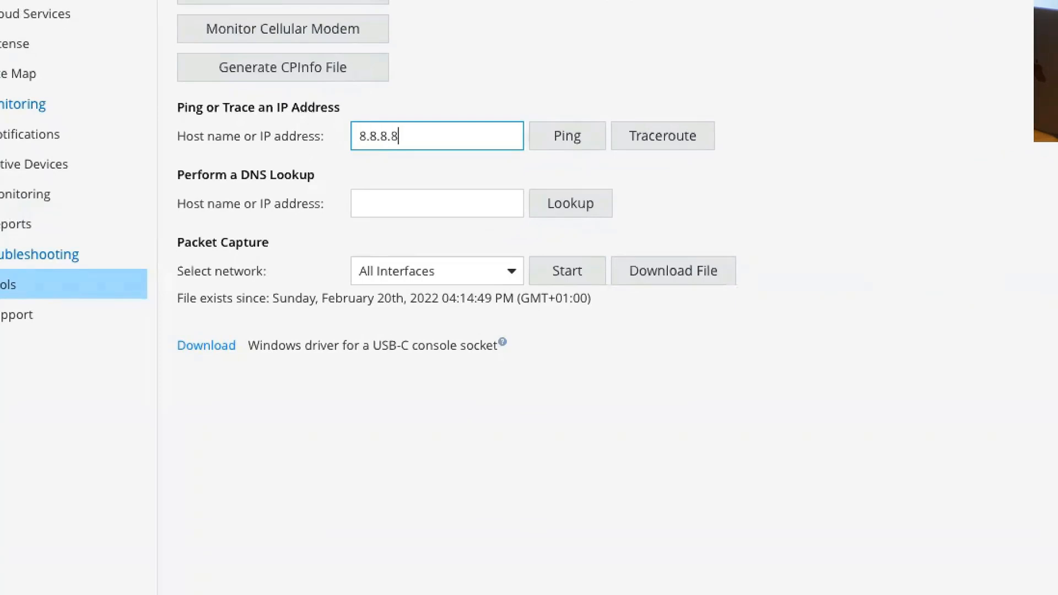
left_click(567, 135)
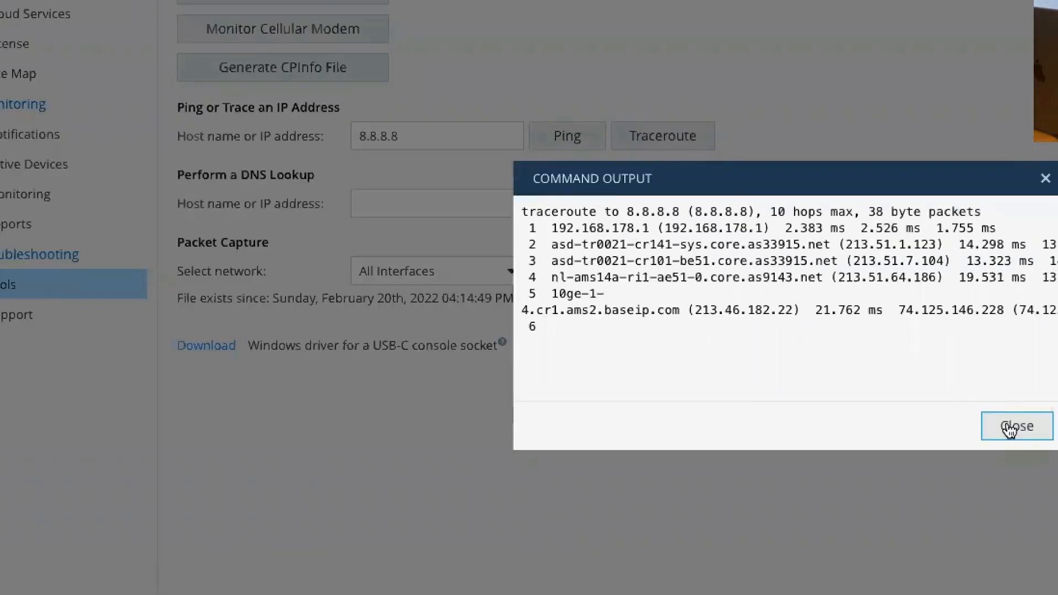
left_click(1016, 426)
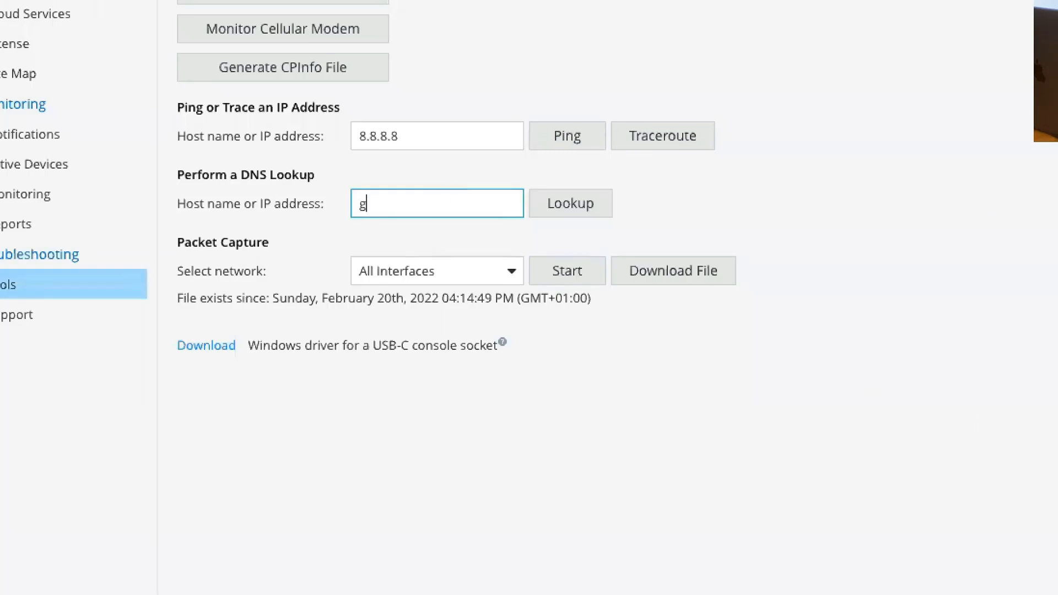
Step: Run a DNS lookup of google.com and close its output
type("oogle.c")
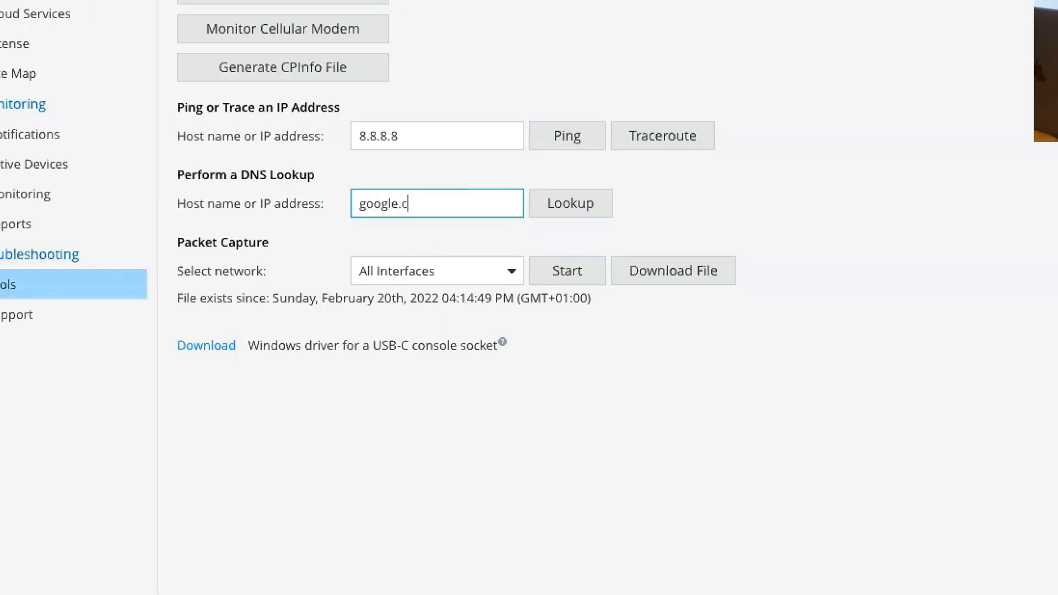
left_click(569, 203)
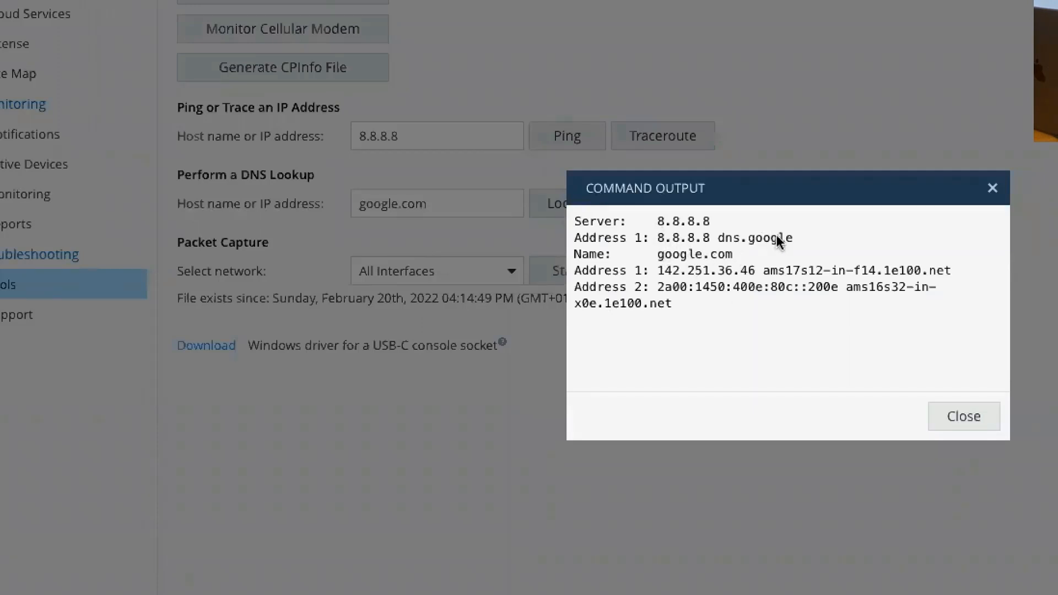
left_click(962, 415)
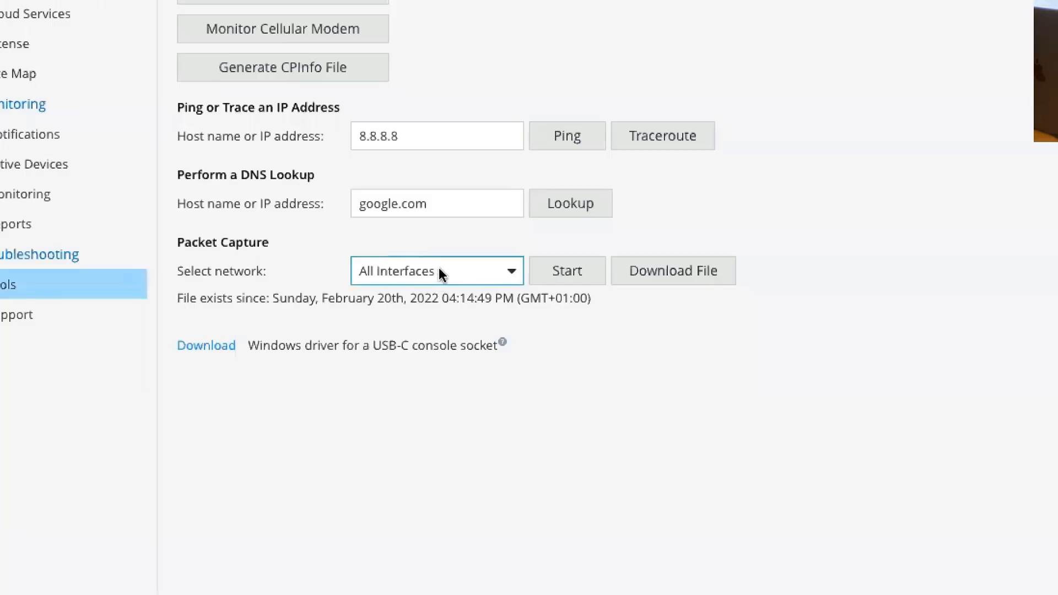
Step: Capture packets on the WAN network, stop the capture and download the .cap file
left_click(436, 270)
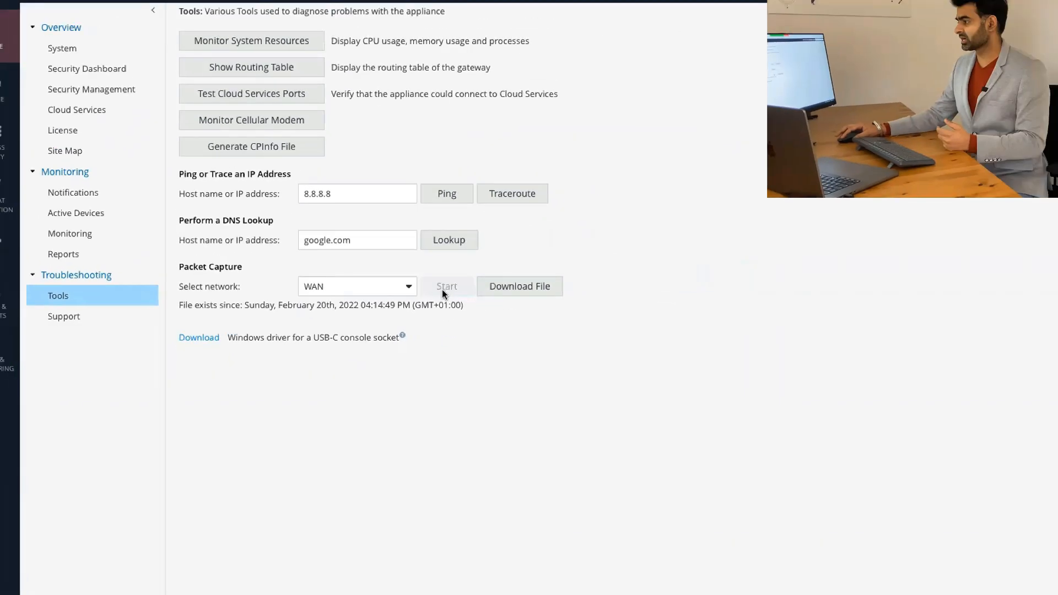
left_click(446, 286)
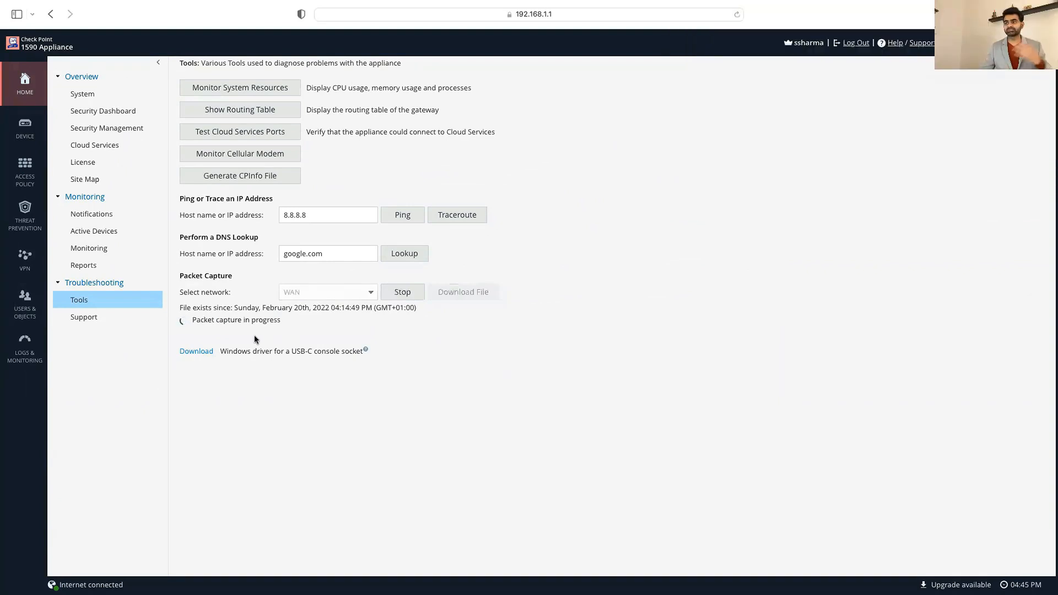
left_click(402, 291)
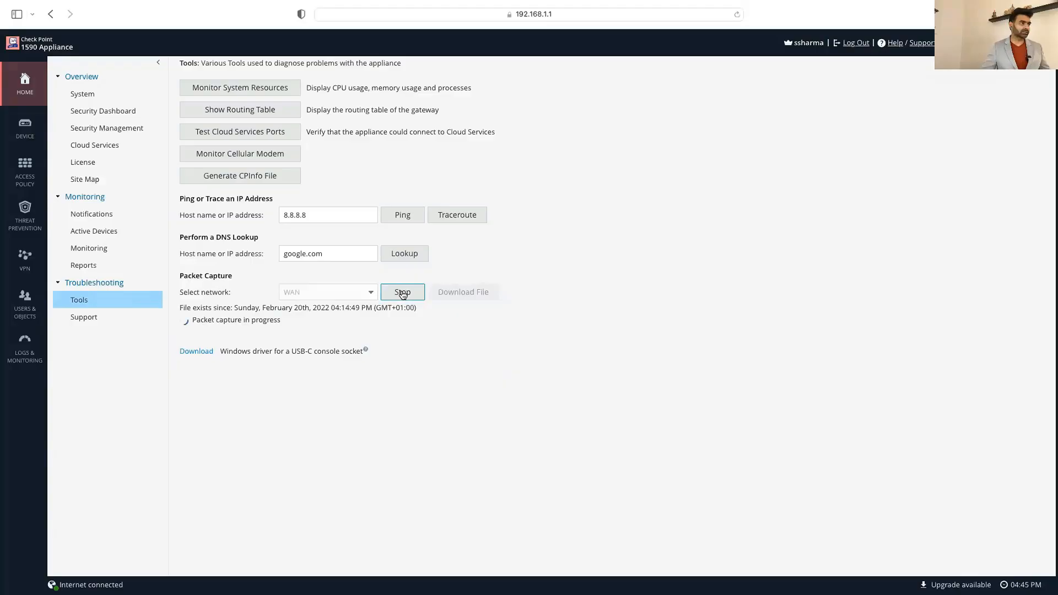
left_click(402, 291)
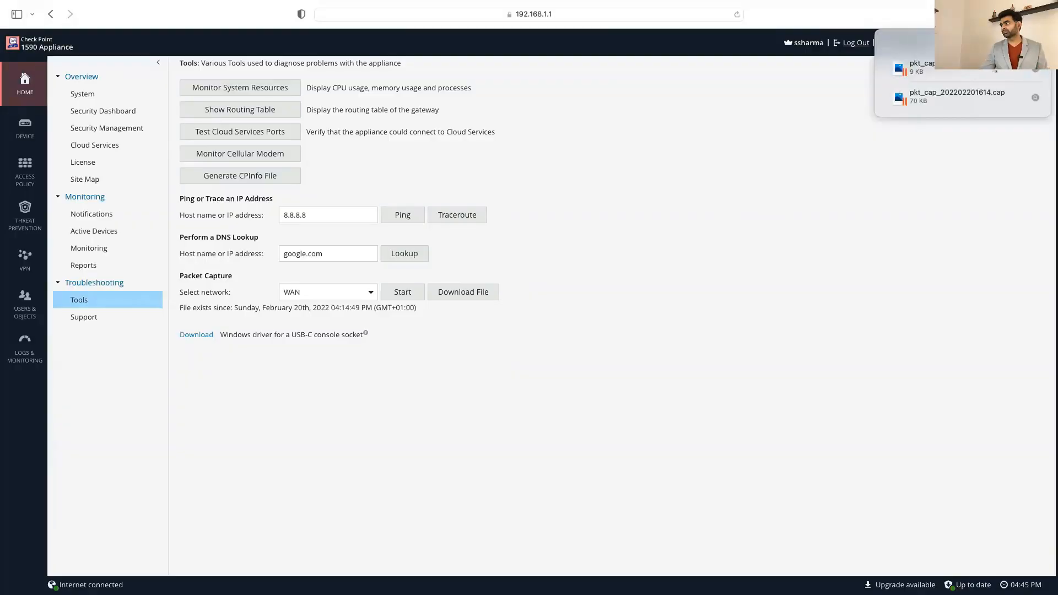
left_click(24, 128)
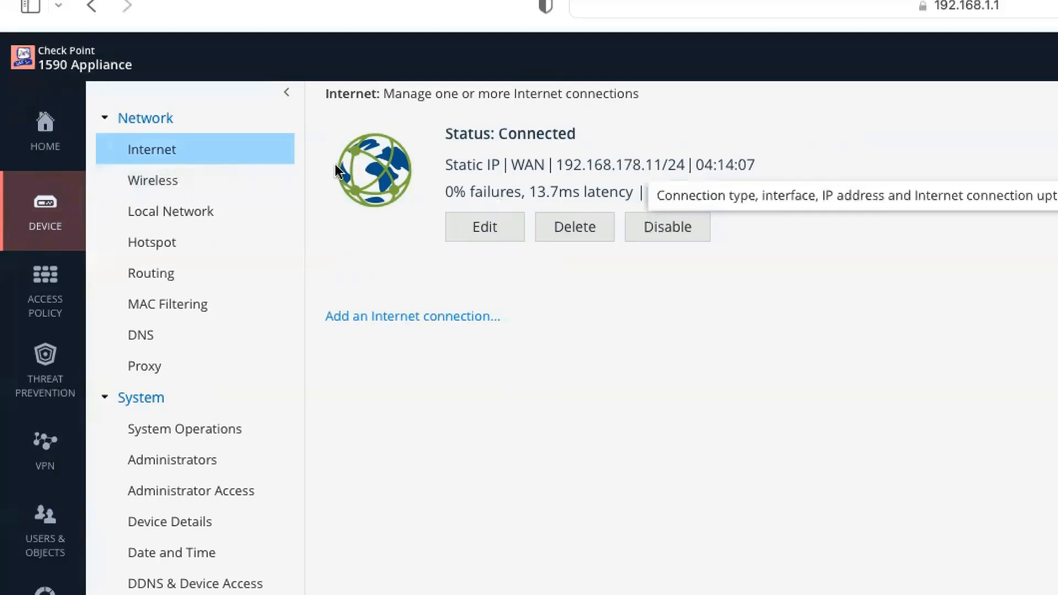
Step: Review Wireless and Local Network settings, select LAN1 Switch, then show the IPv4 routing table
left_click(152, 180)
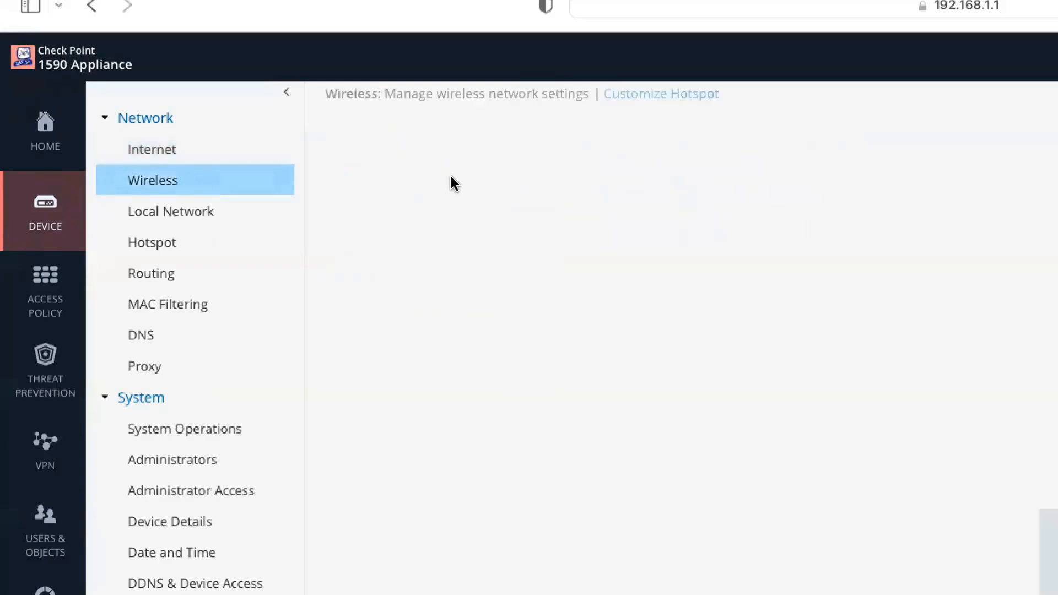
left_click(152, 179)
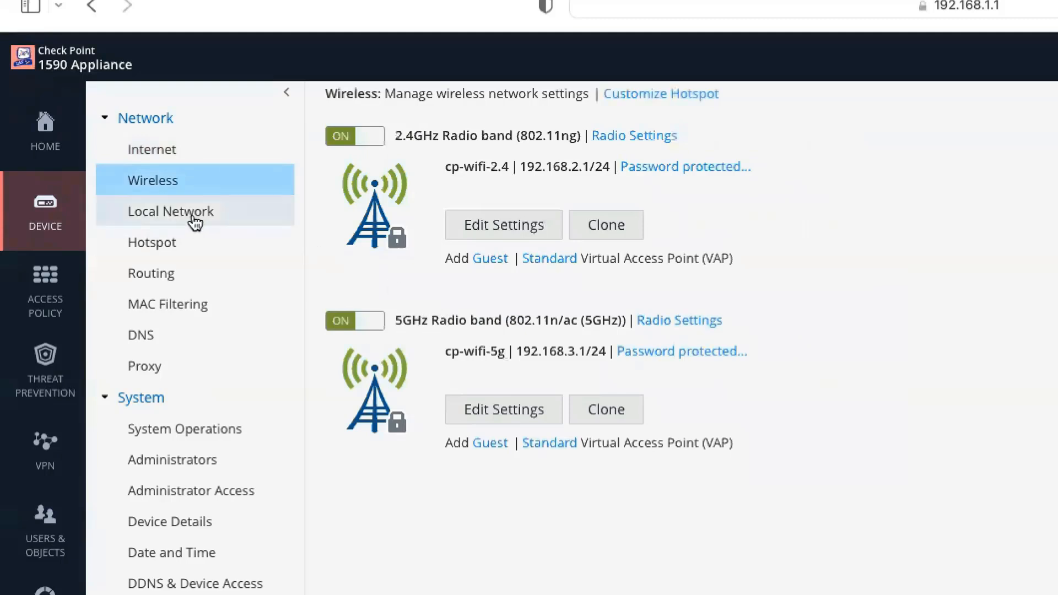
left_click(171, 210)
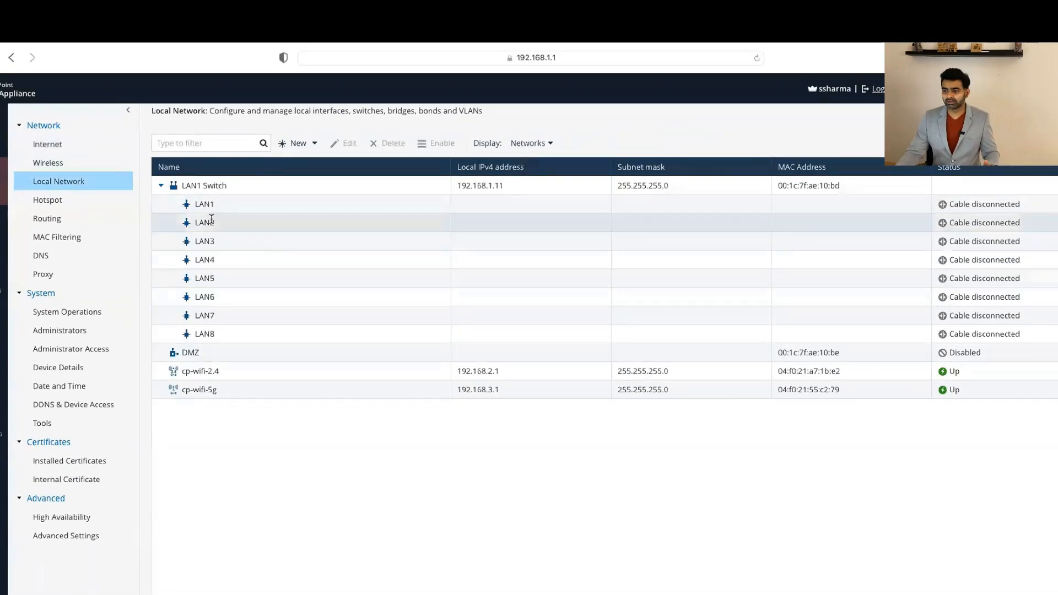
left_click(204, 185)
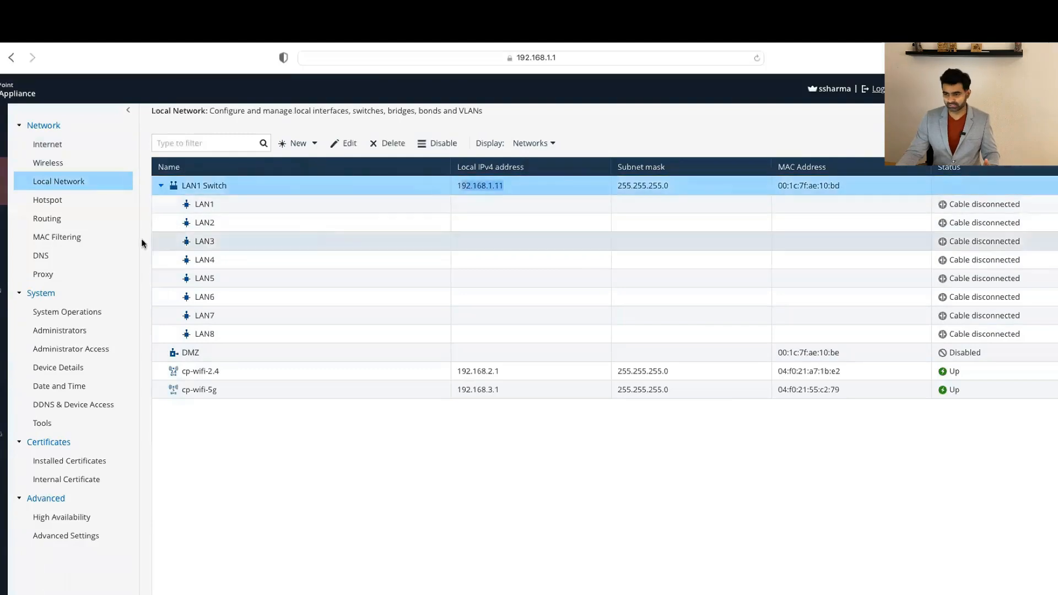
left_click(54, 196)
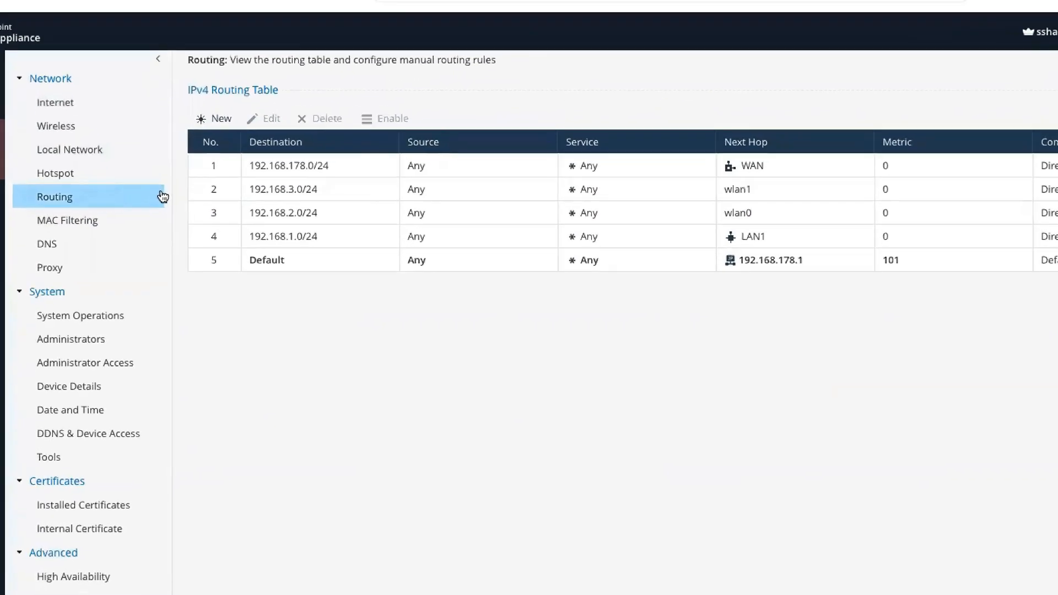
Step: Draft a new route to 192.168.5.0/24 with Internet1 as the next hop
left_click(213, 117)
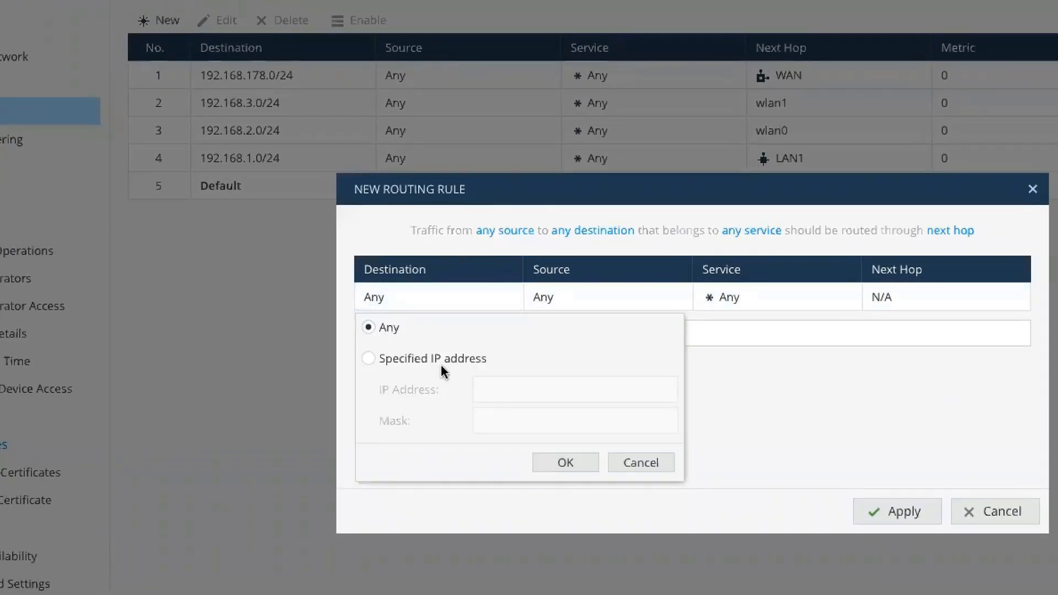
left_click(368, 359)
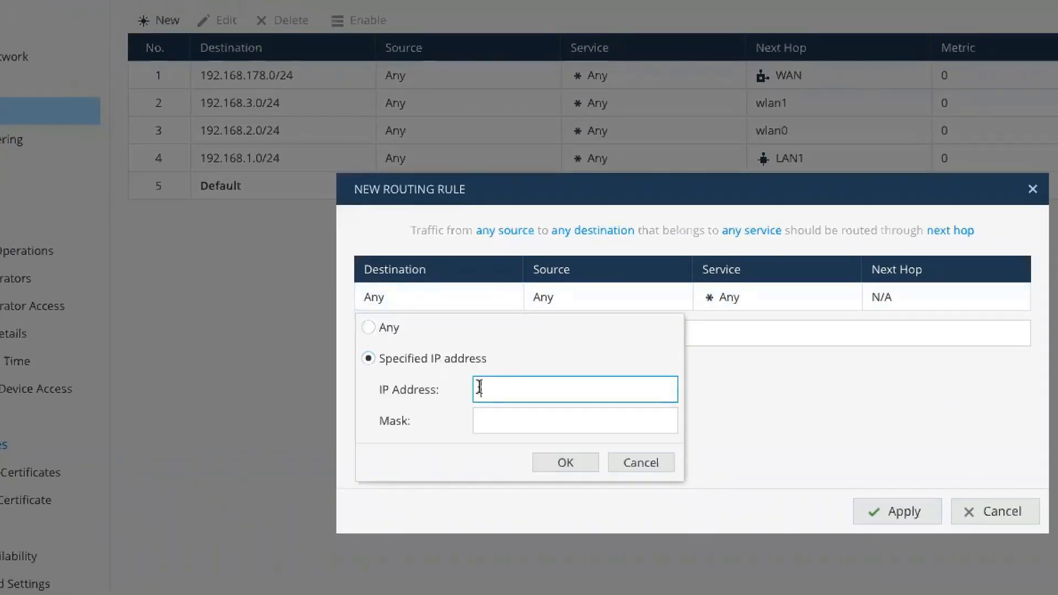
type("192.168.5.0")
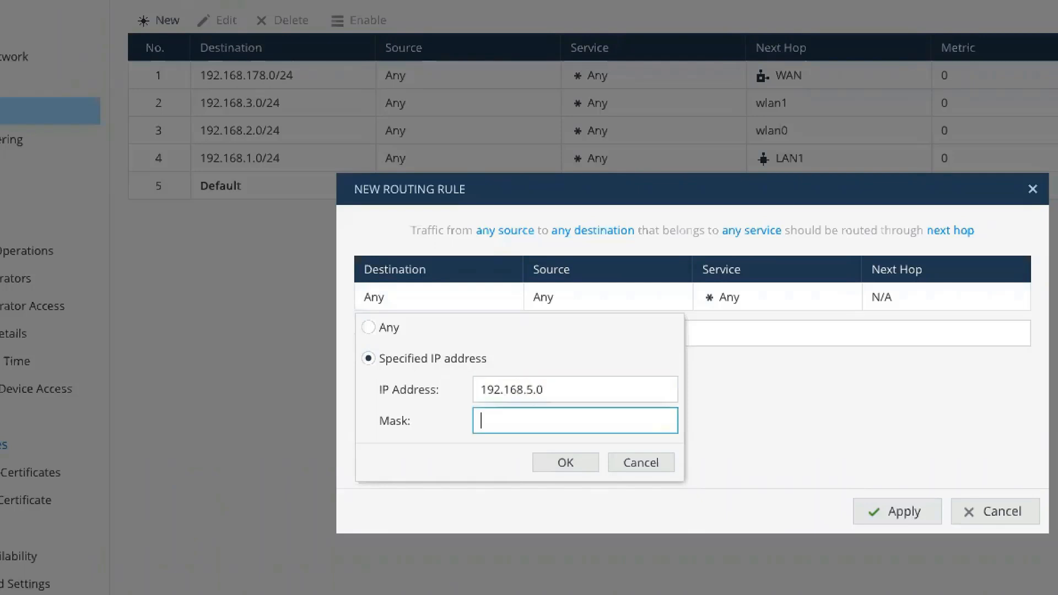
left_click(564, 462)
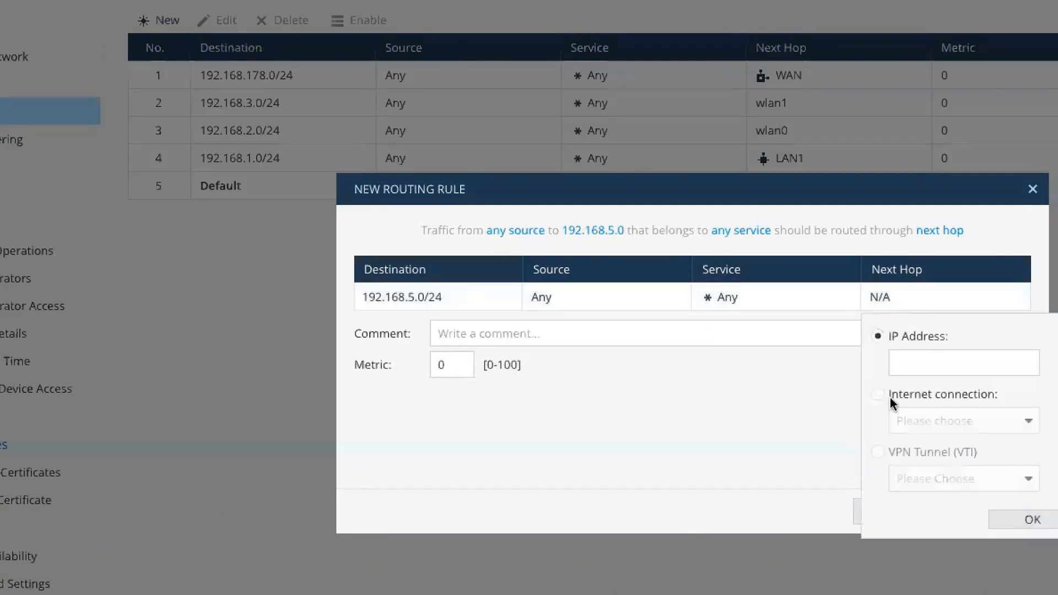
left_click(878, 394)
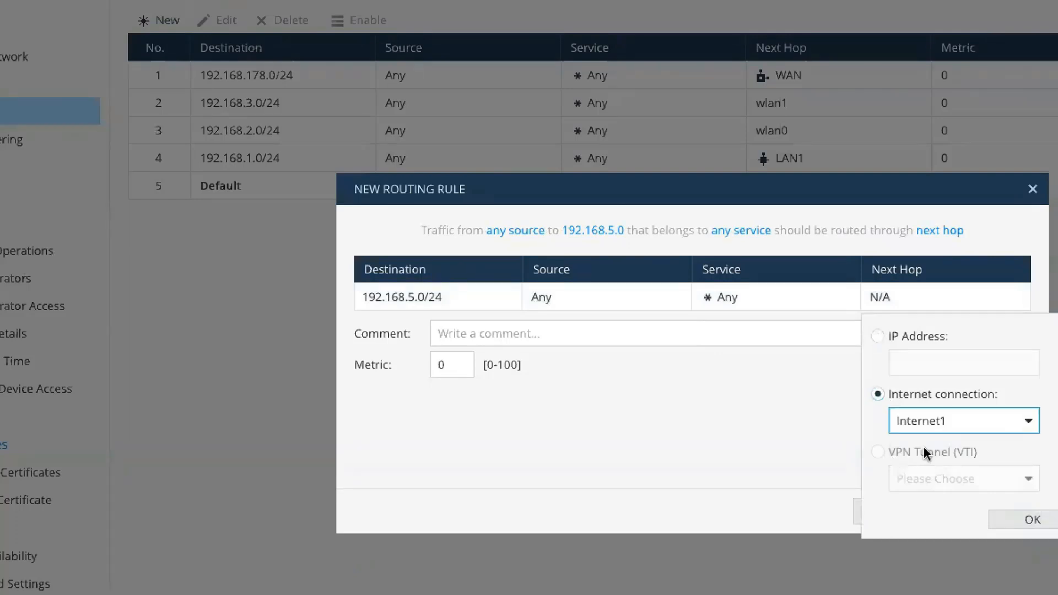
left_click(1030, 520)
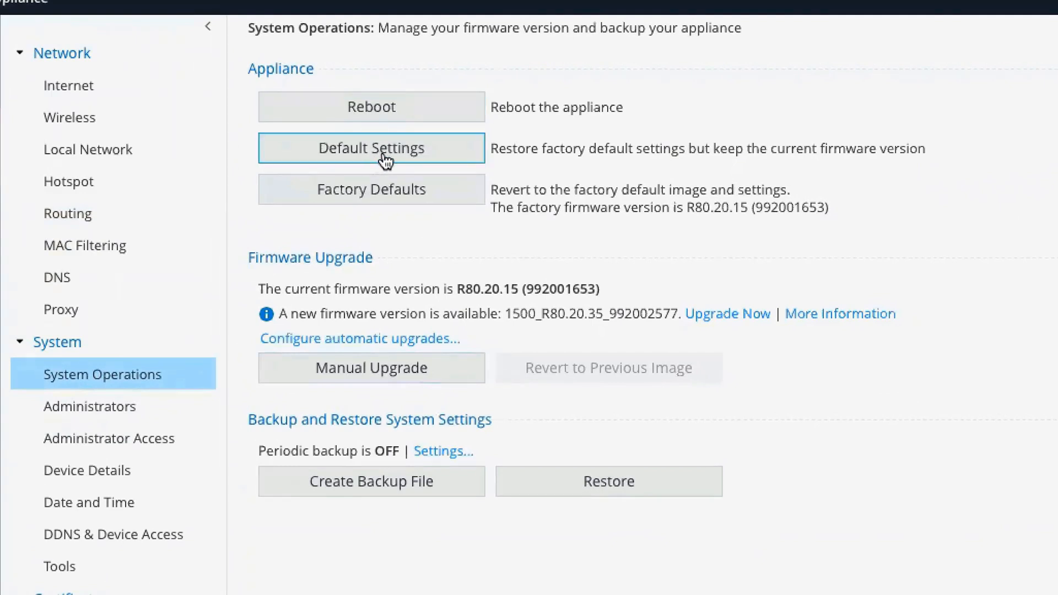
mouse_move(404, 189)
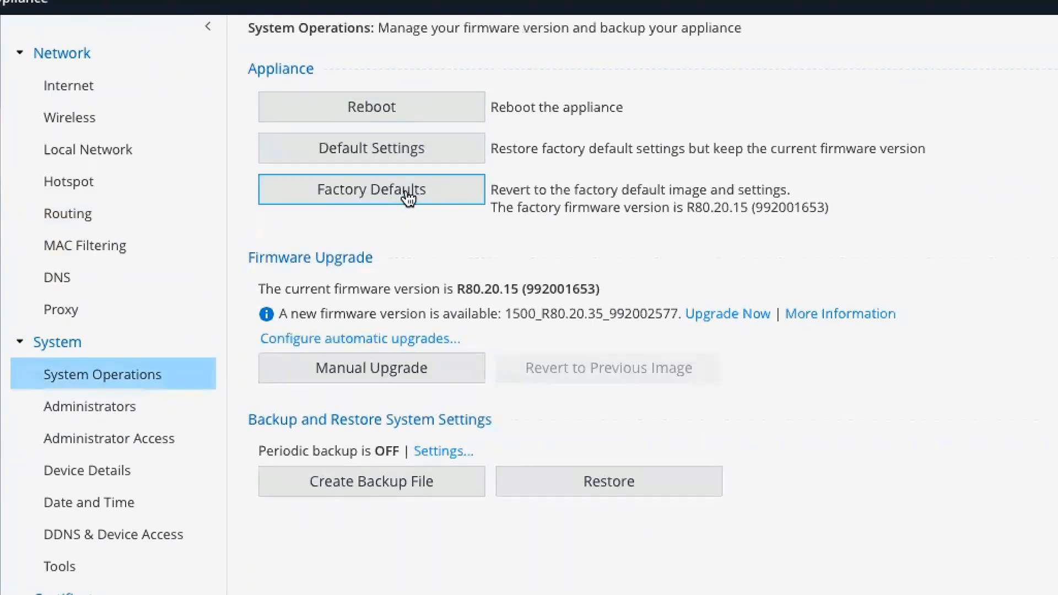
mouse_move(613, 191)
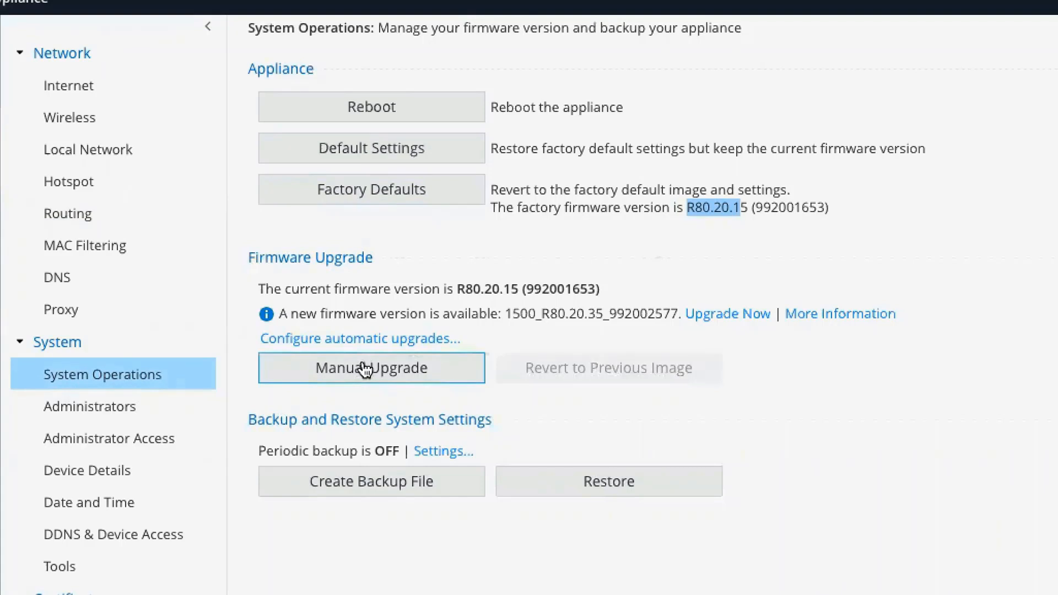
mouse_move(369, 481)
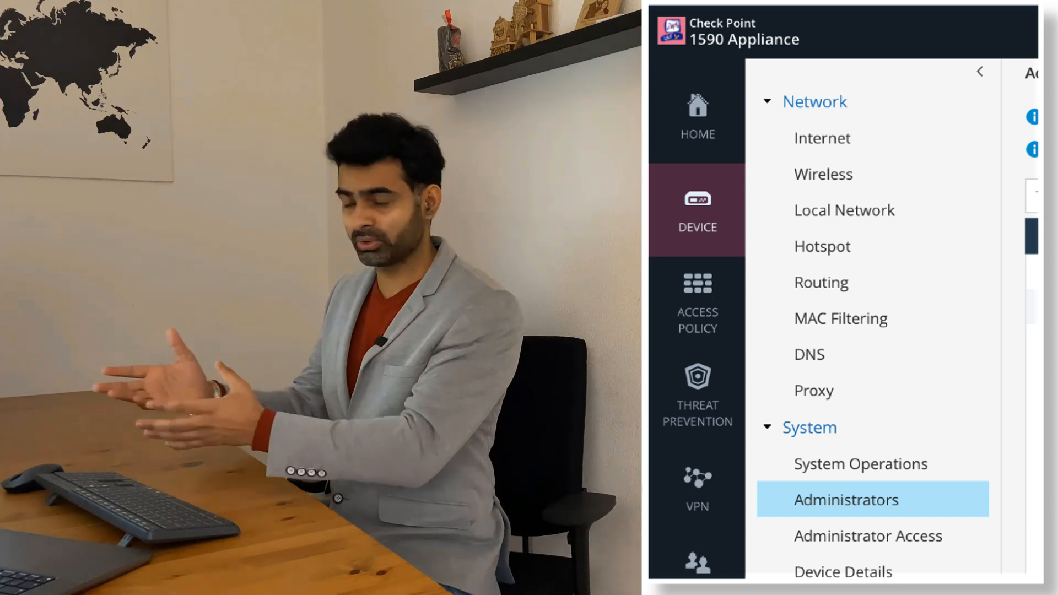
Step: Add and save a new Super Admin administrator under System > Administrators
left_click(871, 499)
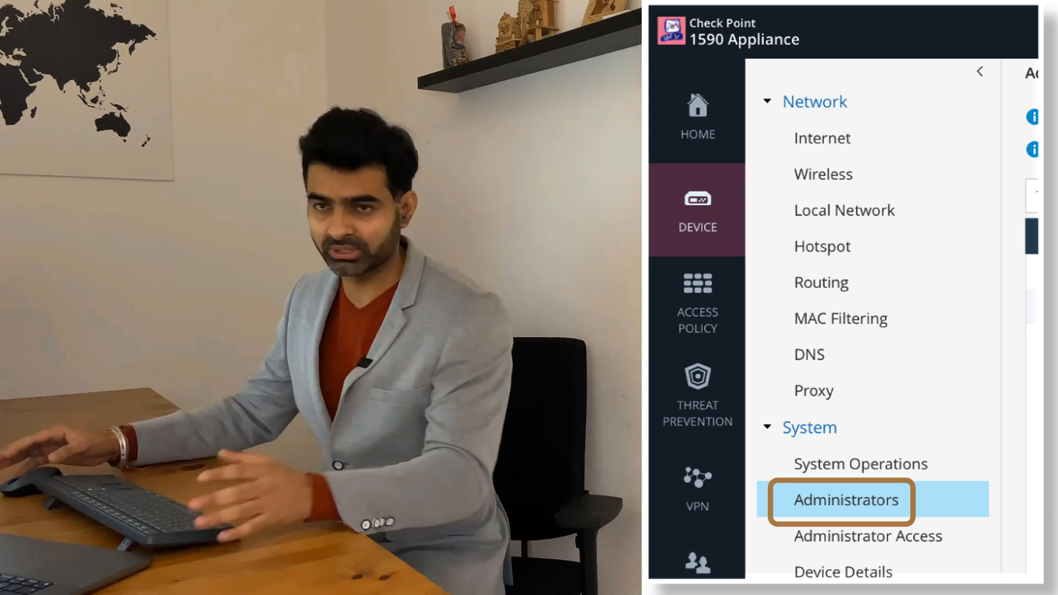
left_click(846, 500)
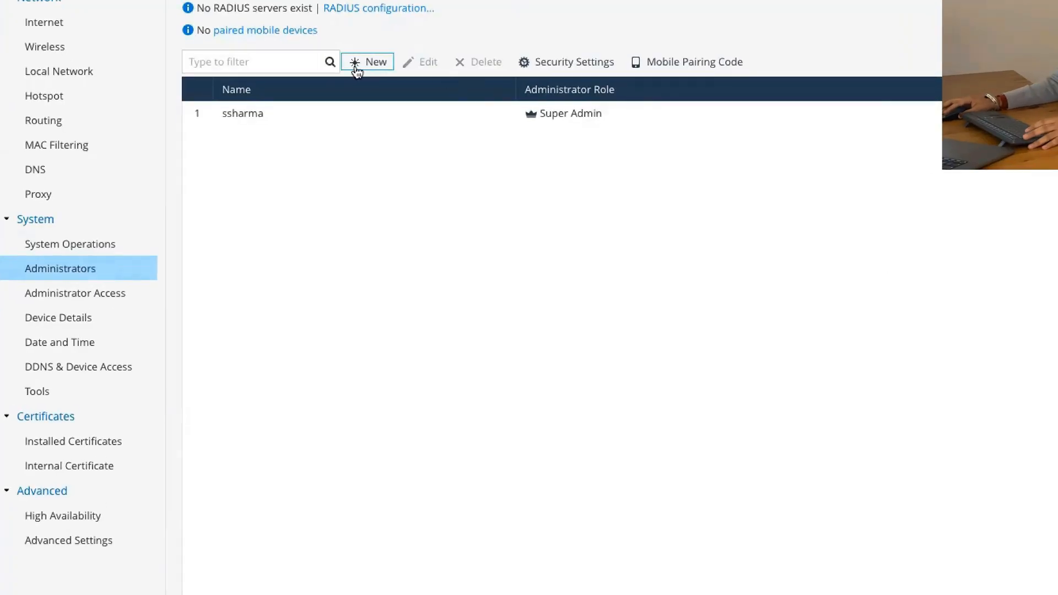
left_click(367, 61)
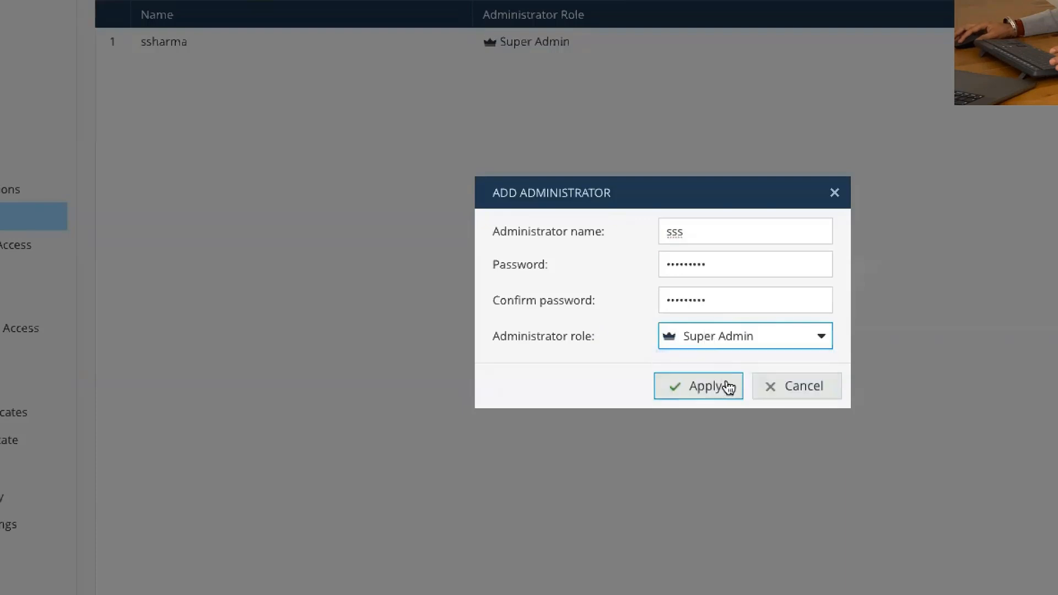
left_click(697, 385)
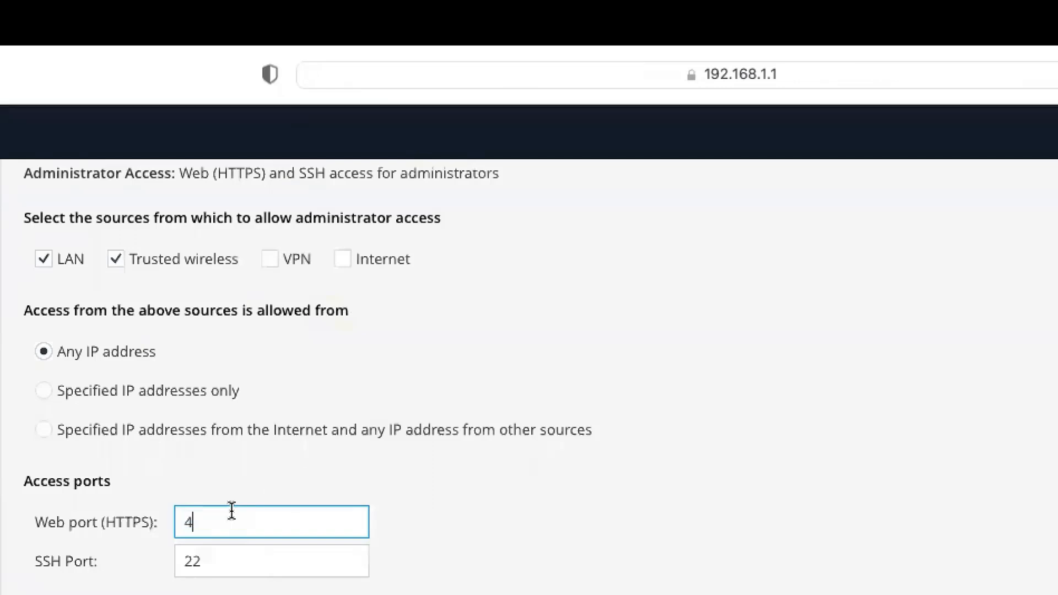
Step: Browse Device pages such as Date and Time on the way to Firewall Blade Control
left_click(133, 326)
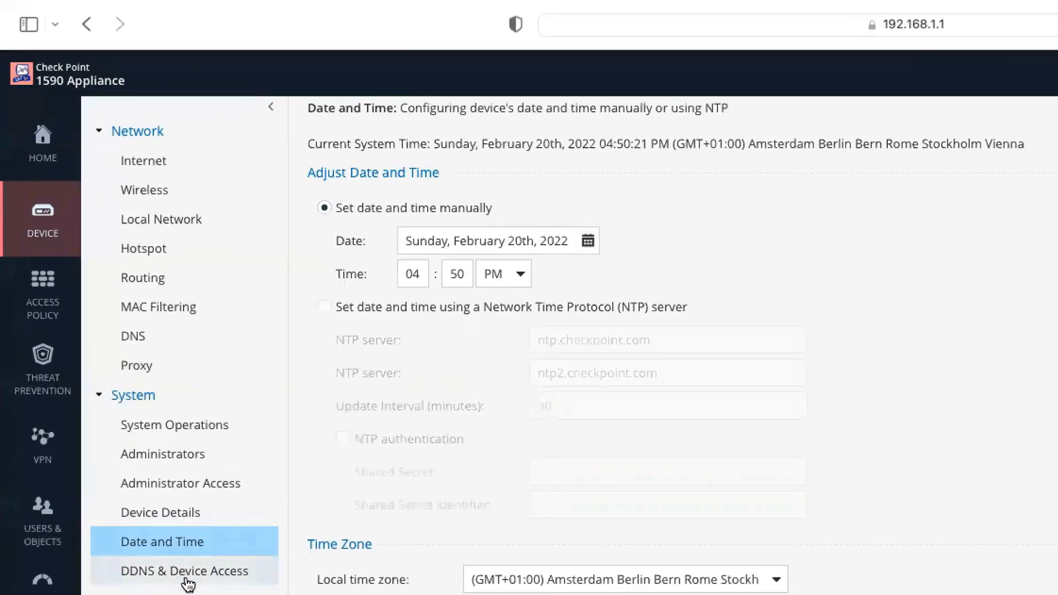
scroll("down", 3)
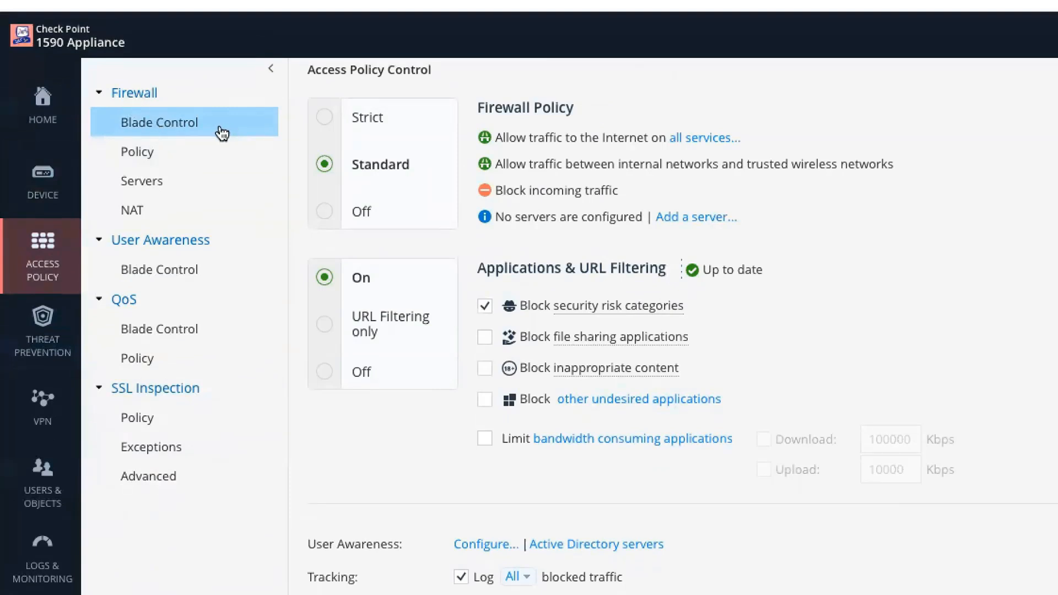
mouse_move(613, 102)
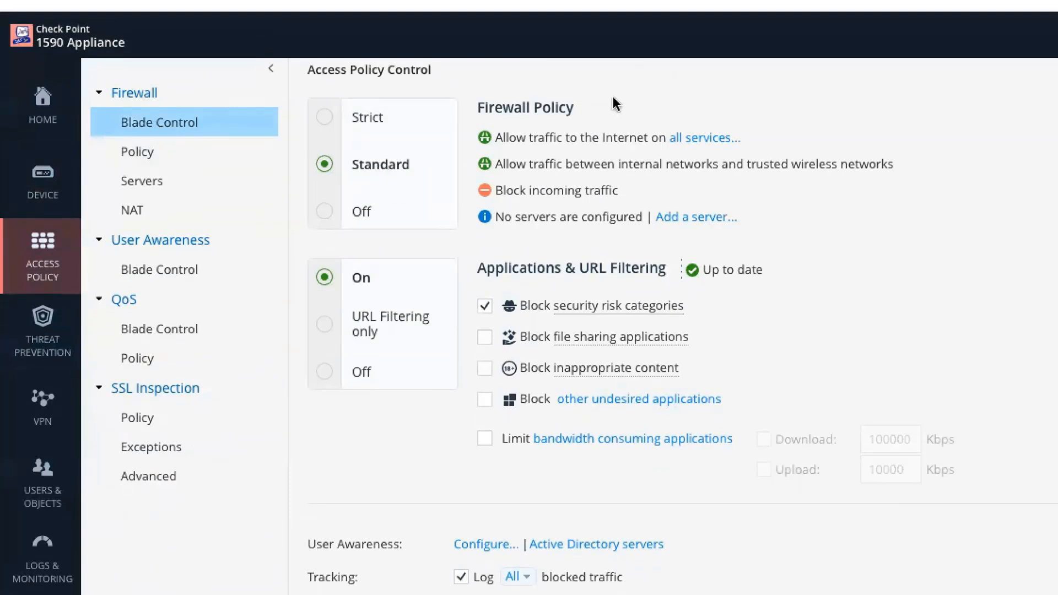
mouse_move(383, 177)
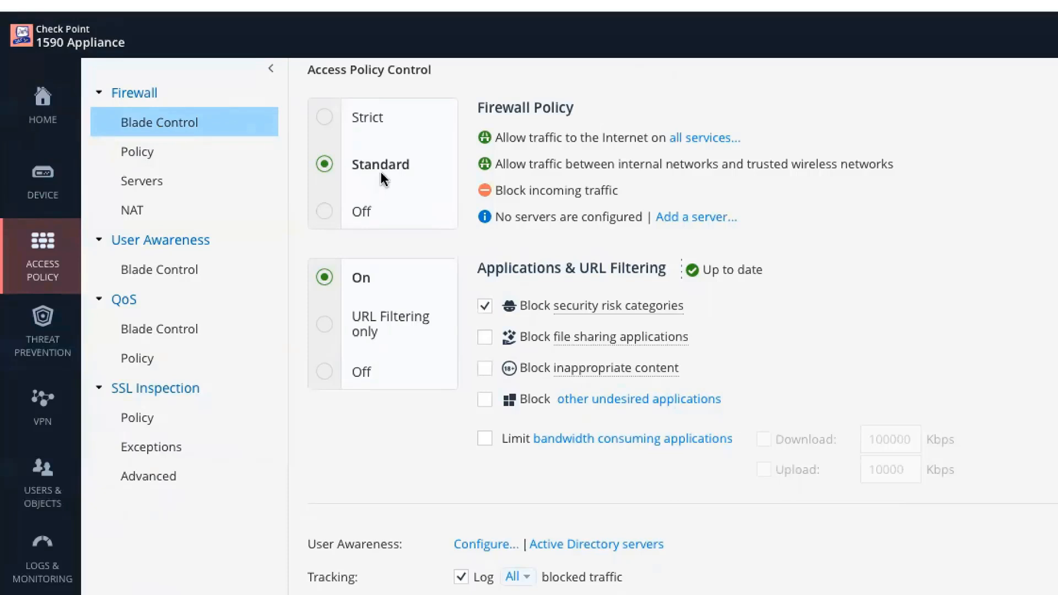
mouse_move(345, 132)
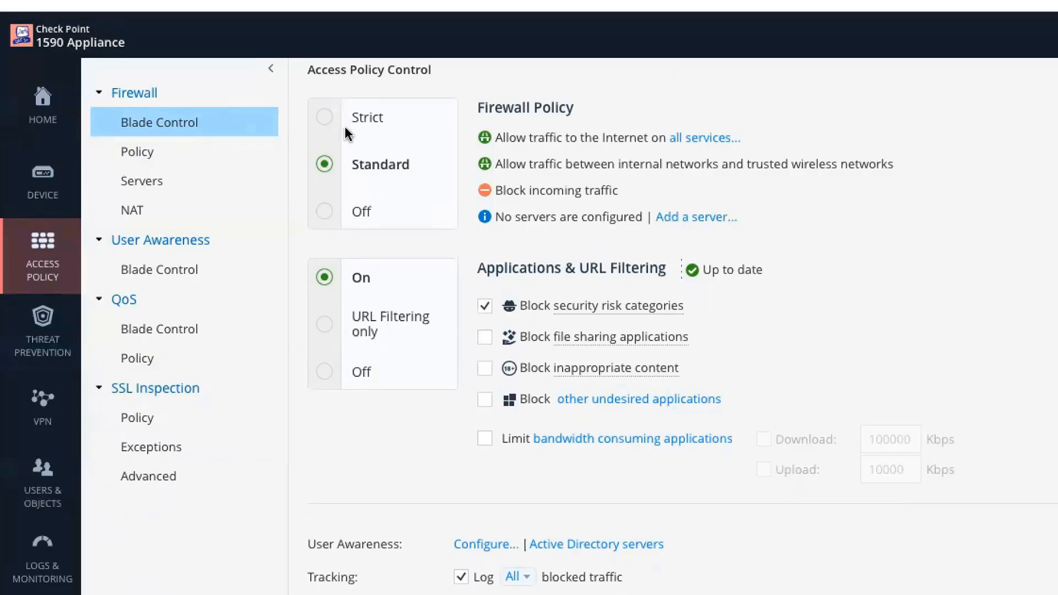
mouse_move(599, 130)
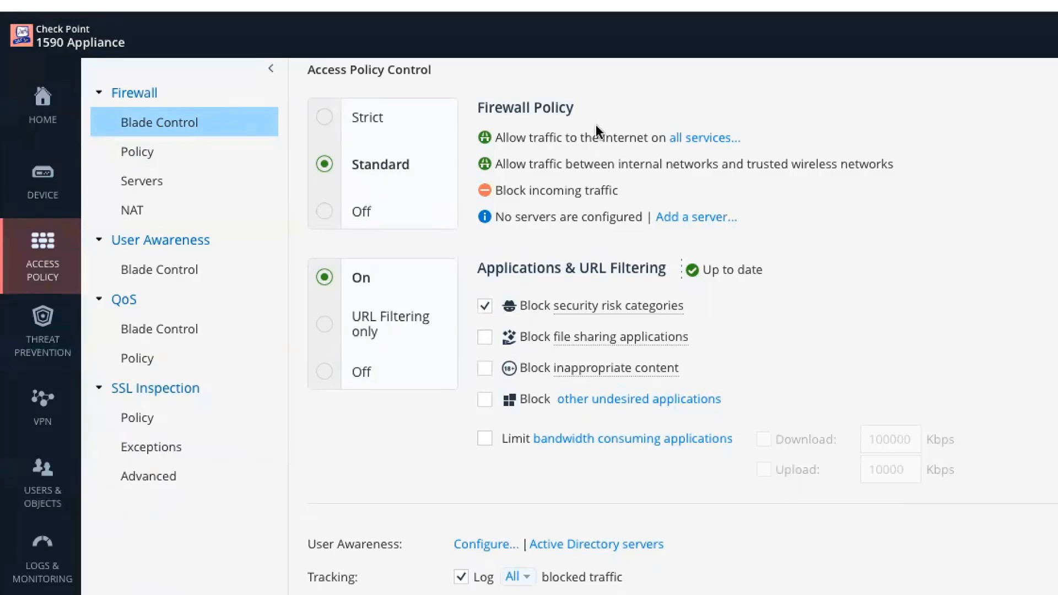
mouse_move(540, 155)
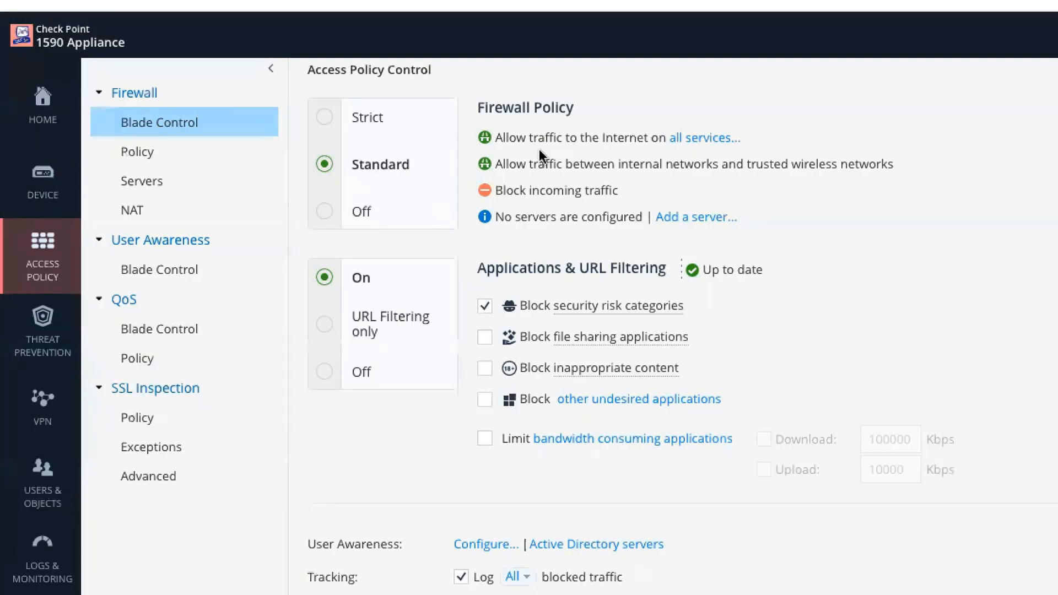
mouse_move(624, 172)
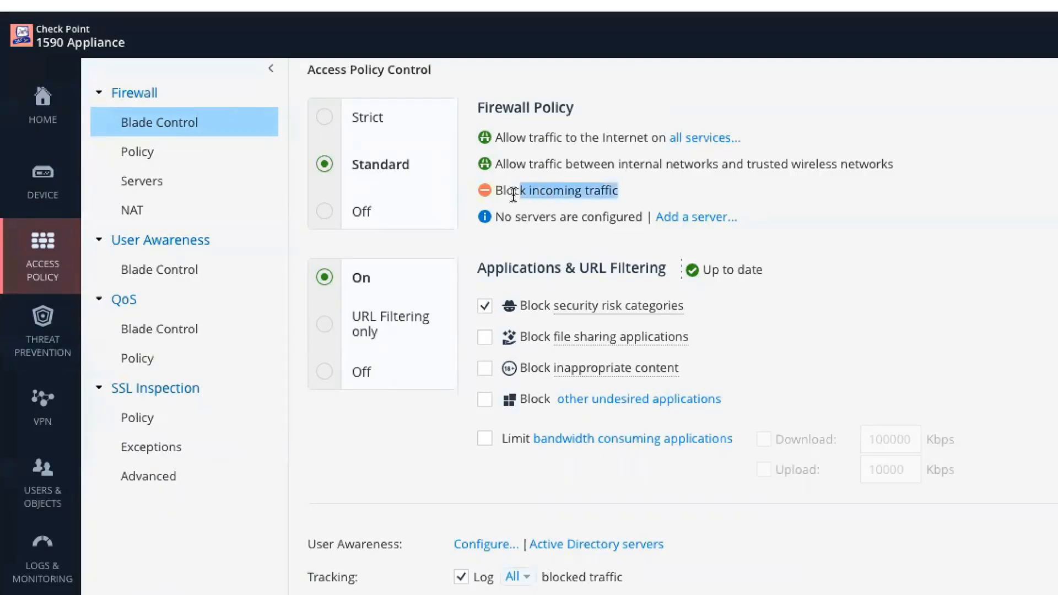
Step: Open Firewall > Policy to list the auto-generated outgoing and incoming rules
left_click(324, 117)
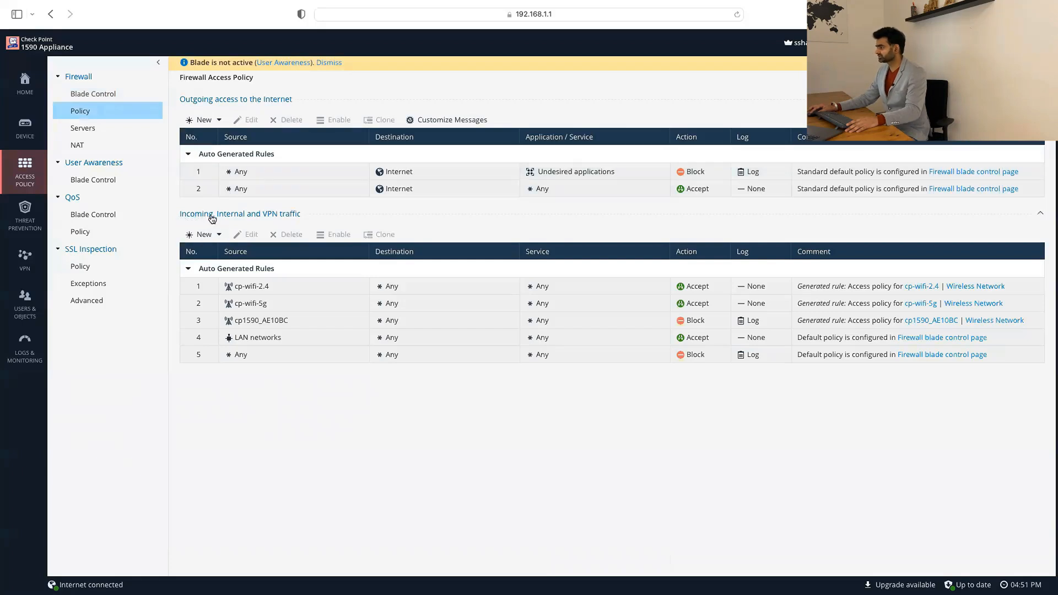
mouse_move(300, 217)
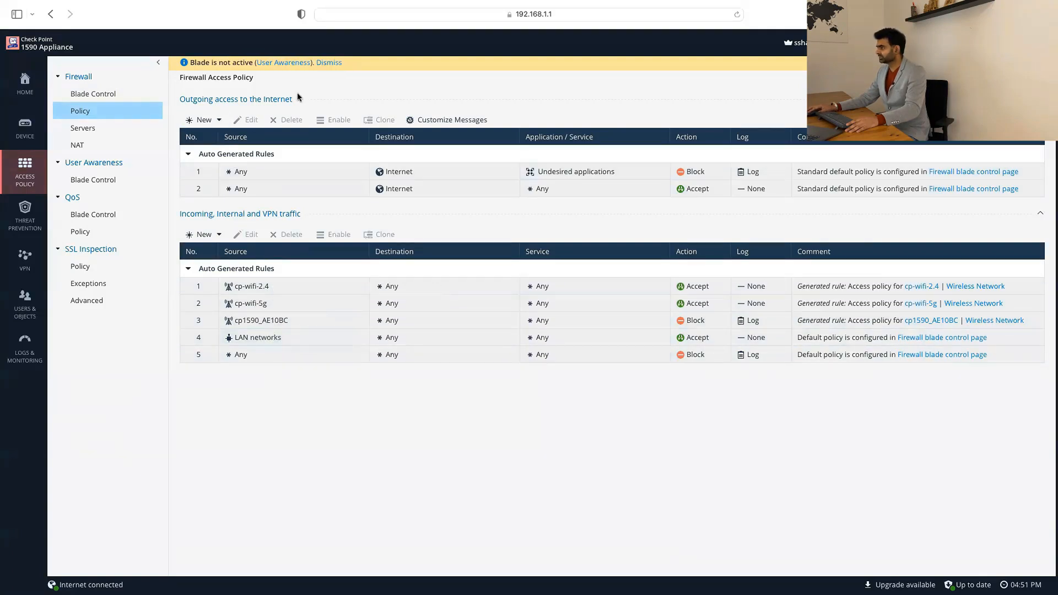
Step: Add an outgoing access rule blocking and logging YouTube from any source to the Internet
left_click(202, 119)
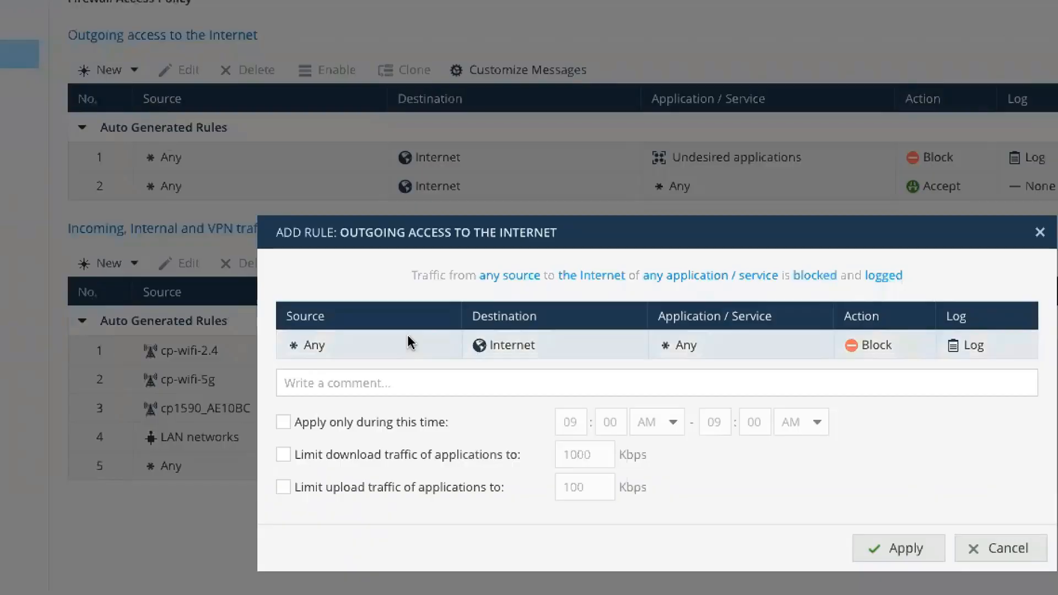
mouse_move(361, 348)
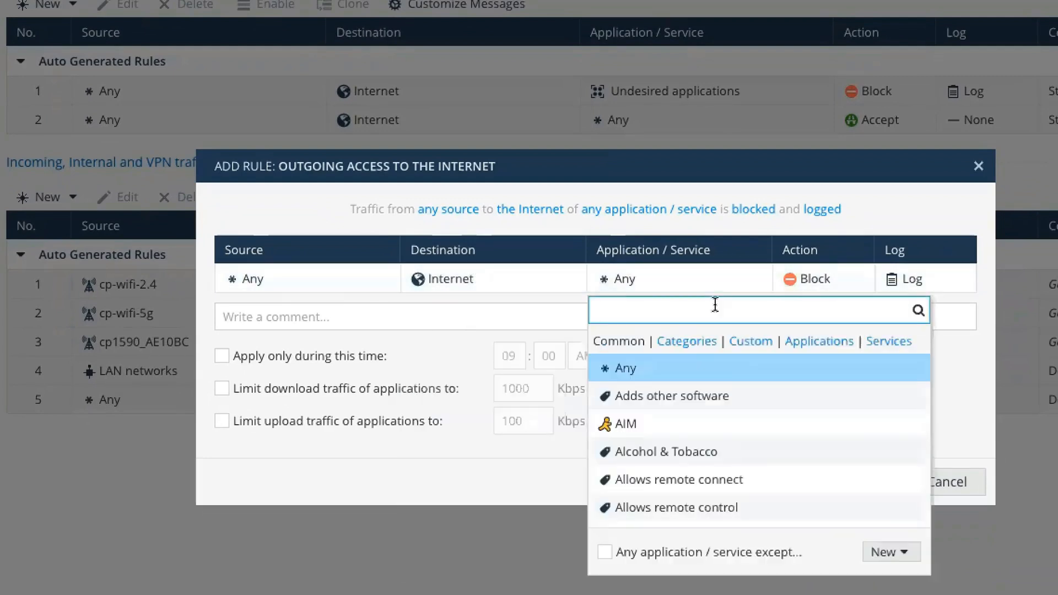
type("youtube")
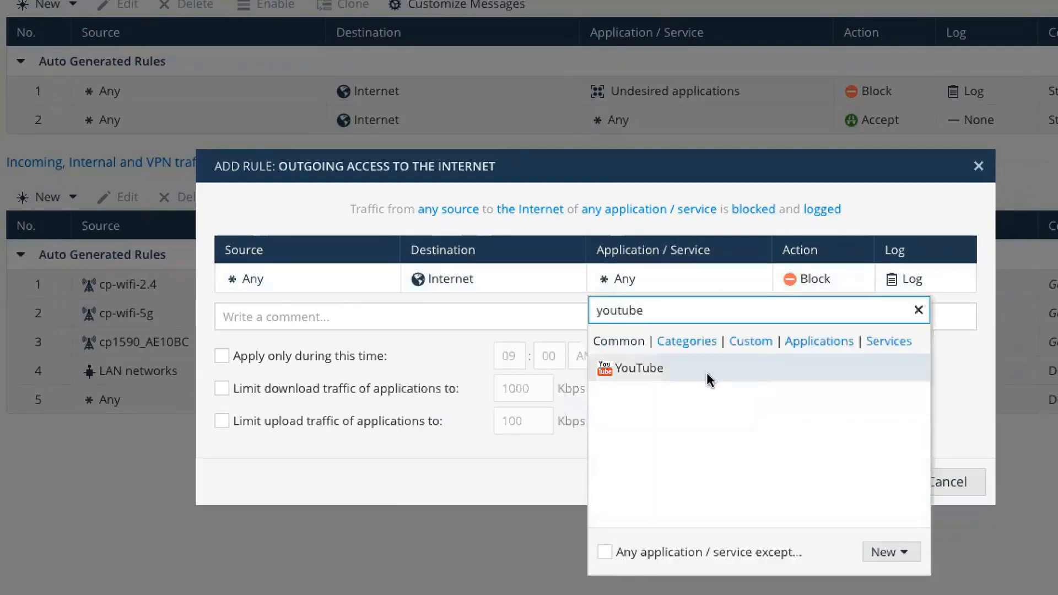
left_click(637, 367)
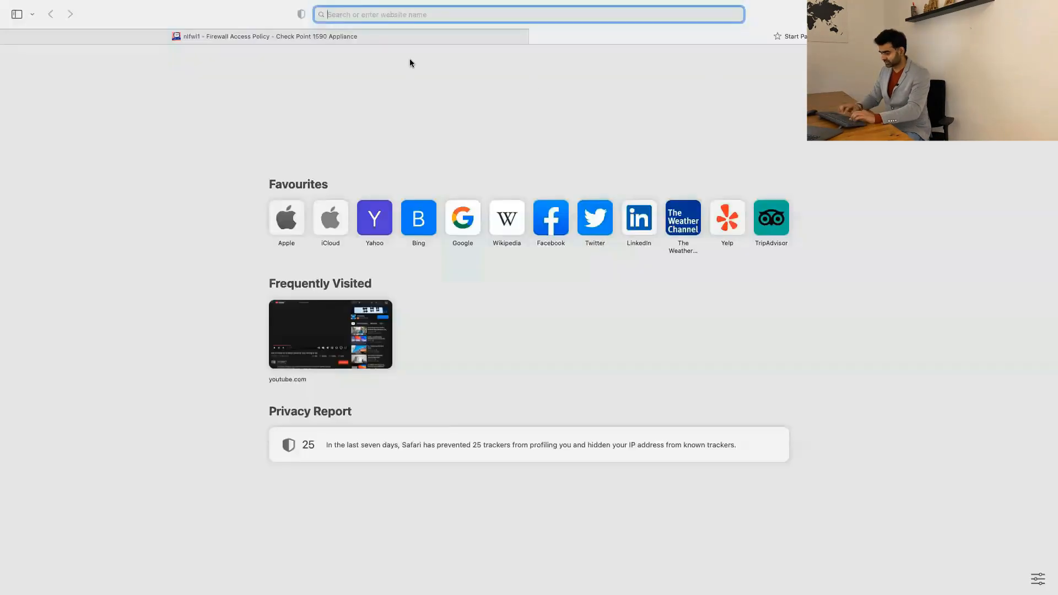
left_click(330, 333)
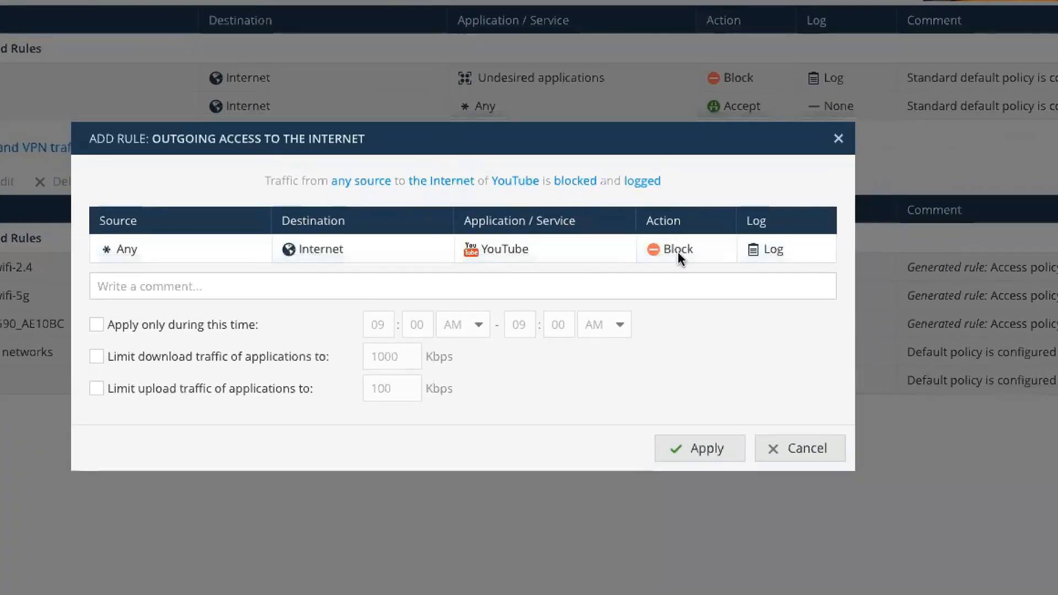
left_click(700, 448)
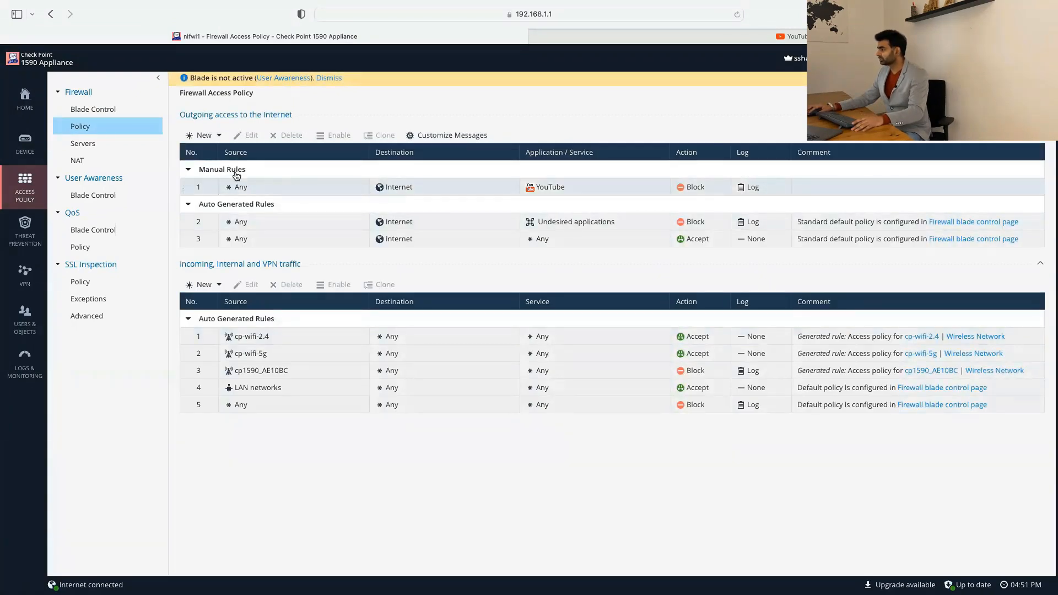
left_click(549, 187)
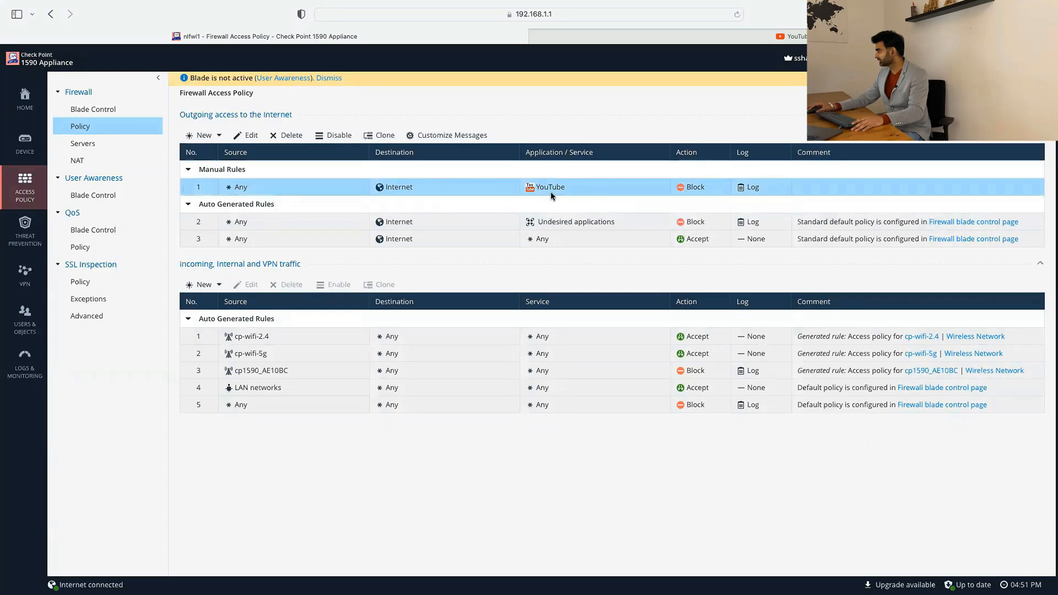
Step: In a new Safari tab, confirm youtube.com is blocked and Google search for 'hi' works
left_click(809, 36)
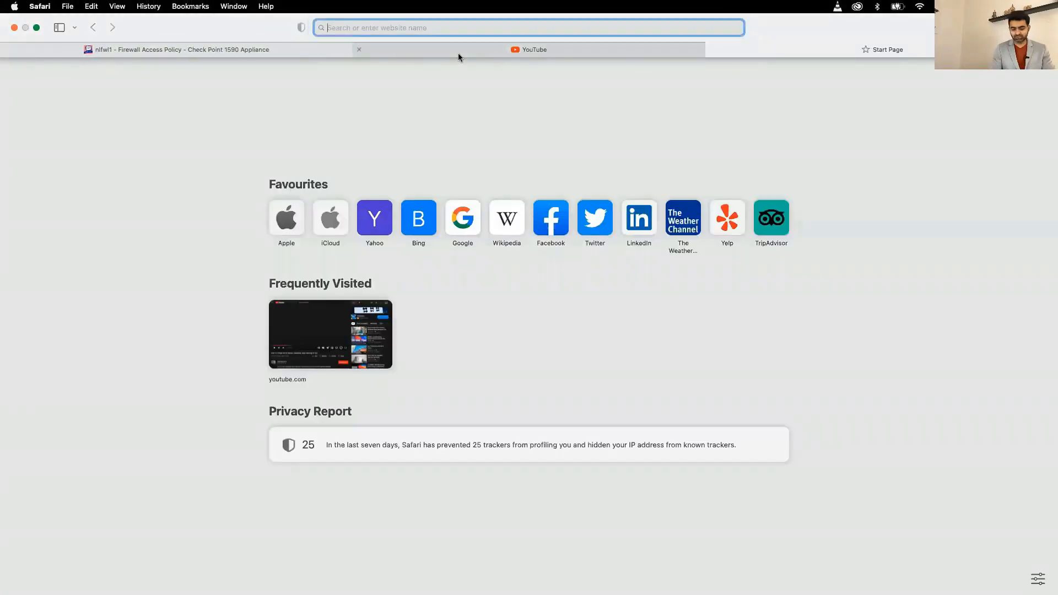
type("youtube.com")
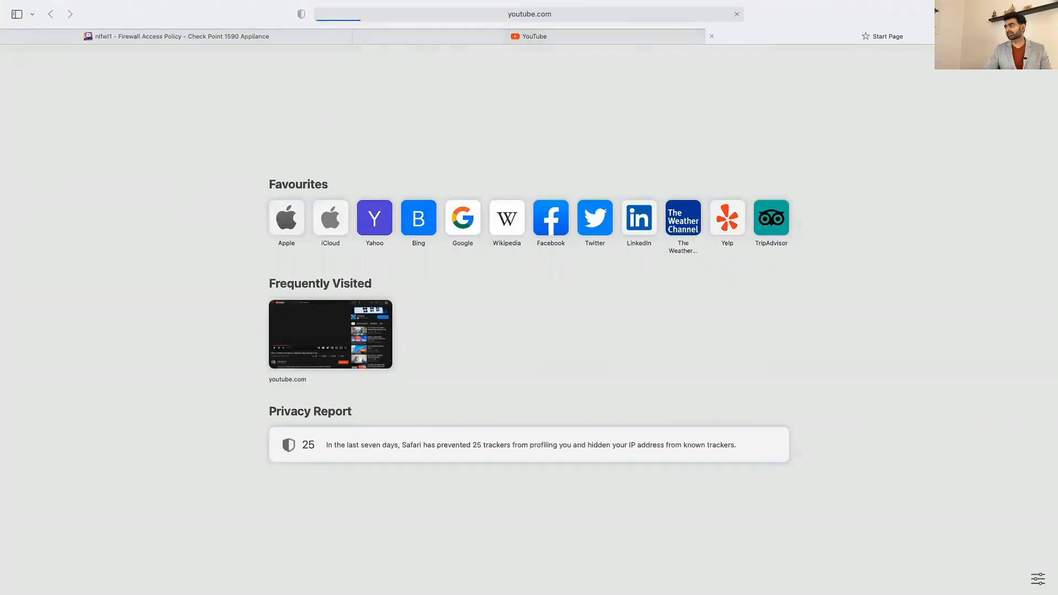
type("google.com")
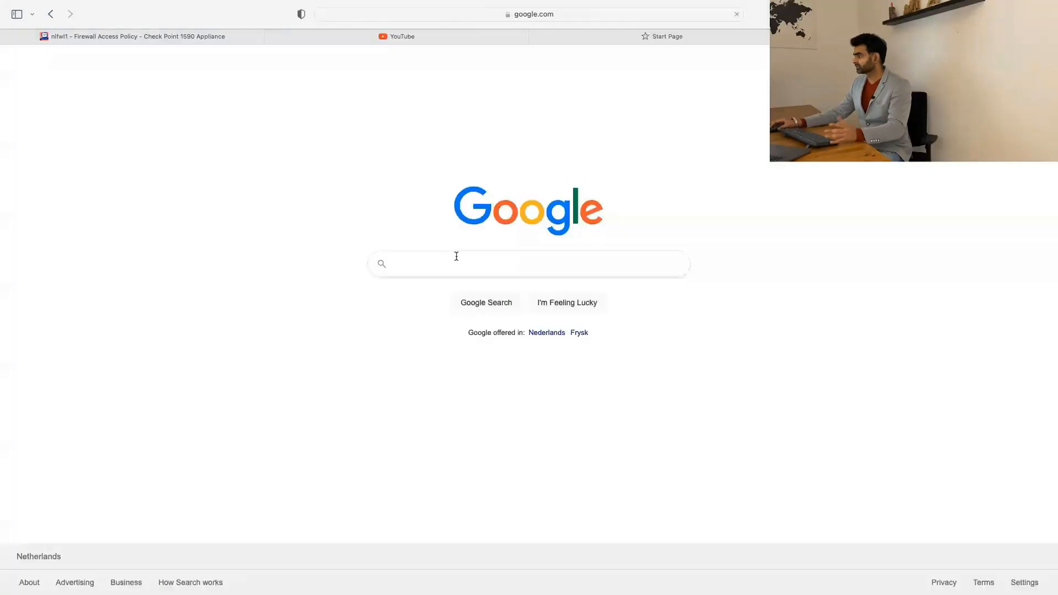
type("hi")
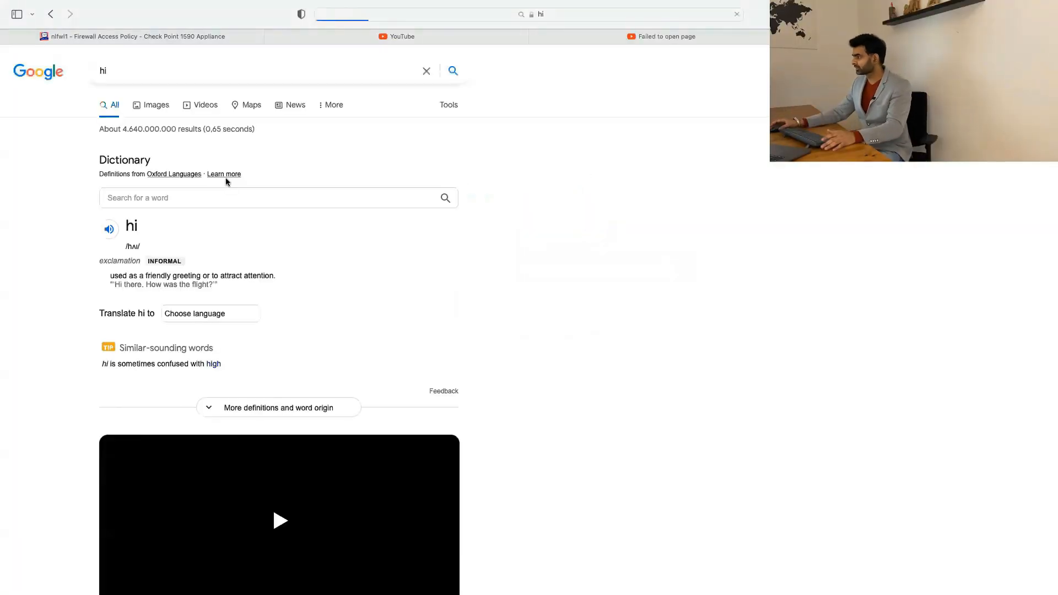